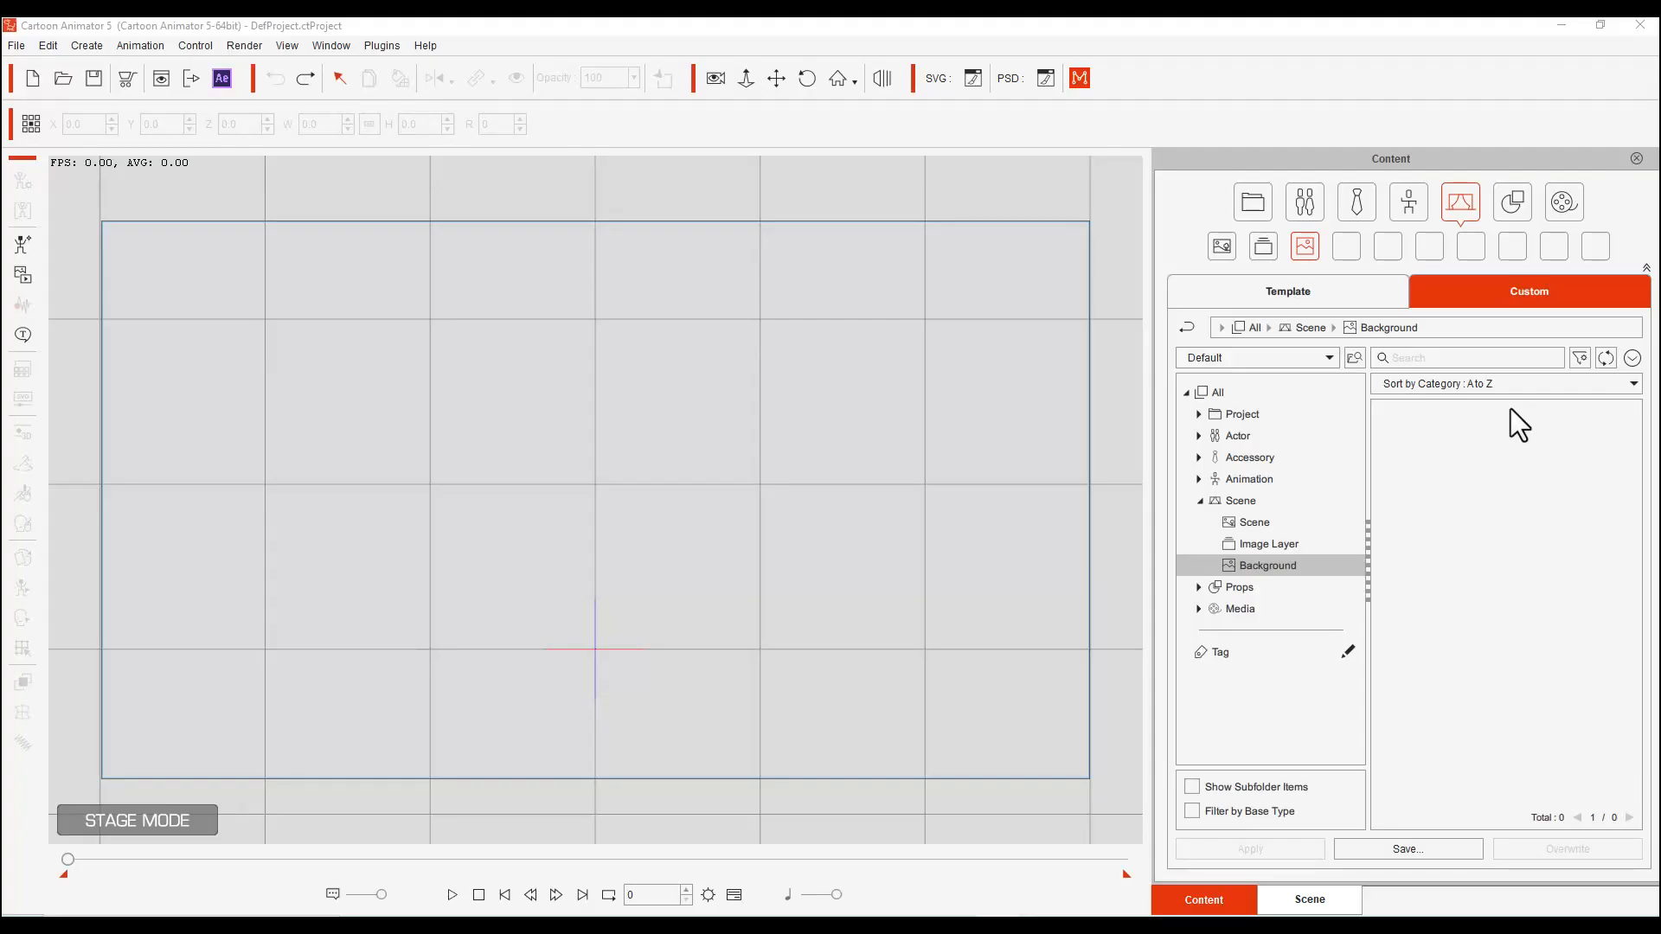
pyautogui.moveTo(1519, 434)
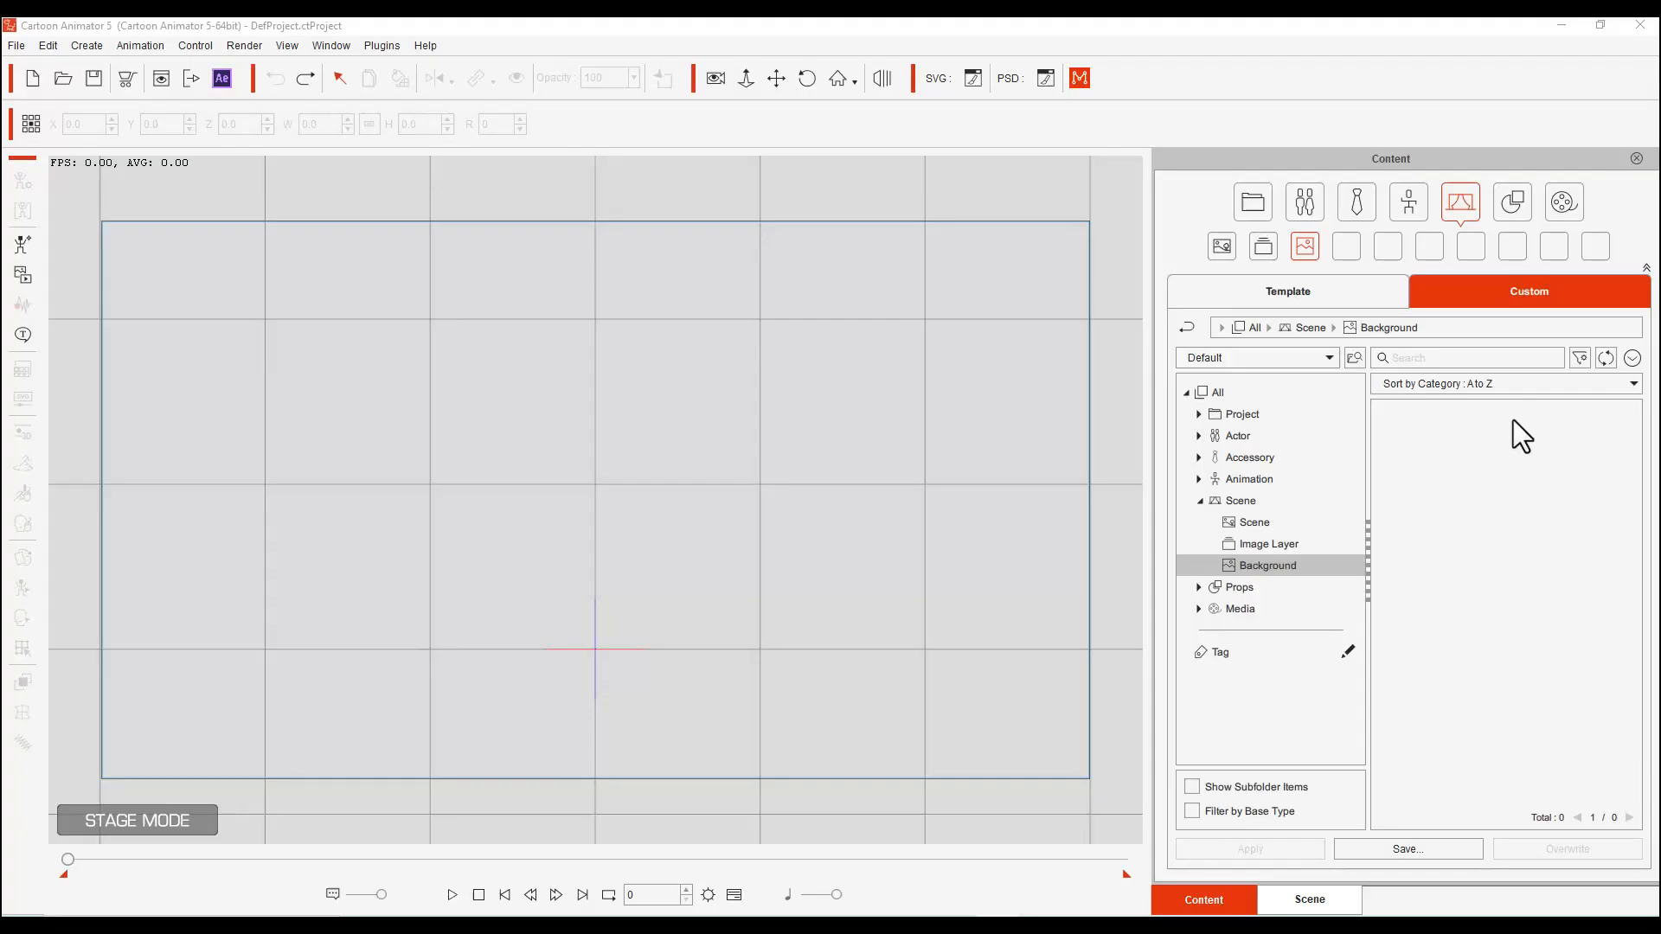
pyautogui.moveTo(771, 618)
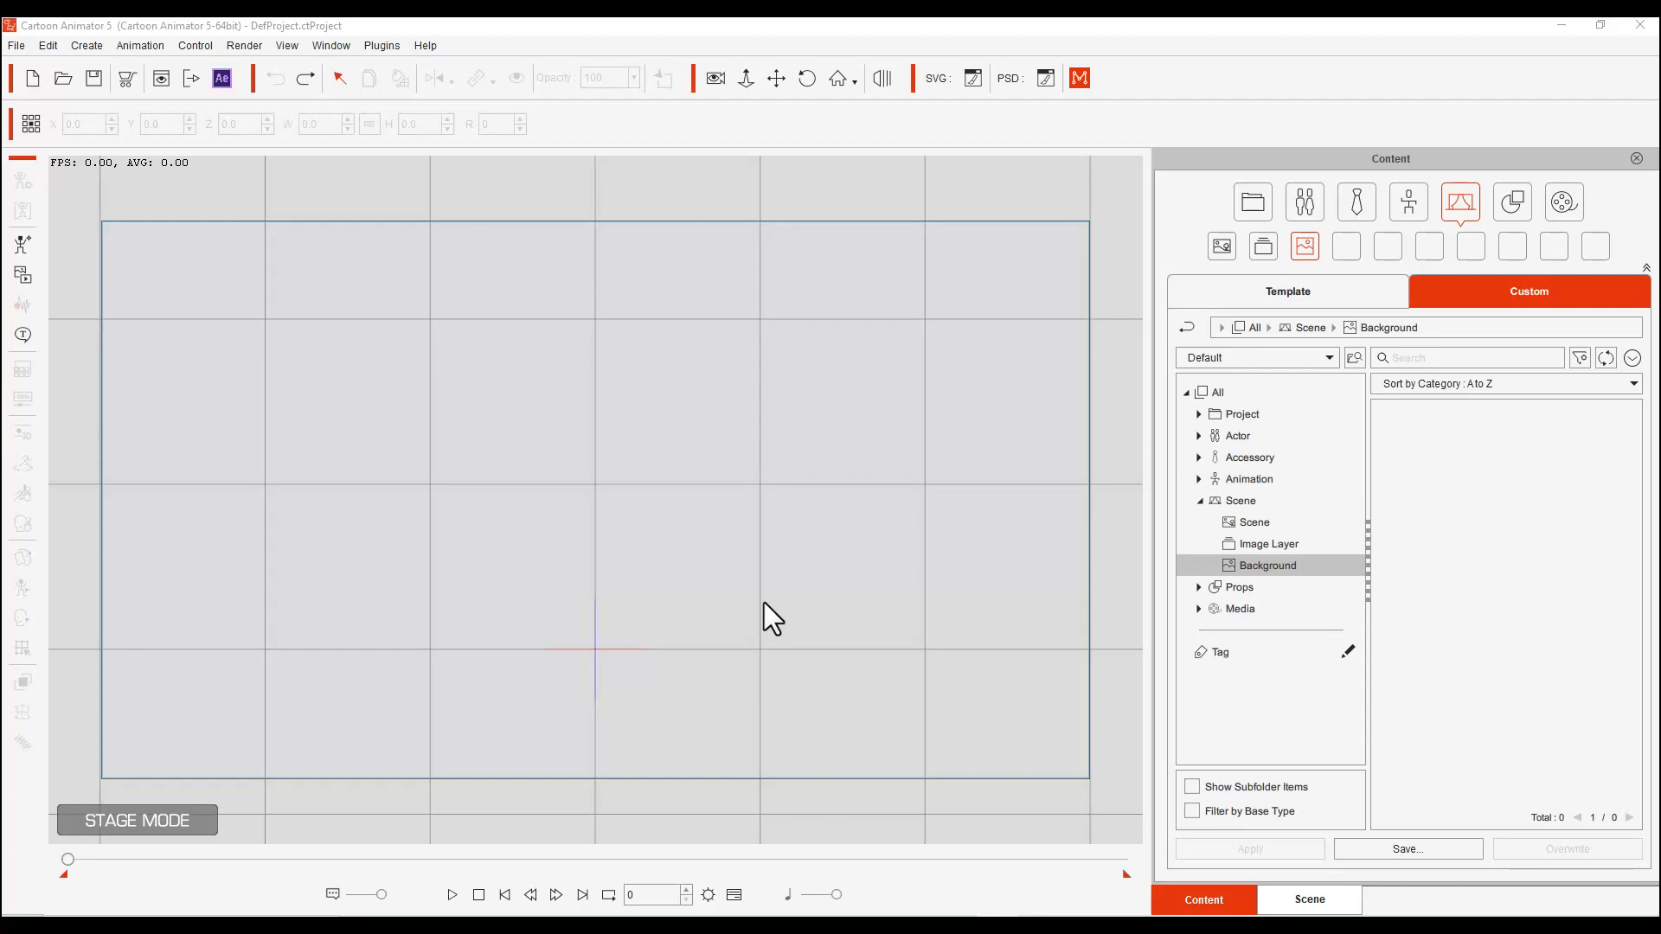
pyautogui.moveTo(497, 450)
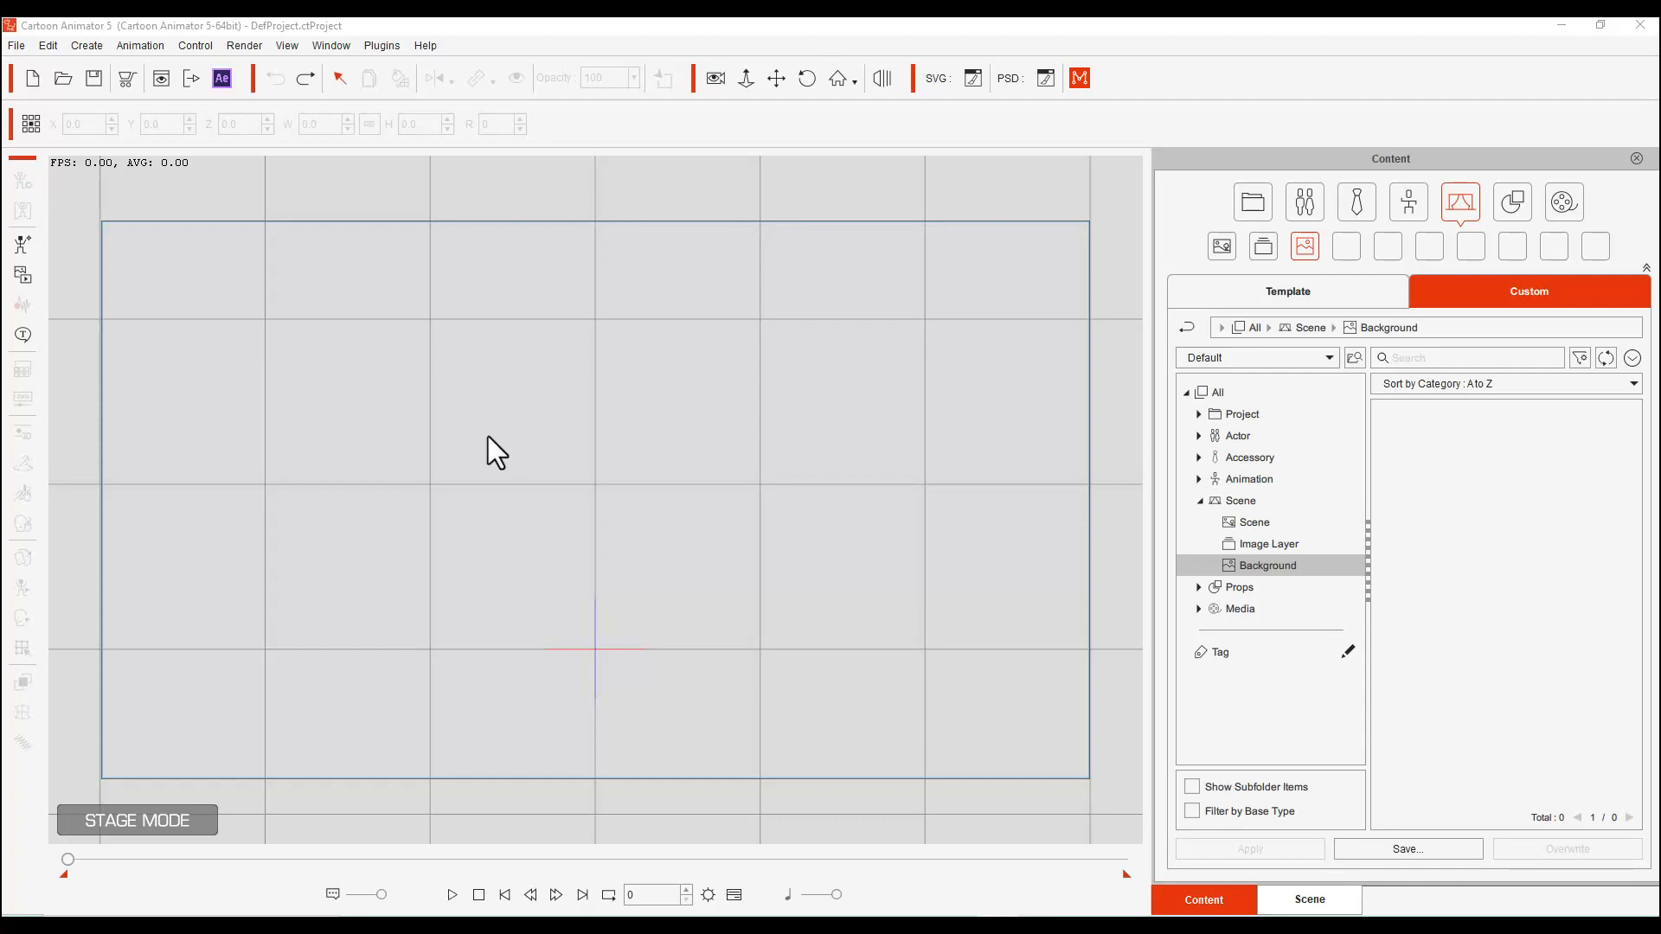
pyautogui.moveTo(422, 307)
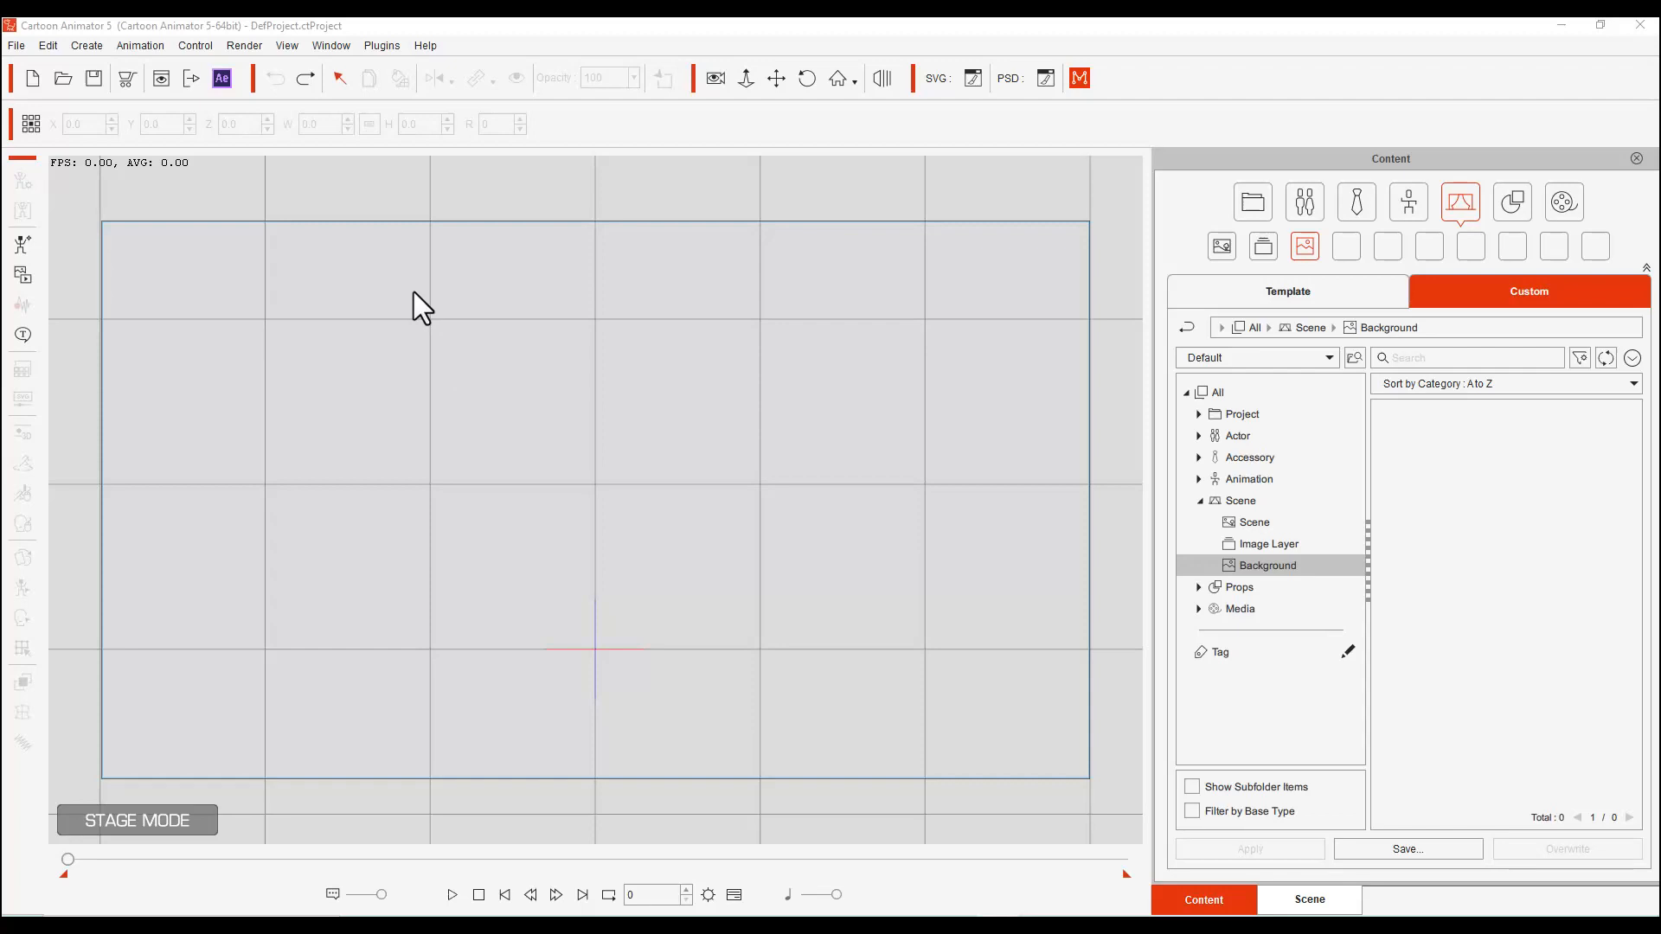
pyautogui.moveTo(1254, 522)
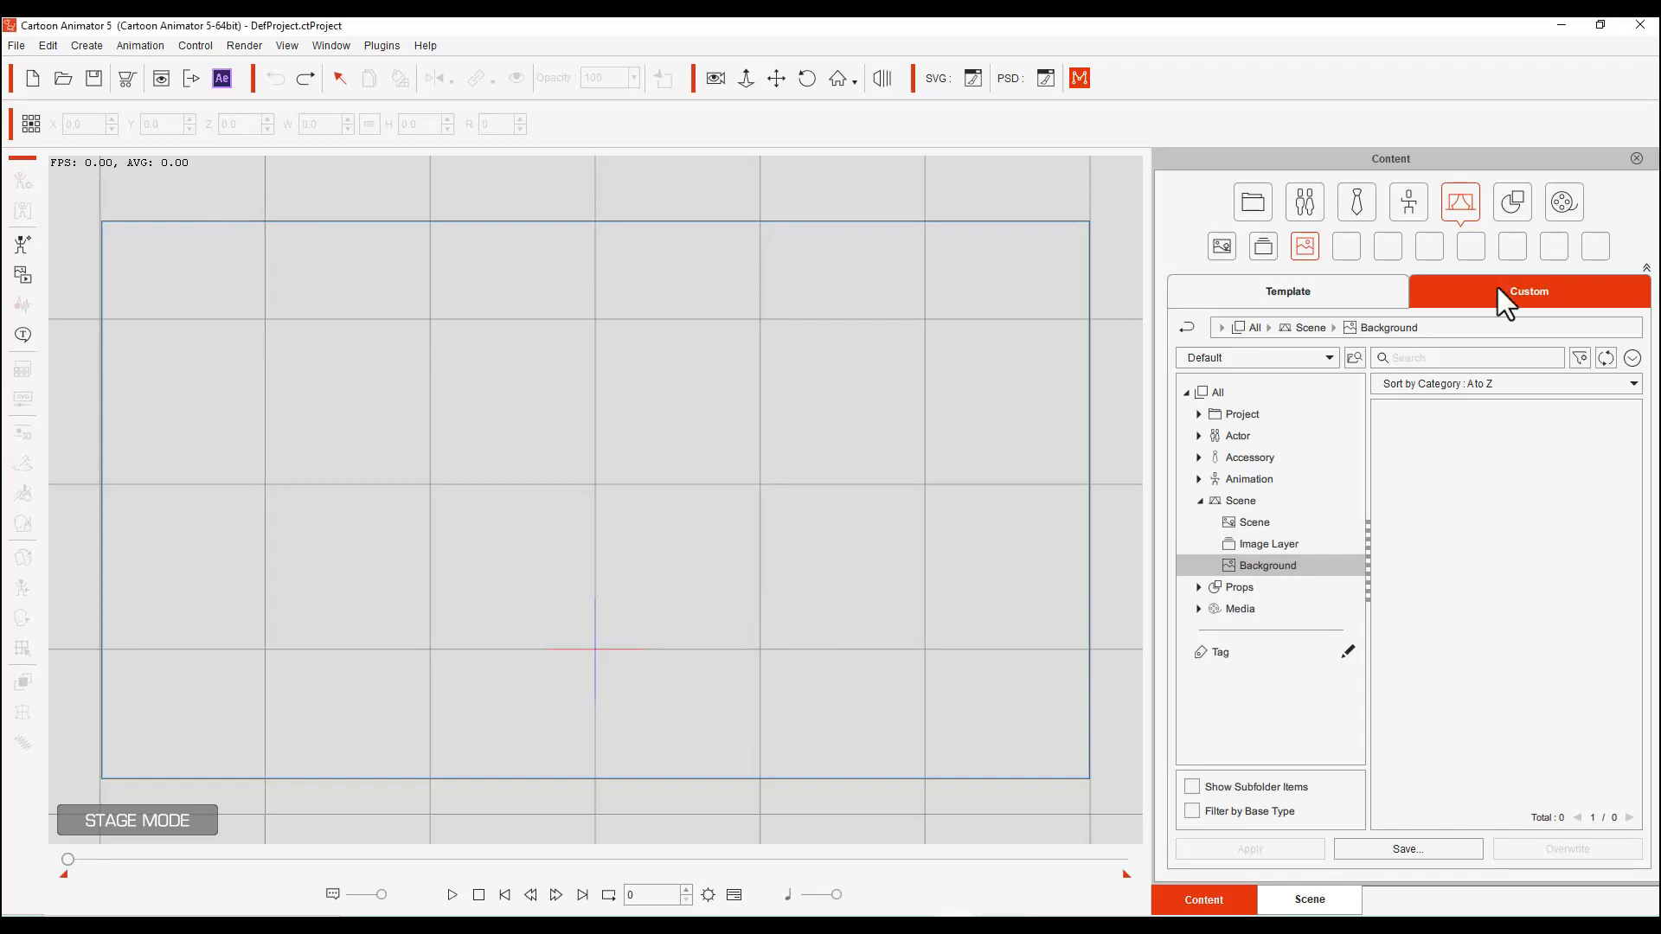
# Browse the Template background library, then expand the custom Scene category folders
pyautogui.click(1287, 292)
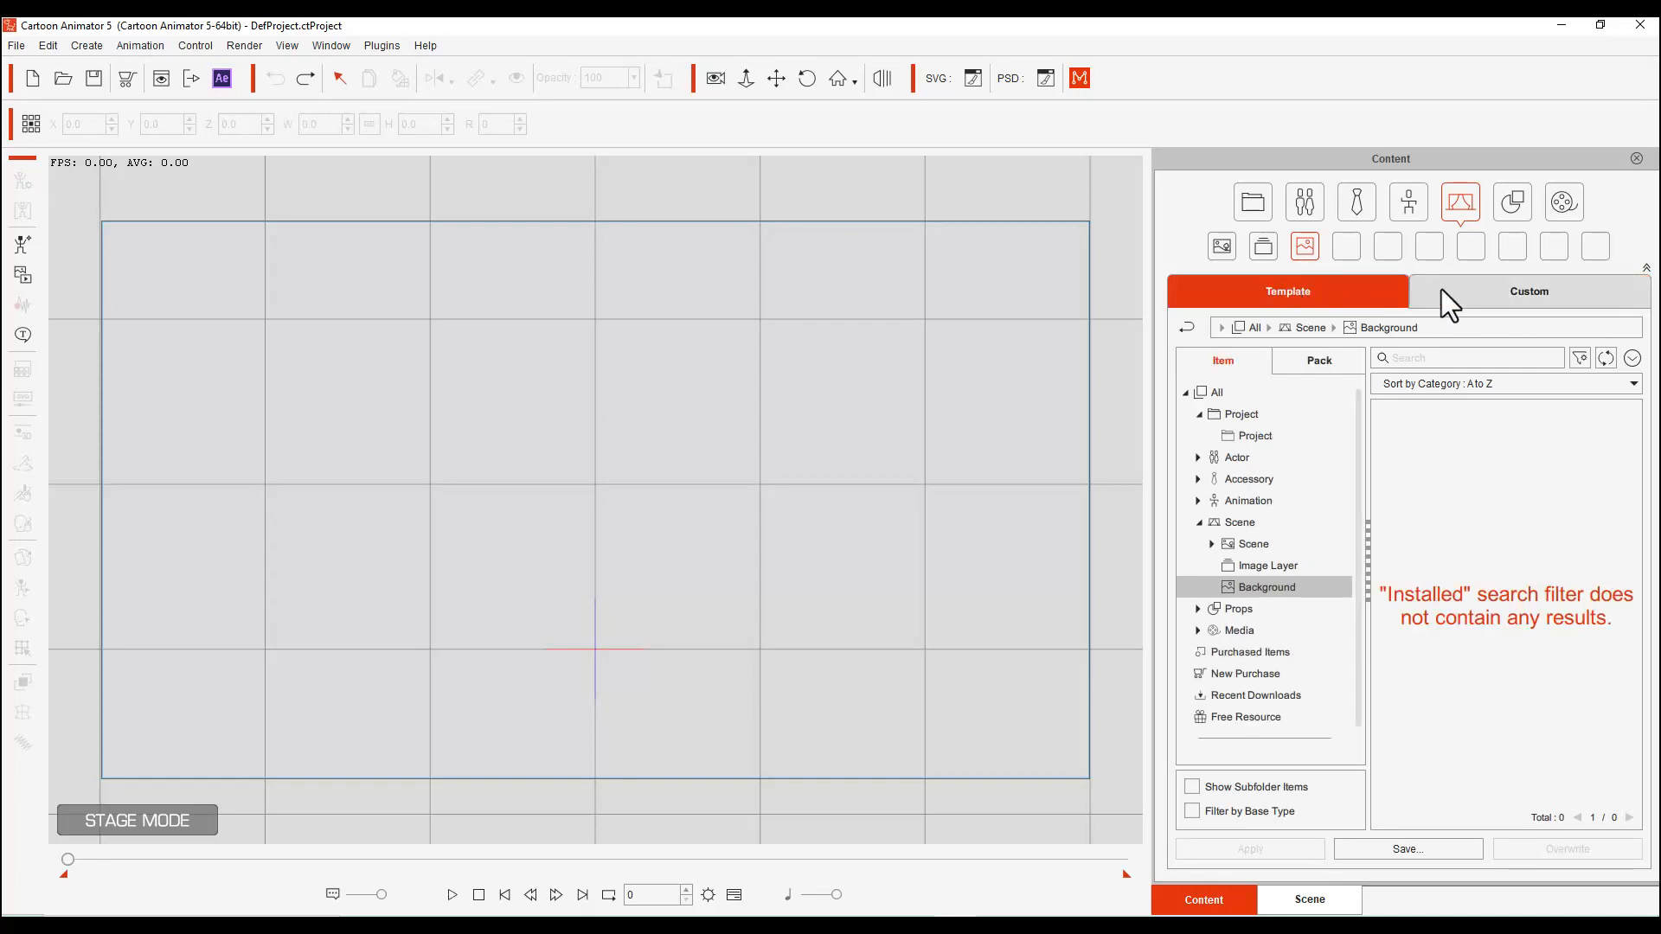
pyautogui.click(1529, 292)
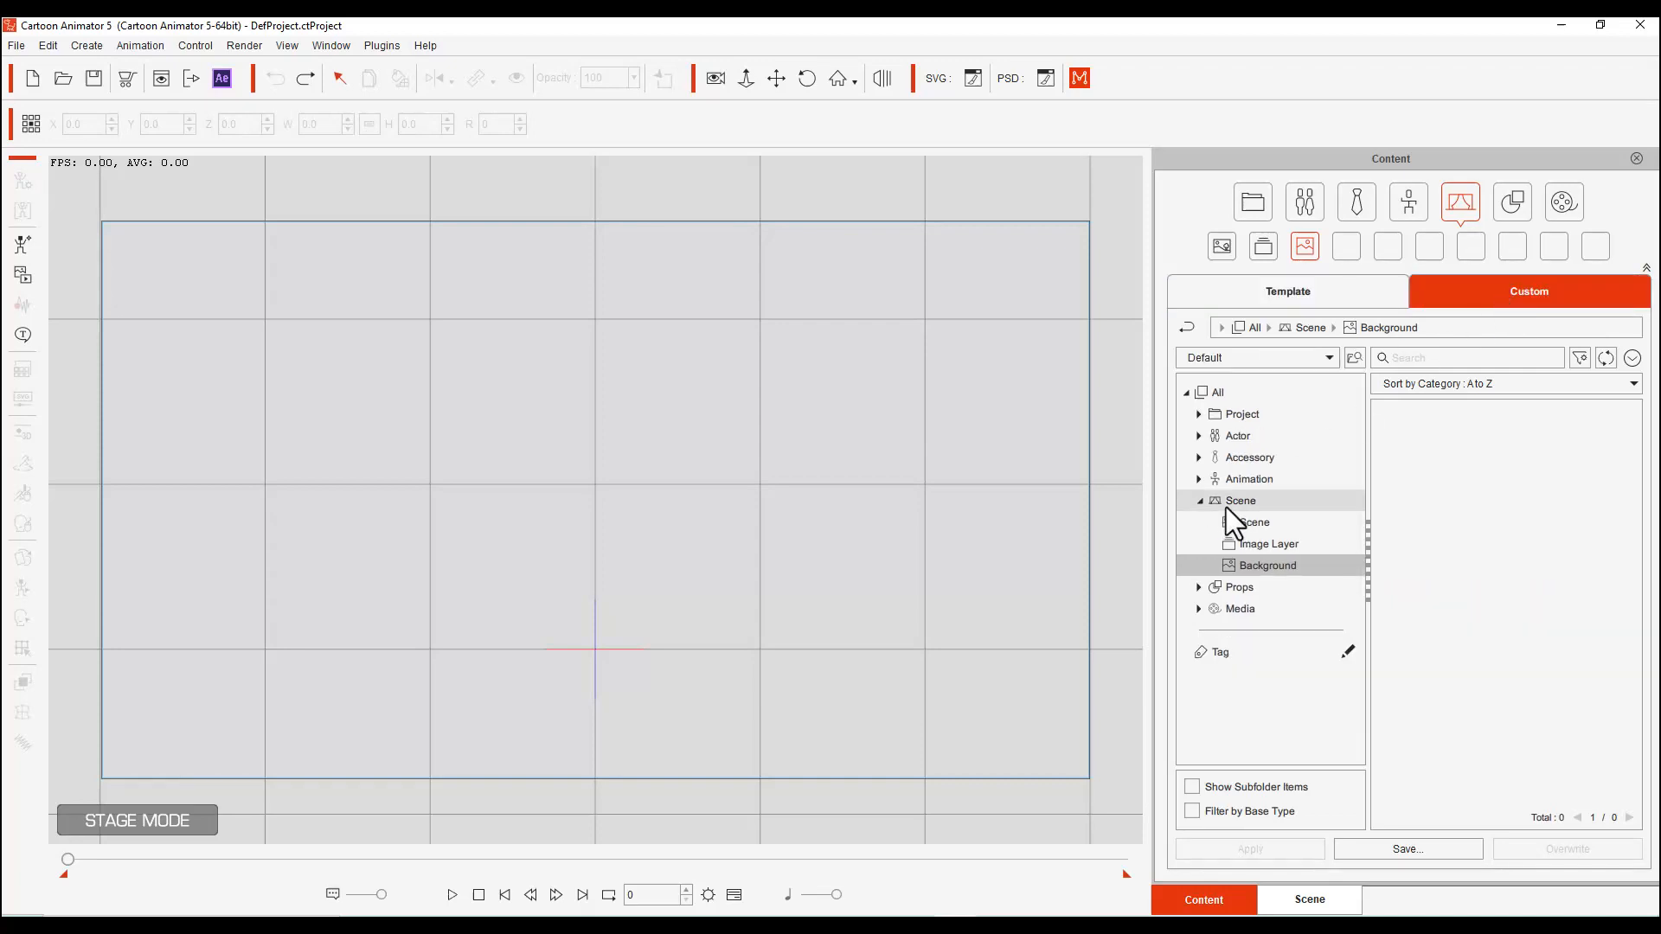
pyautogui.click(1241, 500)
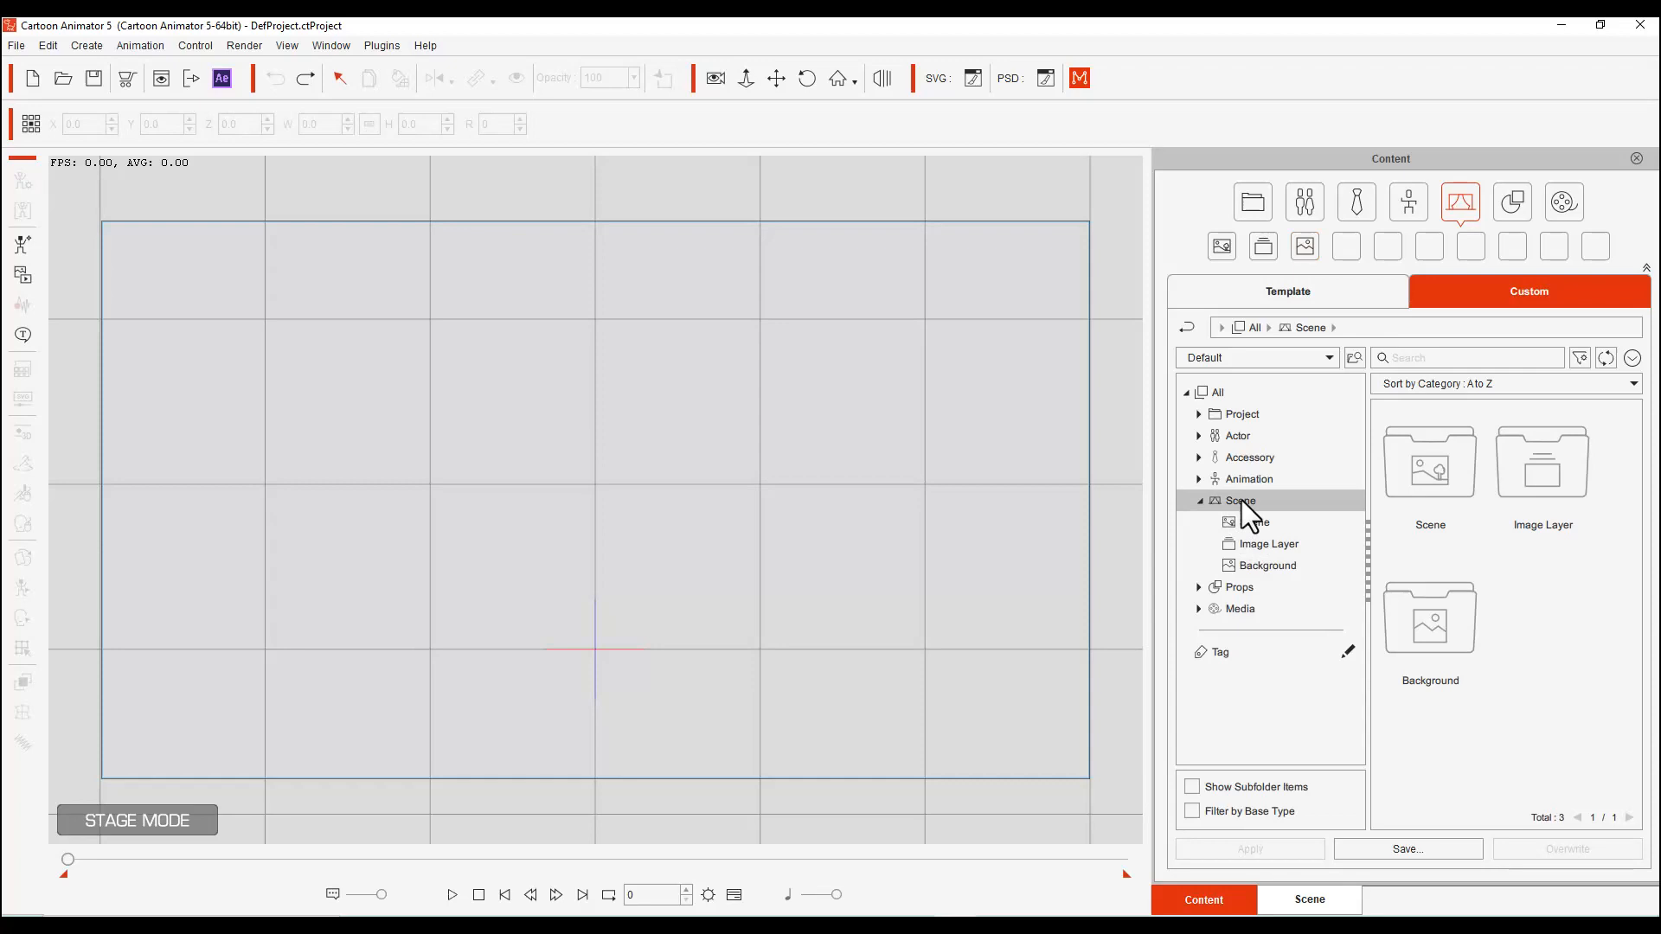
pyautogui.click(1251, 522)
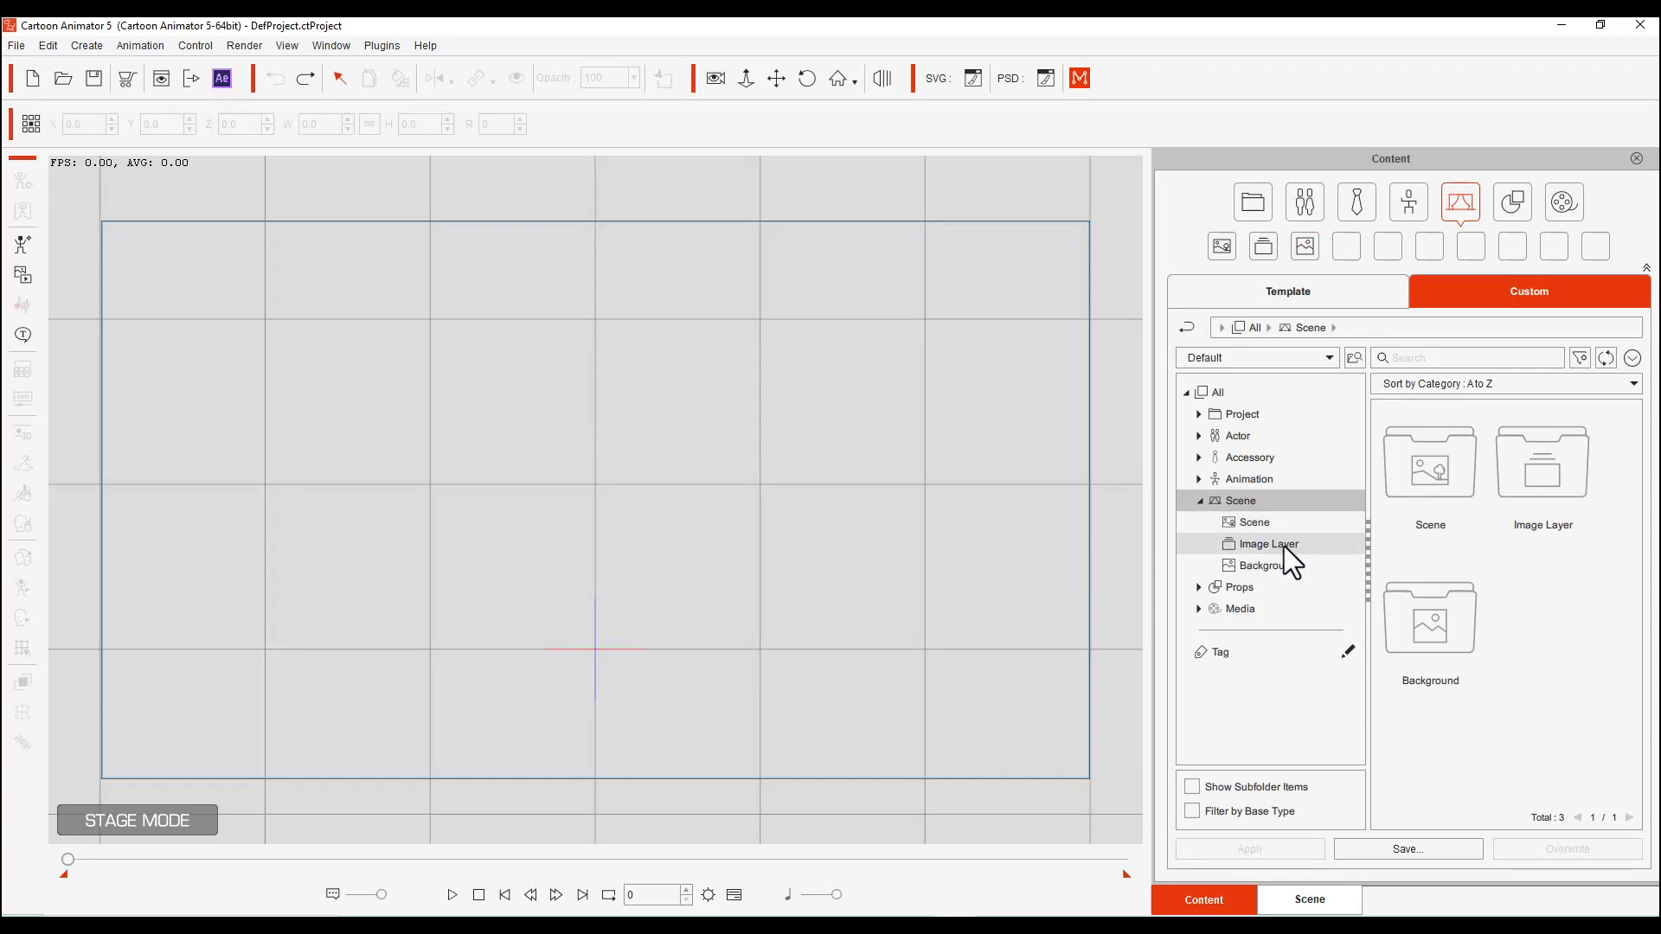
# Open the template Boss Room scene collection, then return to the empty custom Scene library
pyautogui.click(1265, 565)
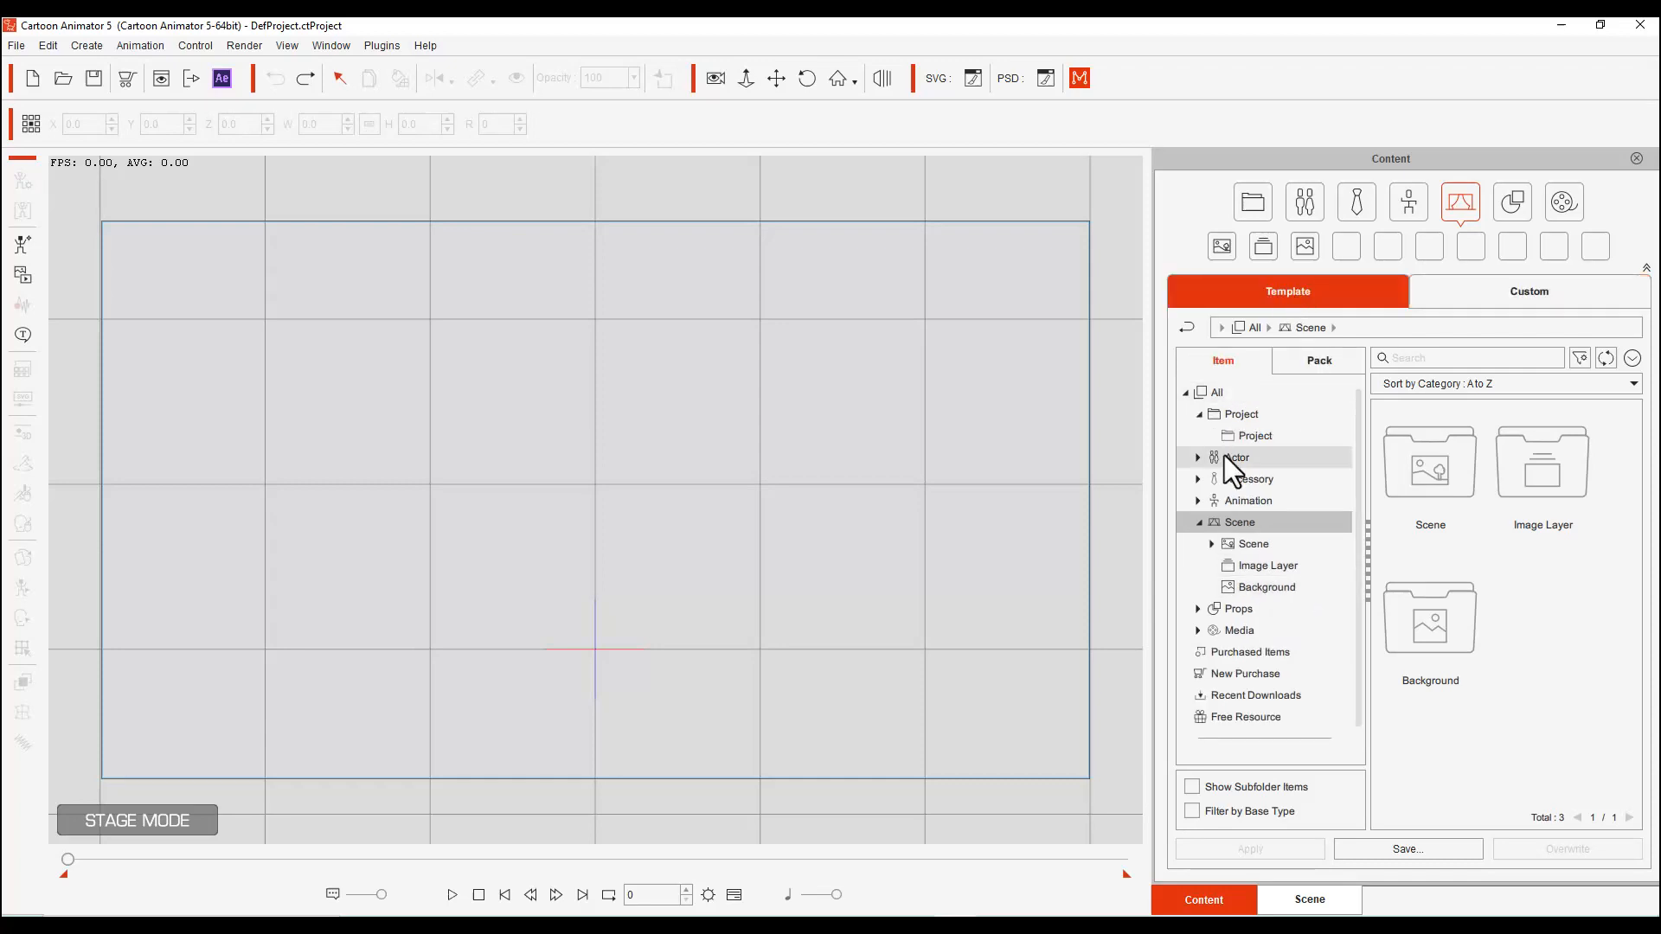
pyautogui.click(1251, 543)
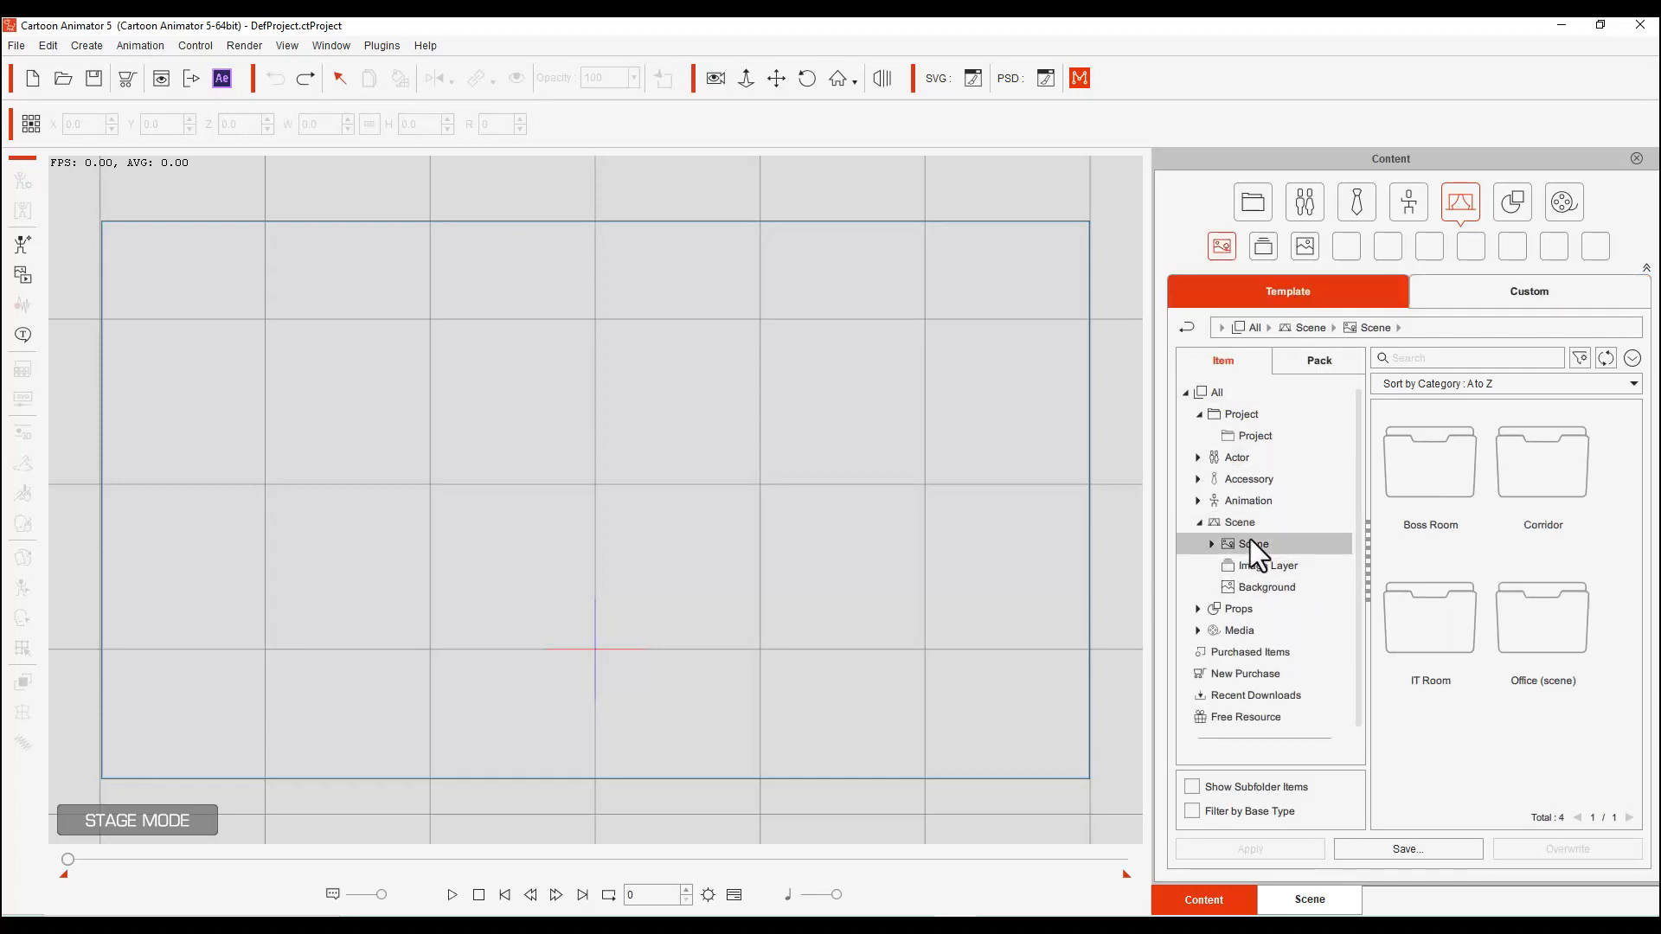
pyautogui.click(1211, 544)
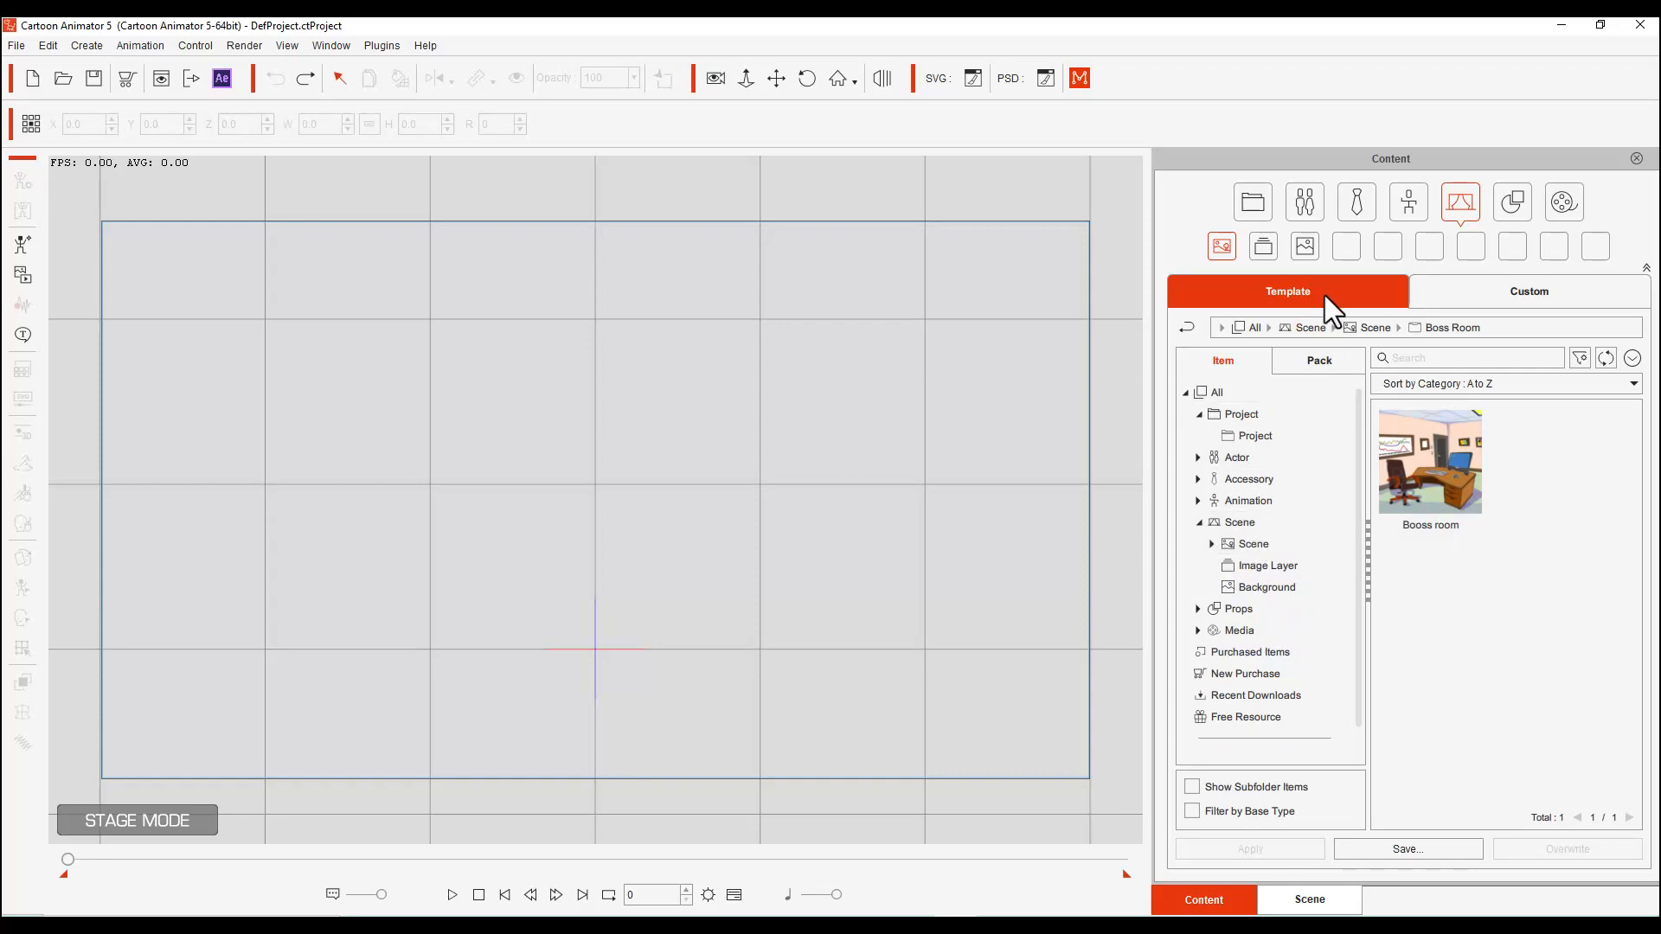
pyautogui.click(1528, 291)
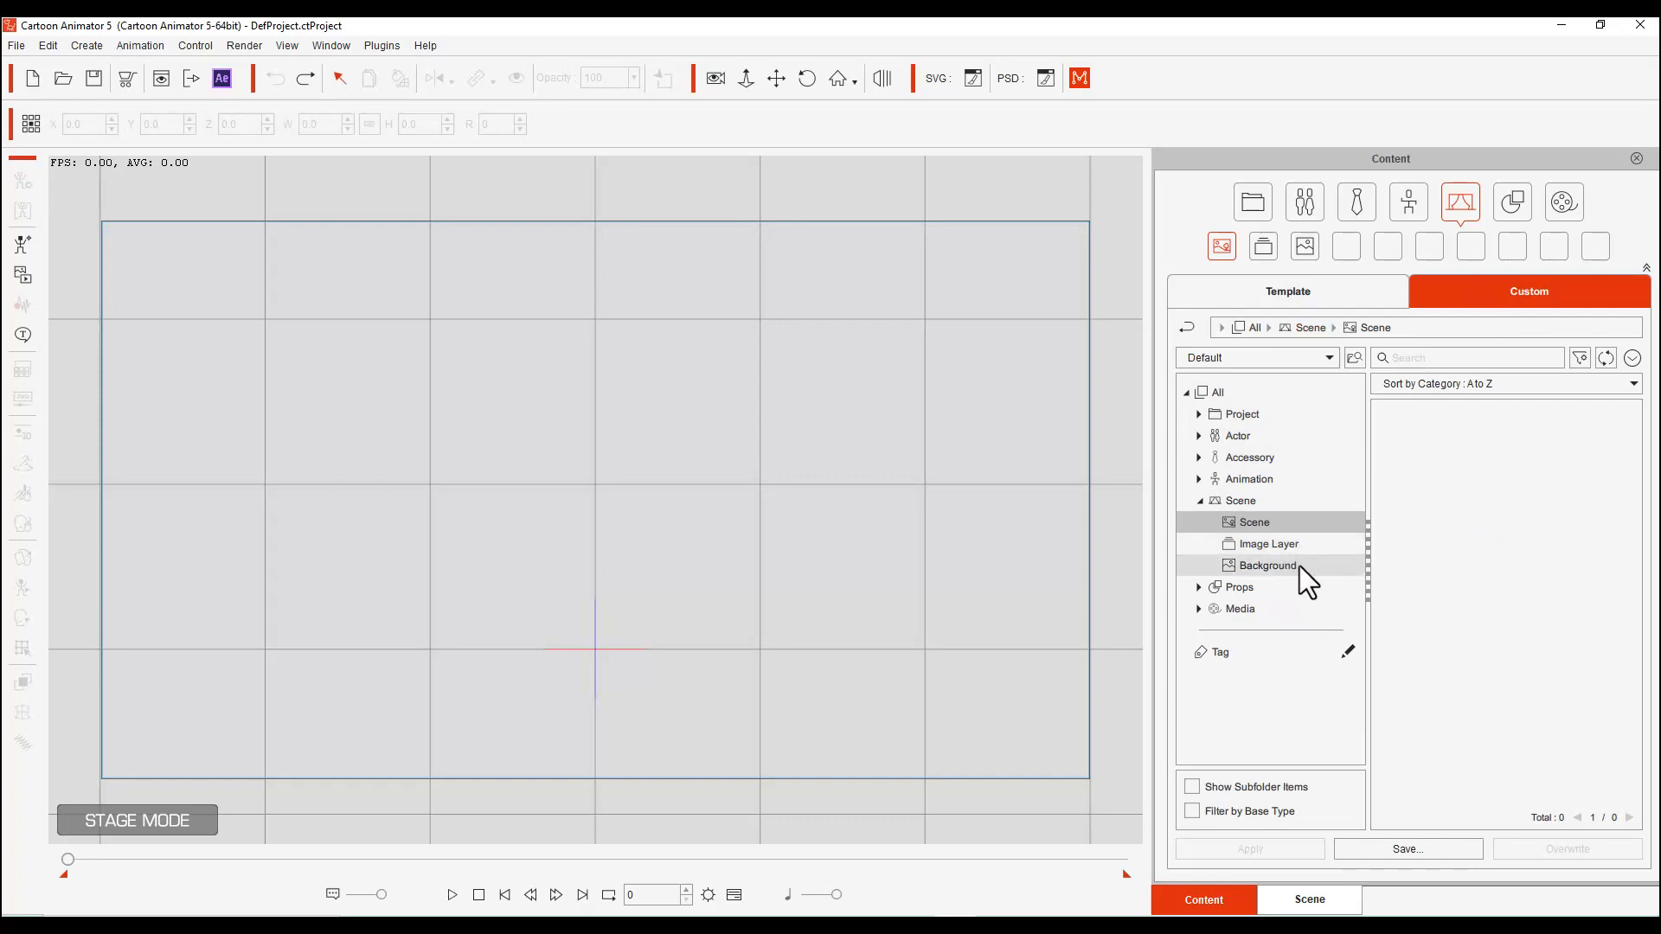
# Import dolphin background-01.jpg through Create Media as the stage background
pyautogui.click(1265, 565)
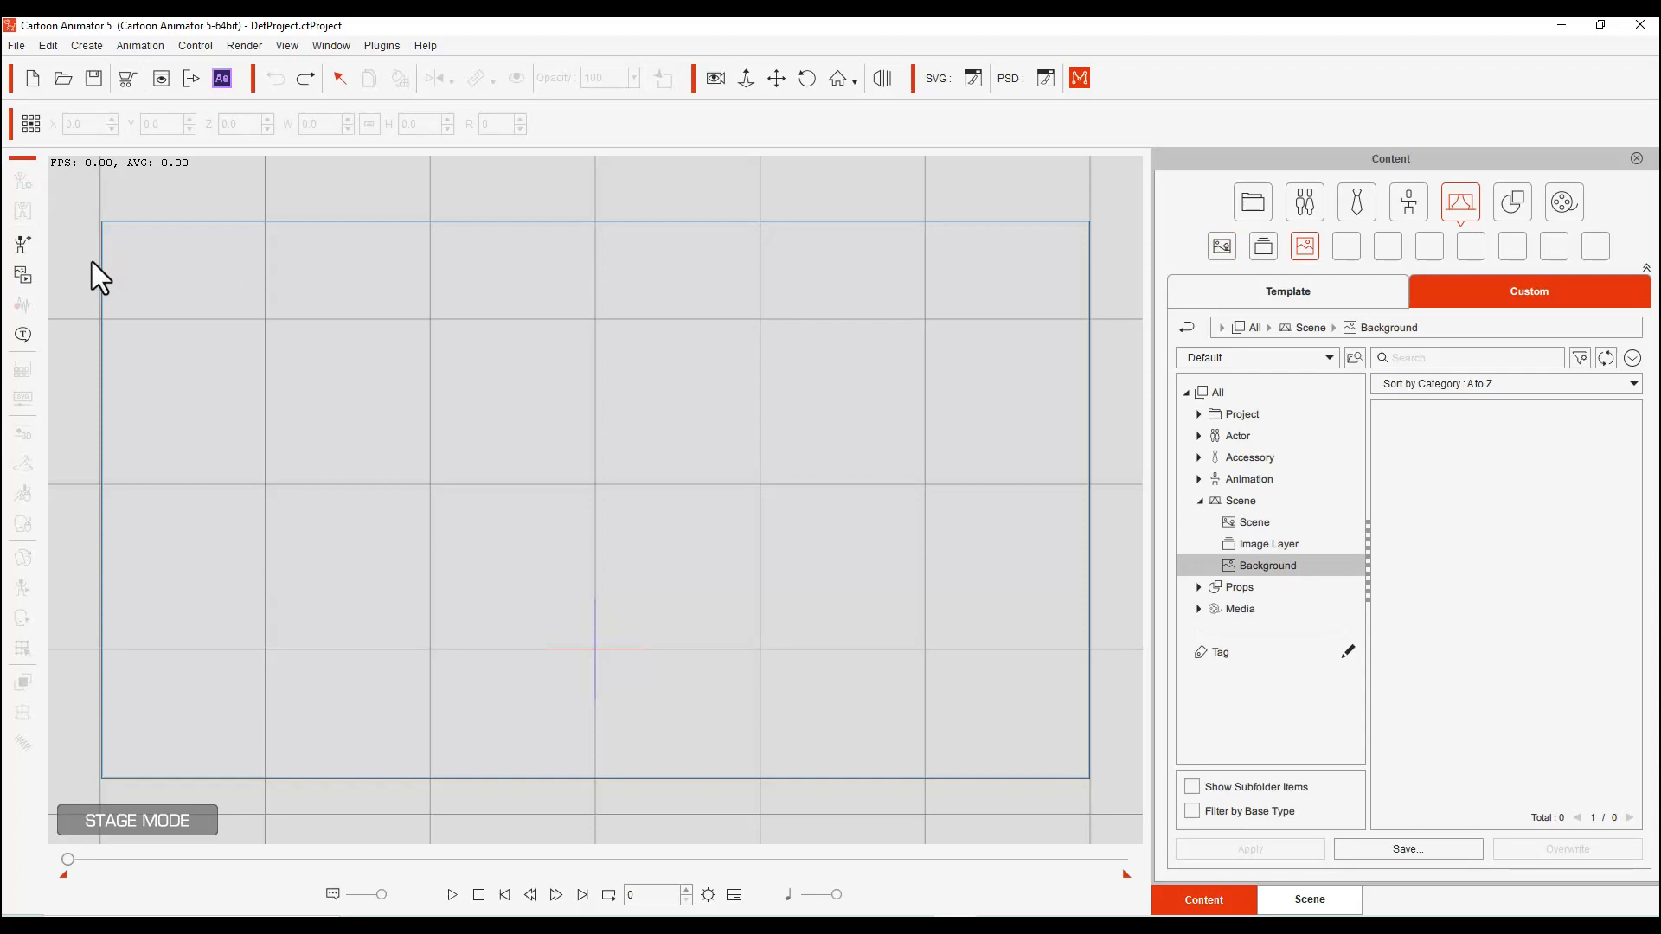
pyautogui.moveTo(21, 273)
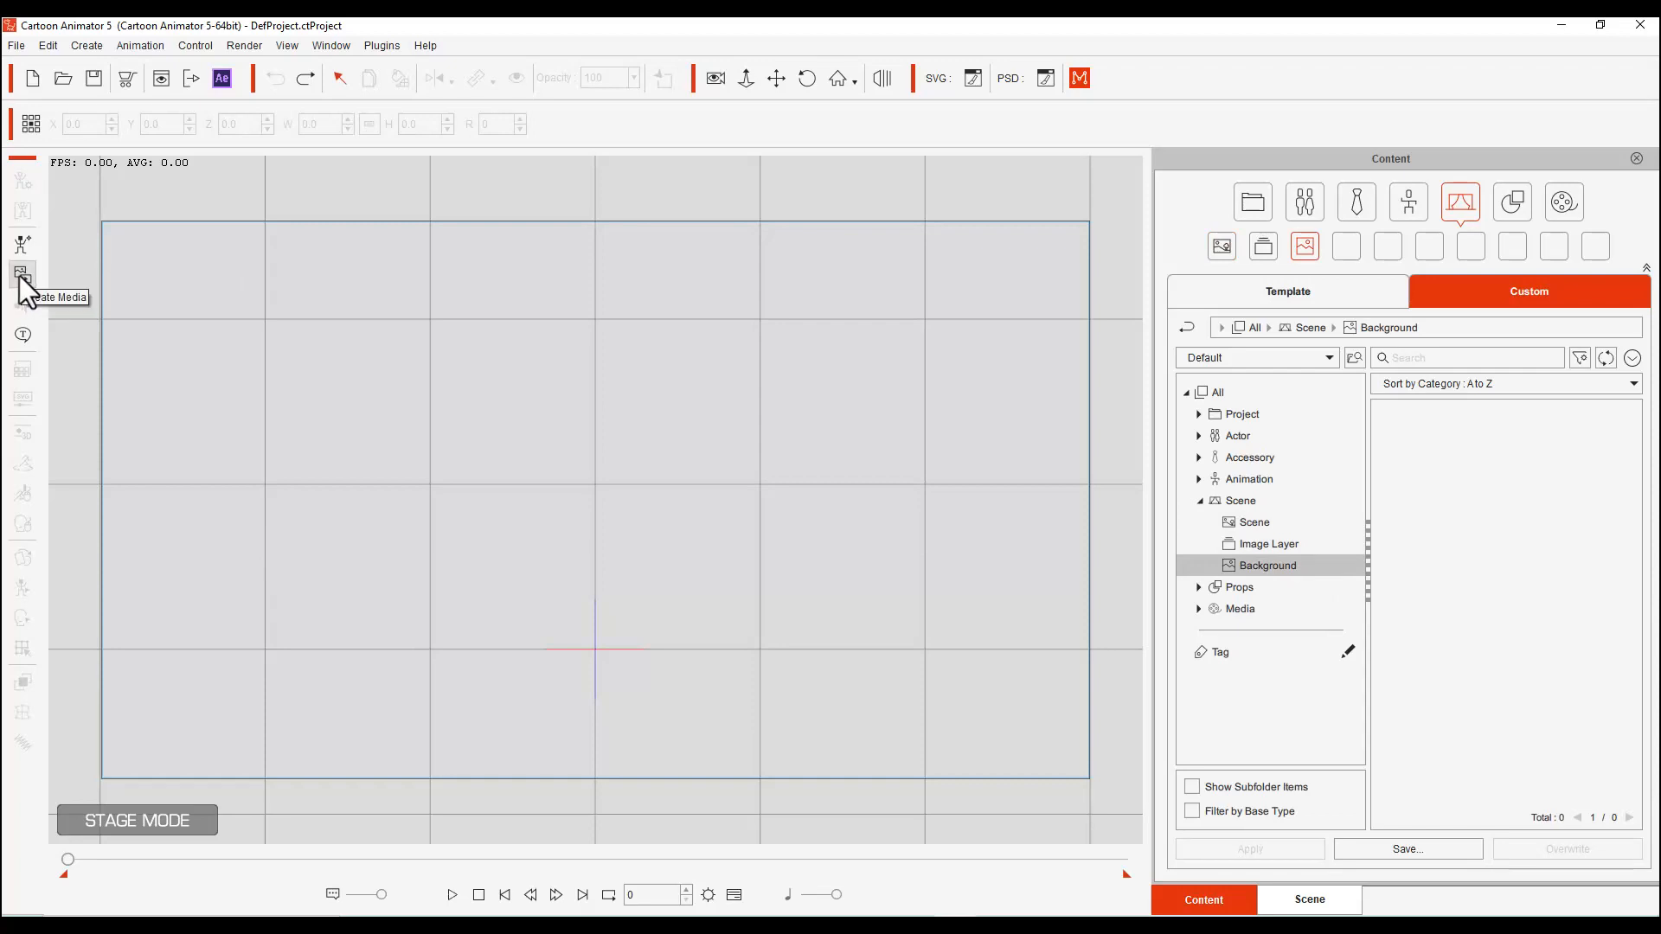
pyautogui.click(21, 274)
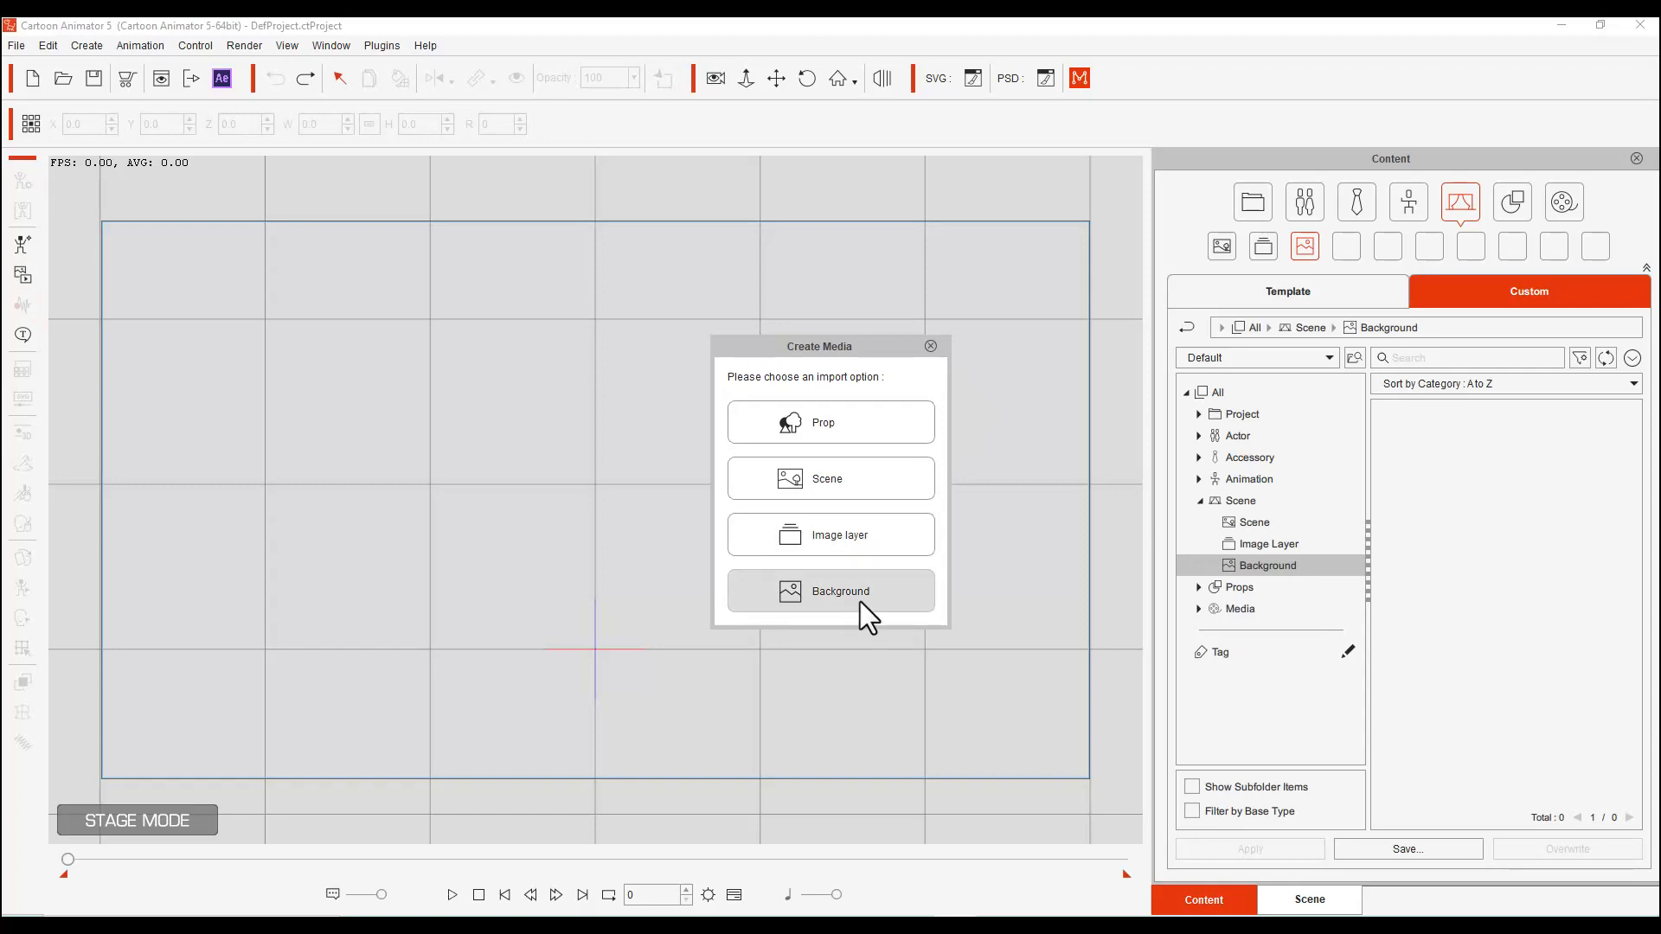
pyautogui.click(830, 591)
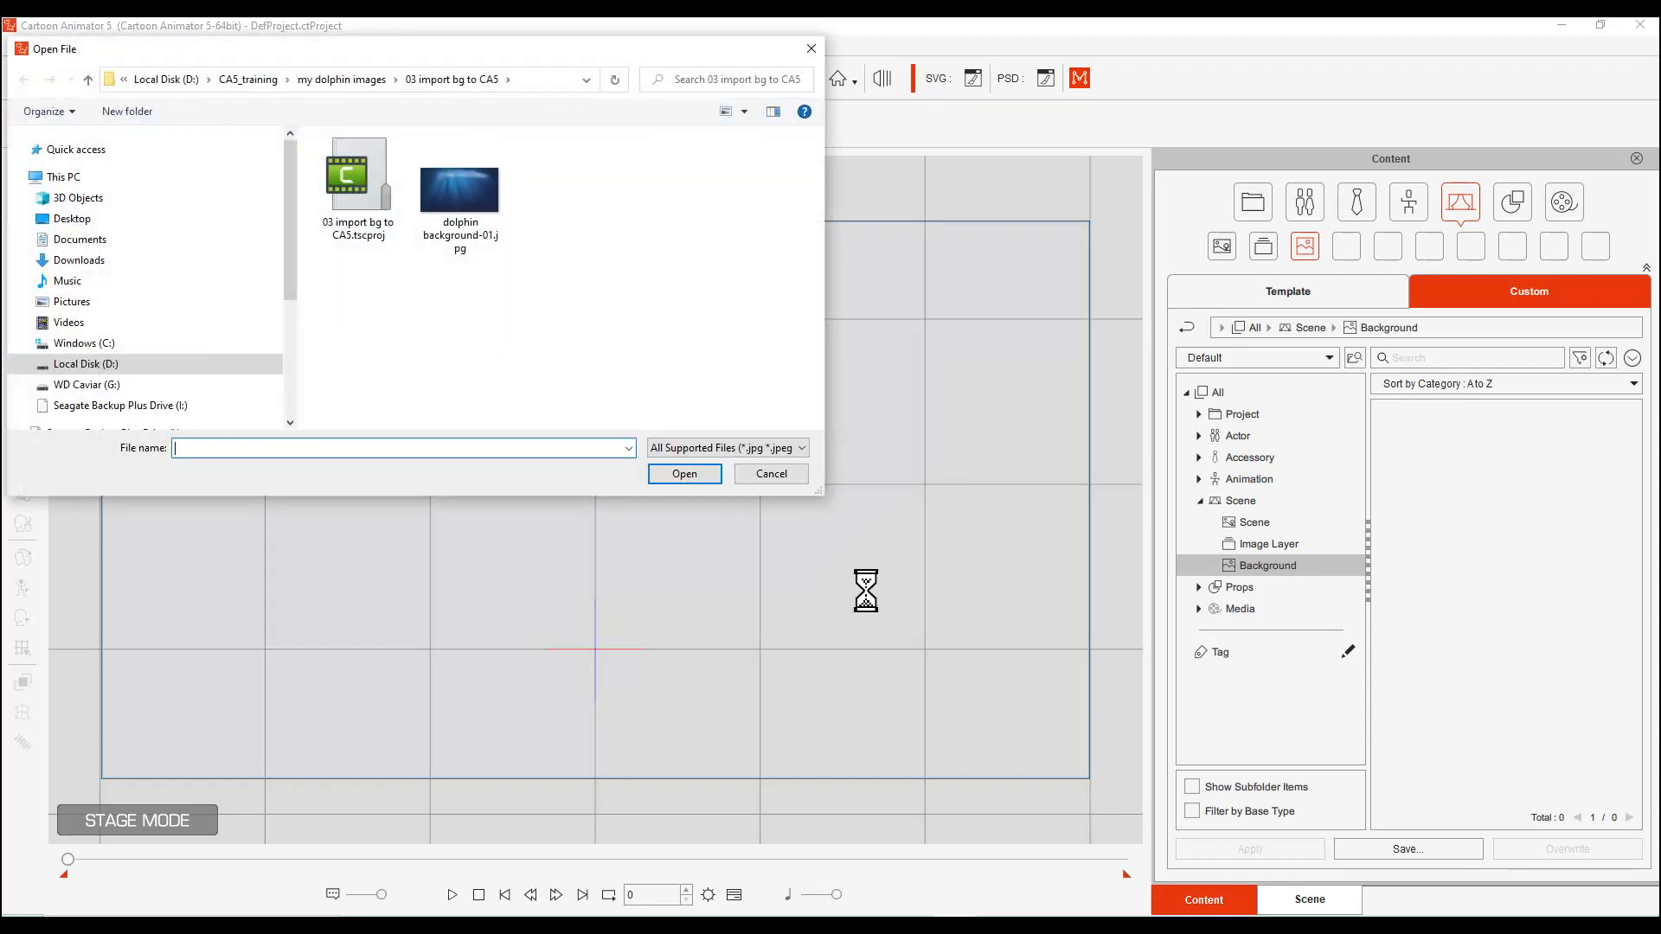
pyautogui.click(460, 191)
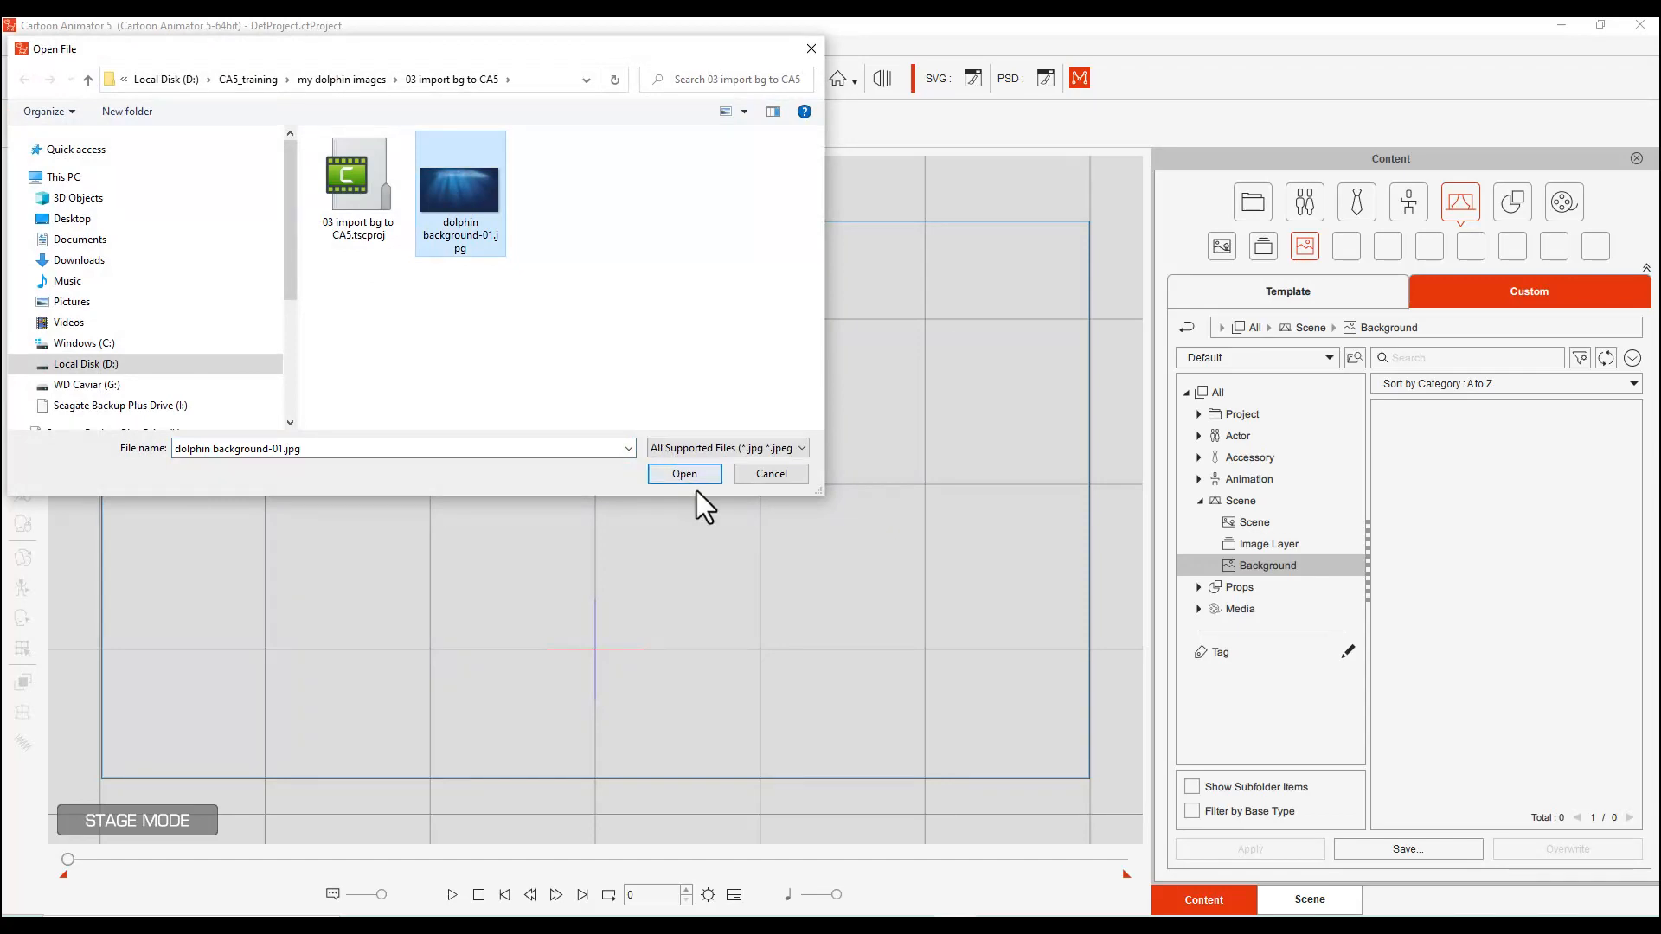
pyautogui.click(683, 473)
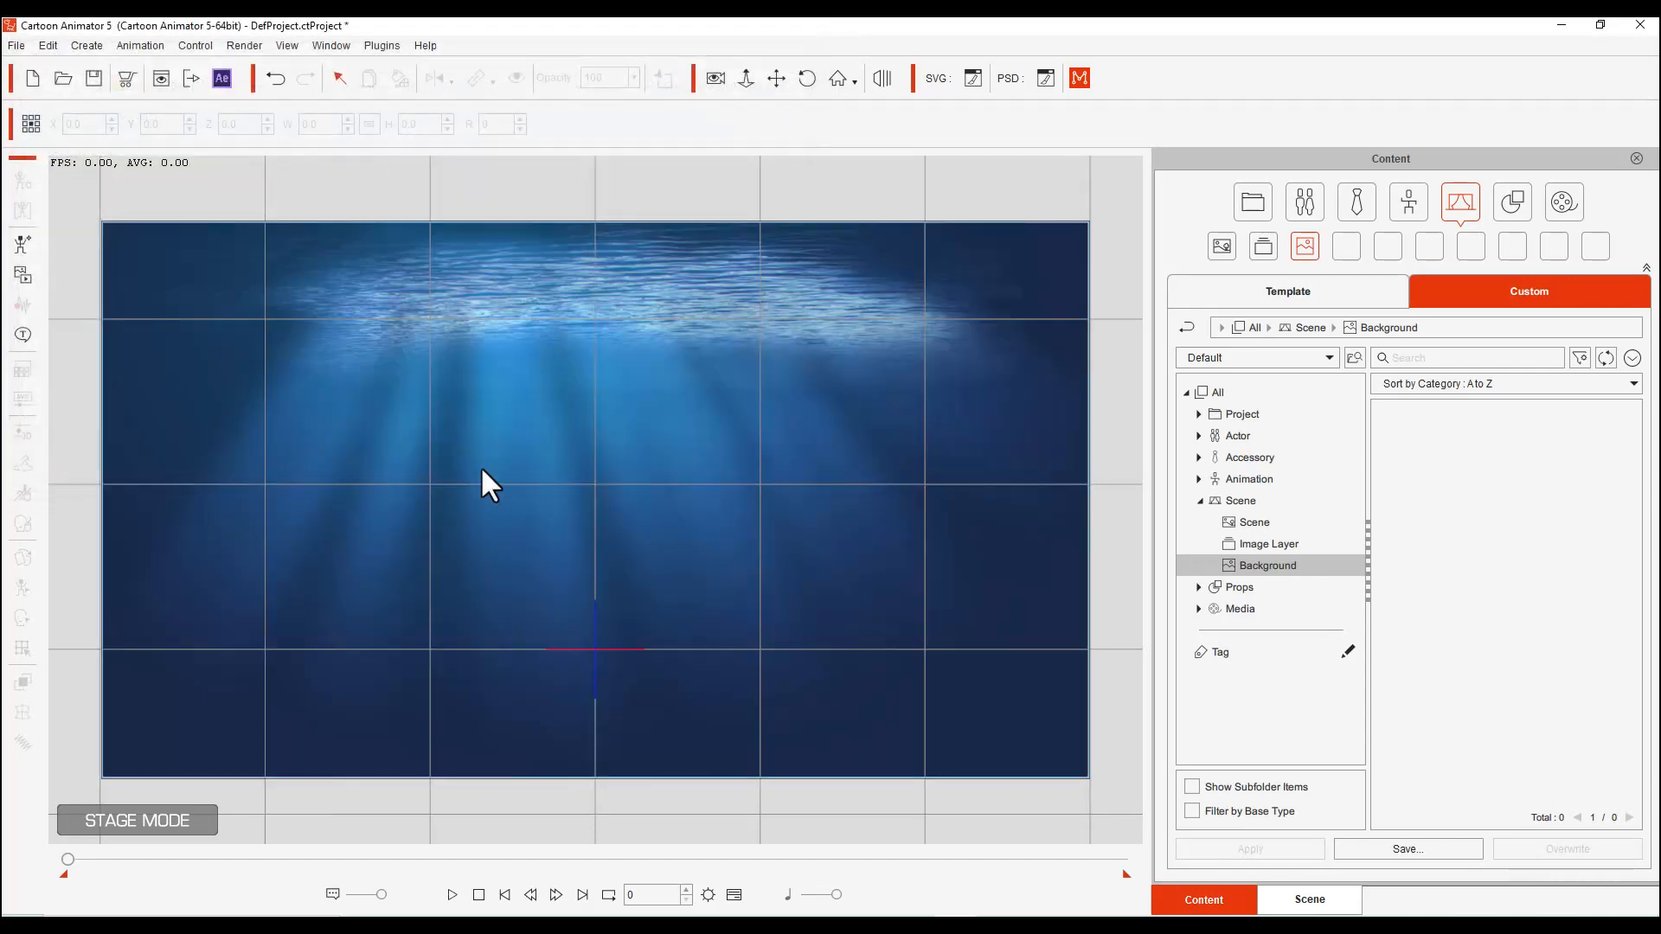
pyautogui.moveTo(985, 387)
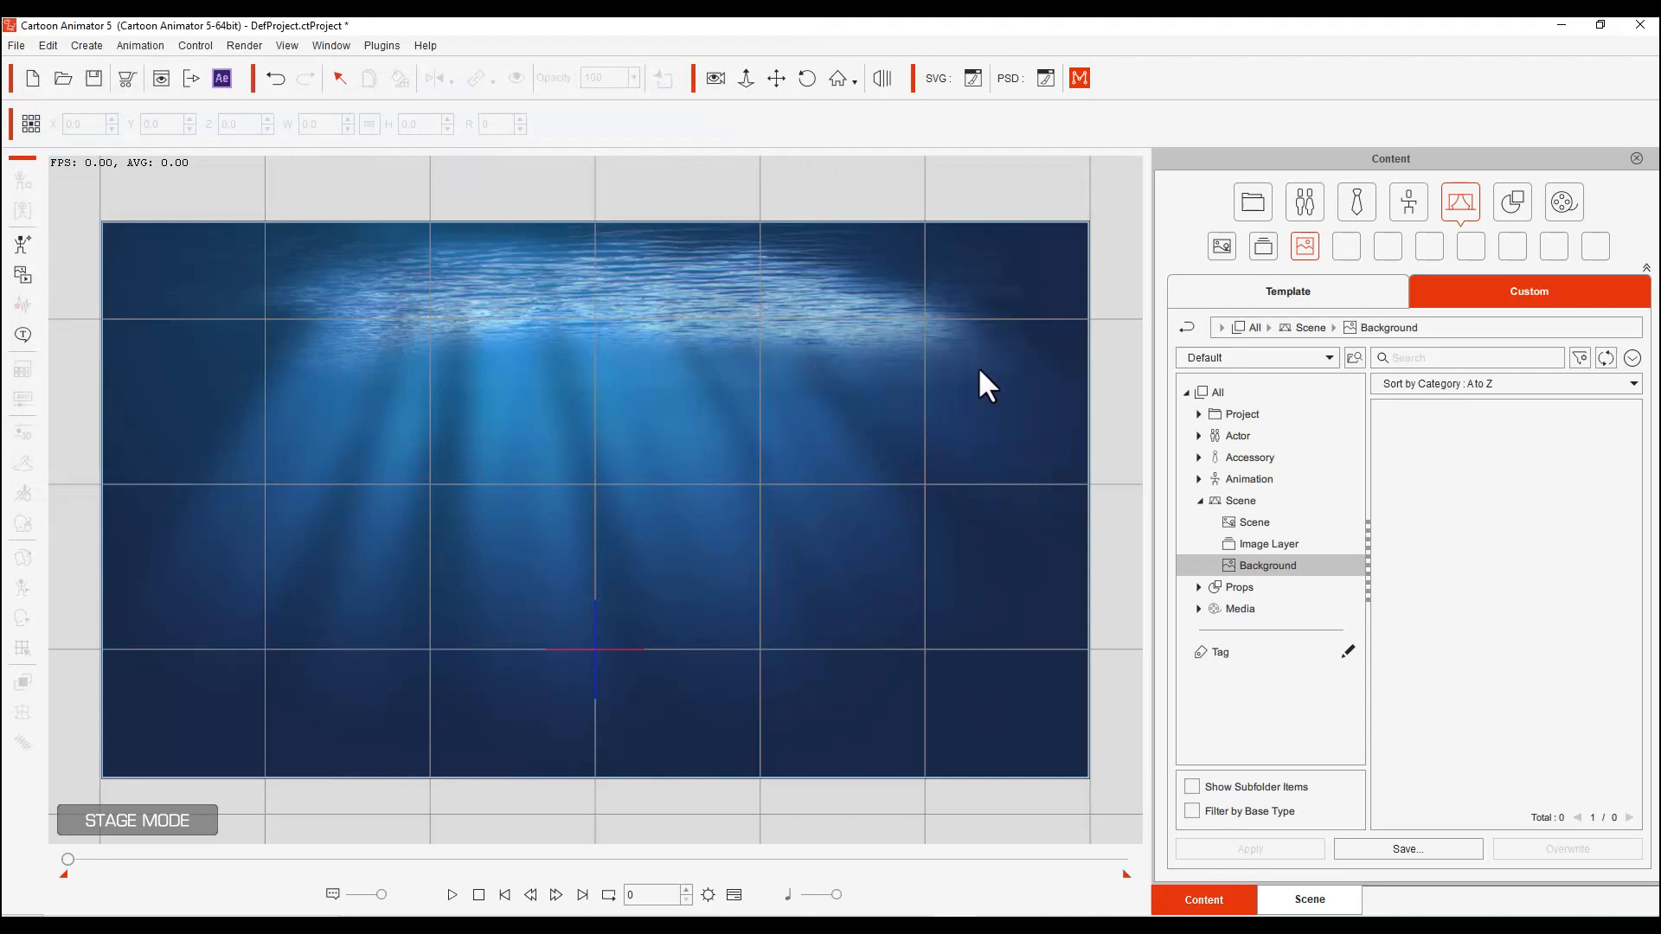
pyautogui.moveTo(729, 231)
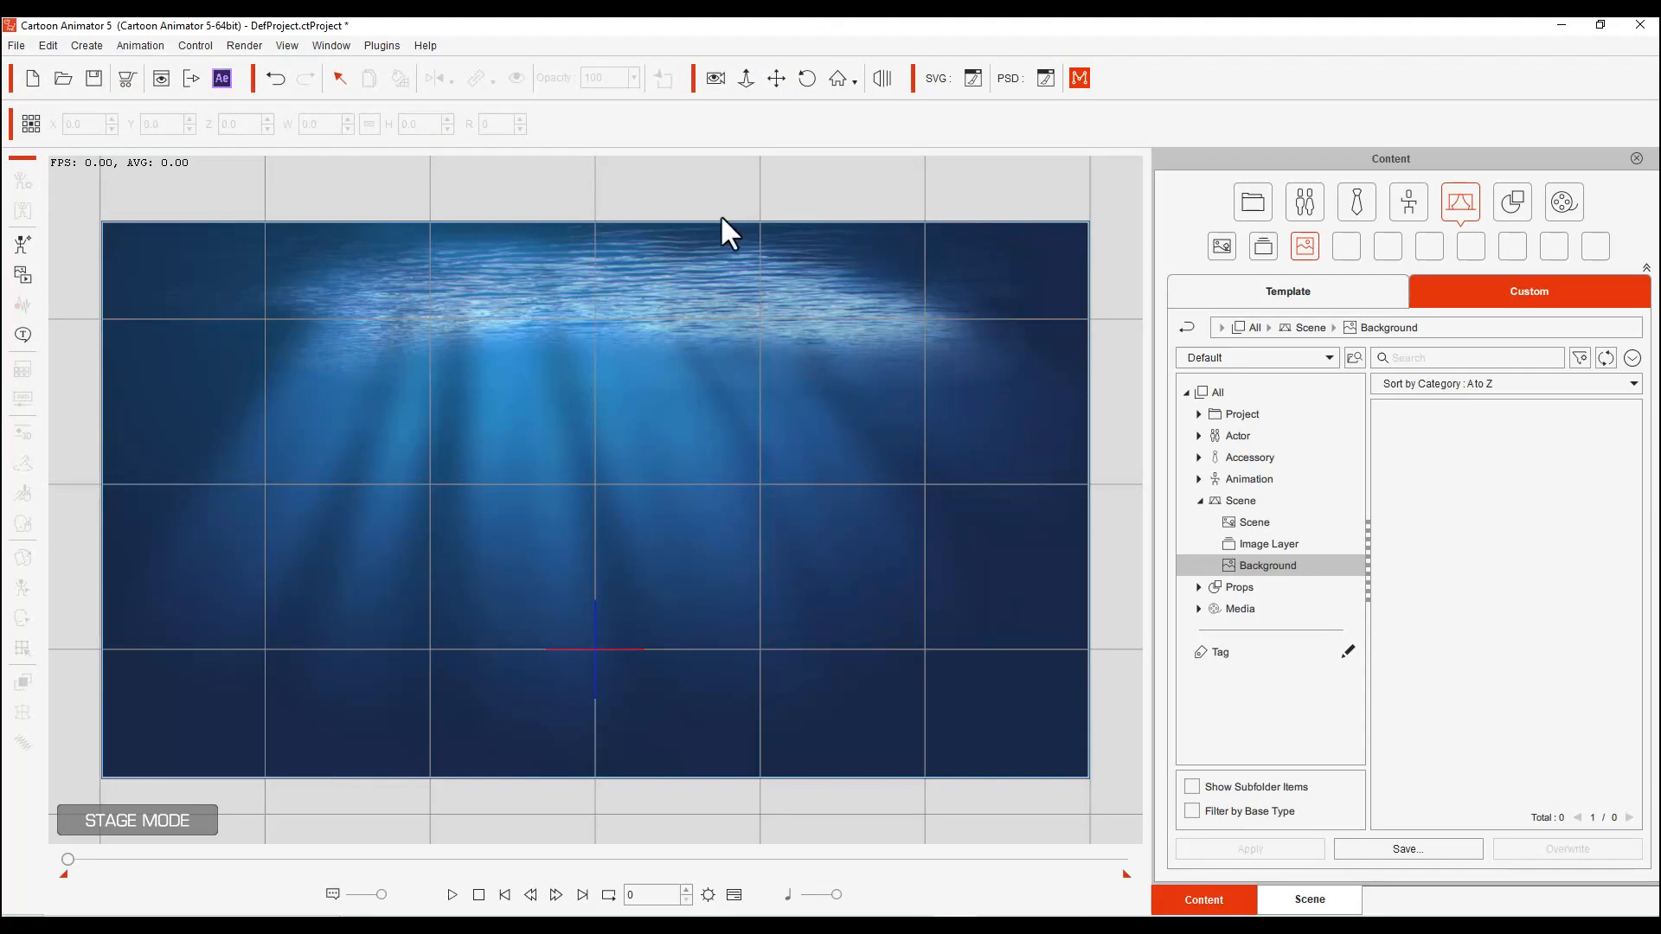
pyautogui.moveTo(164, 332)
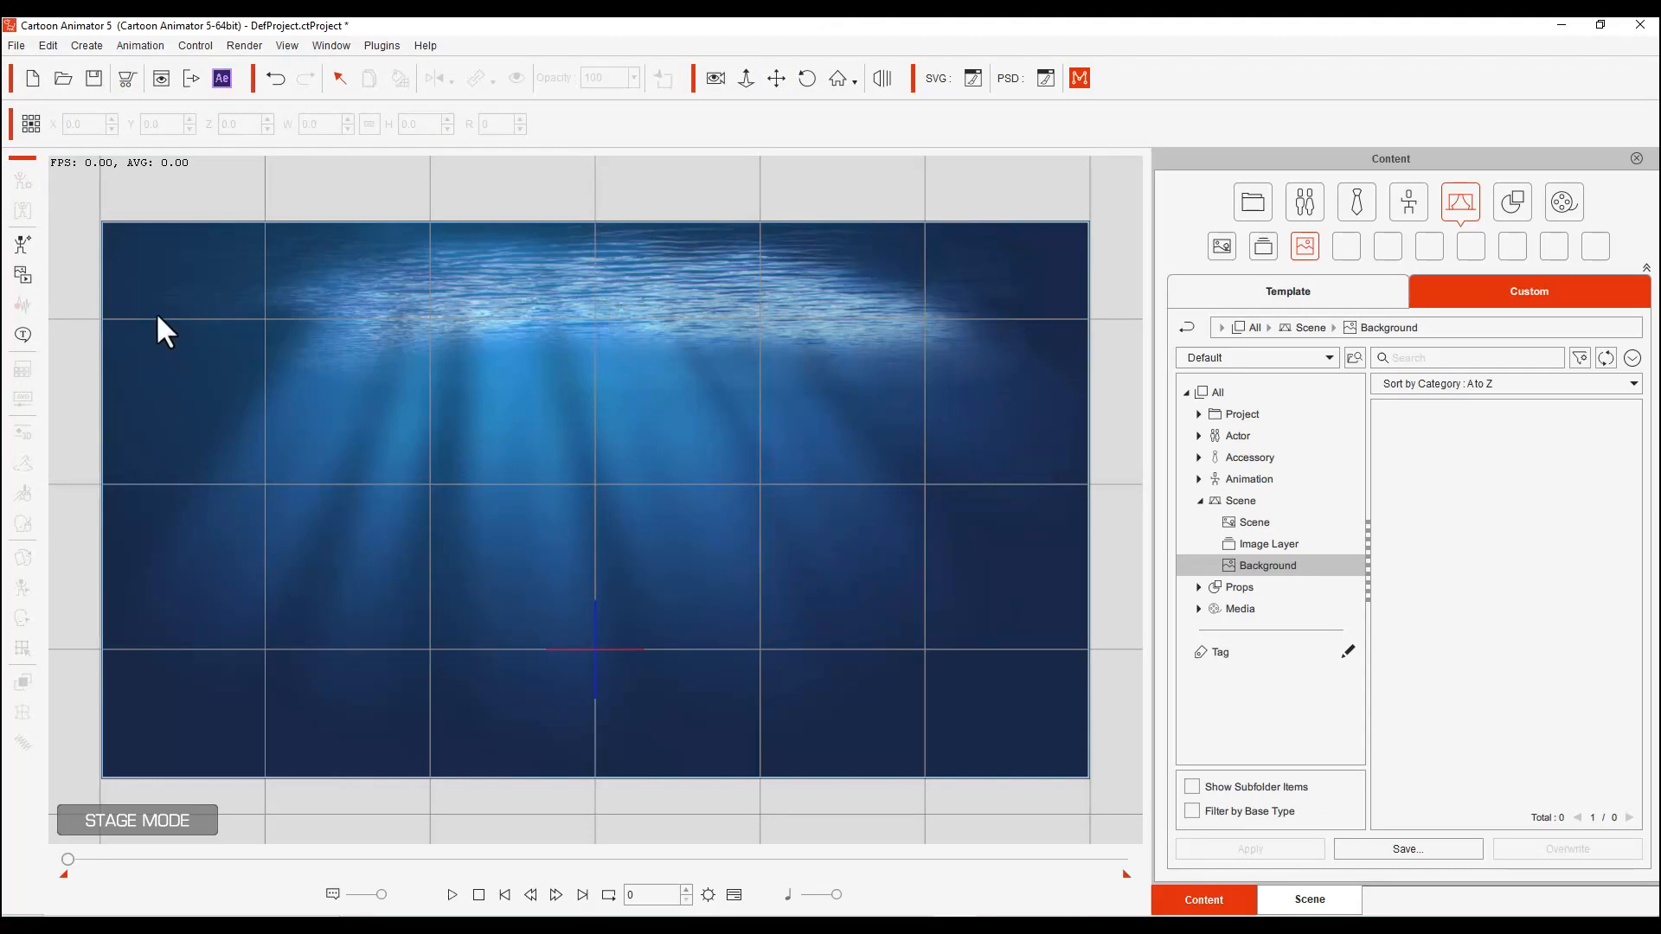
pyautogui.moveTo(863, 625)
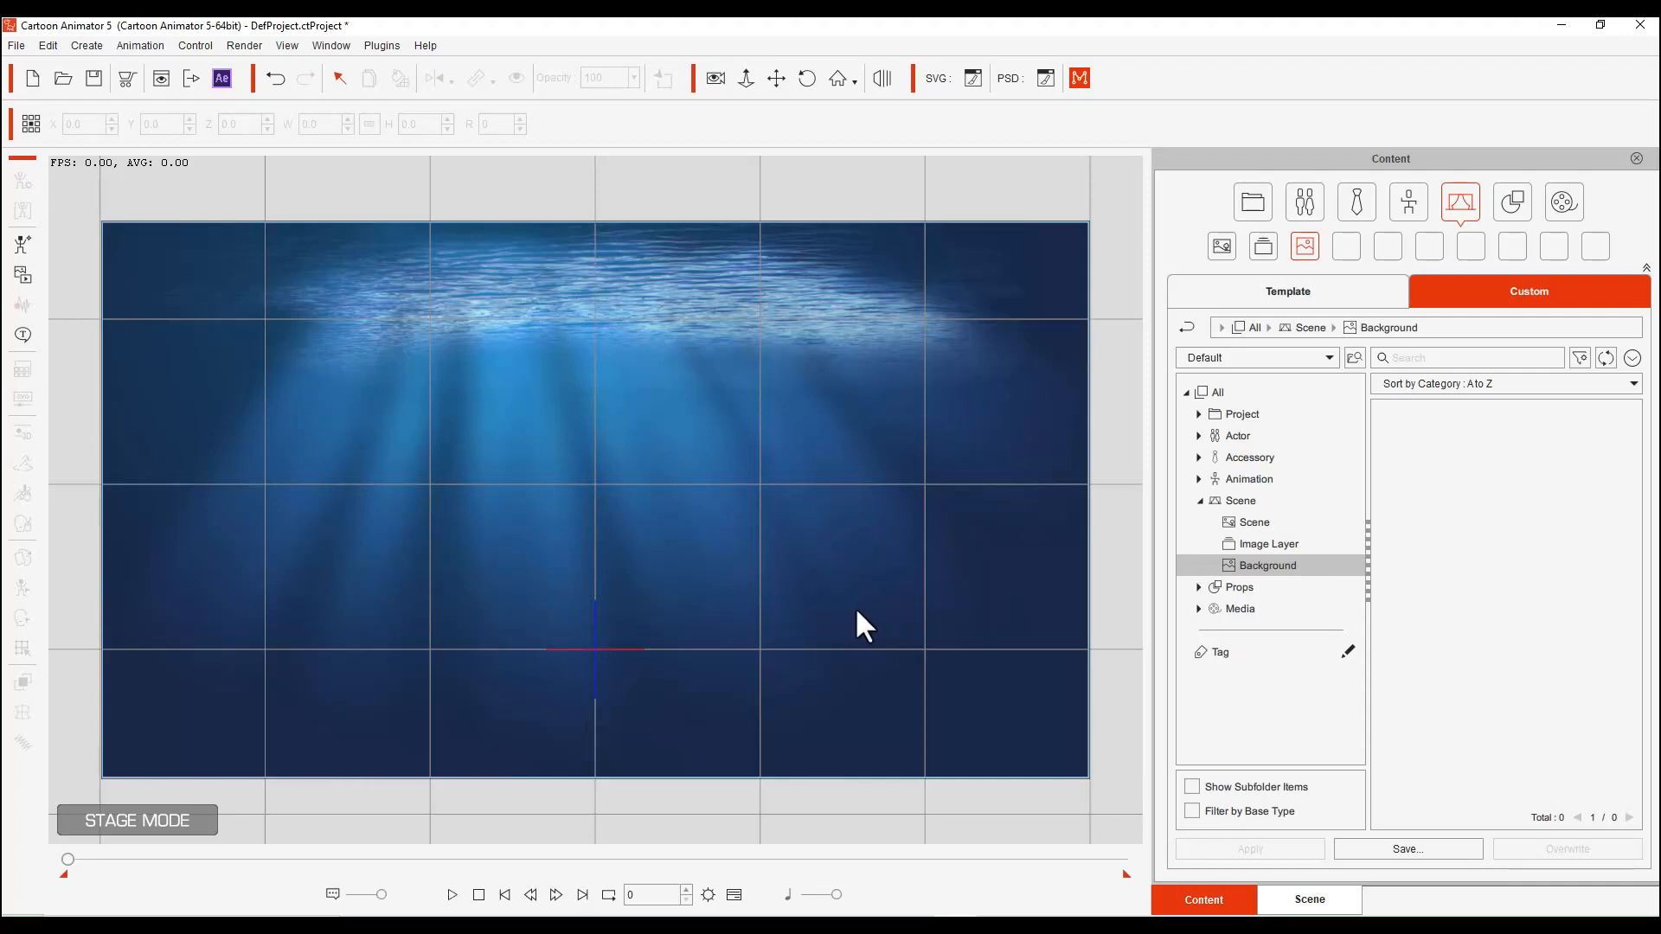
pyautogui.moveTo(742, 478)
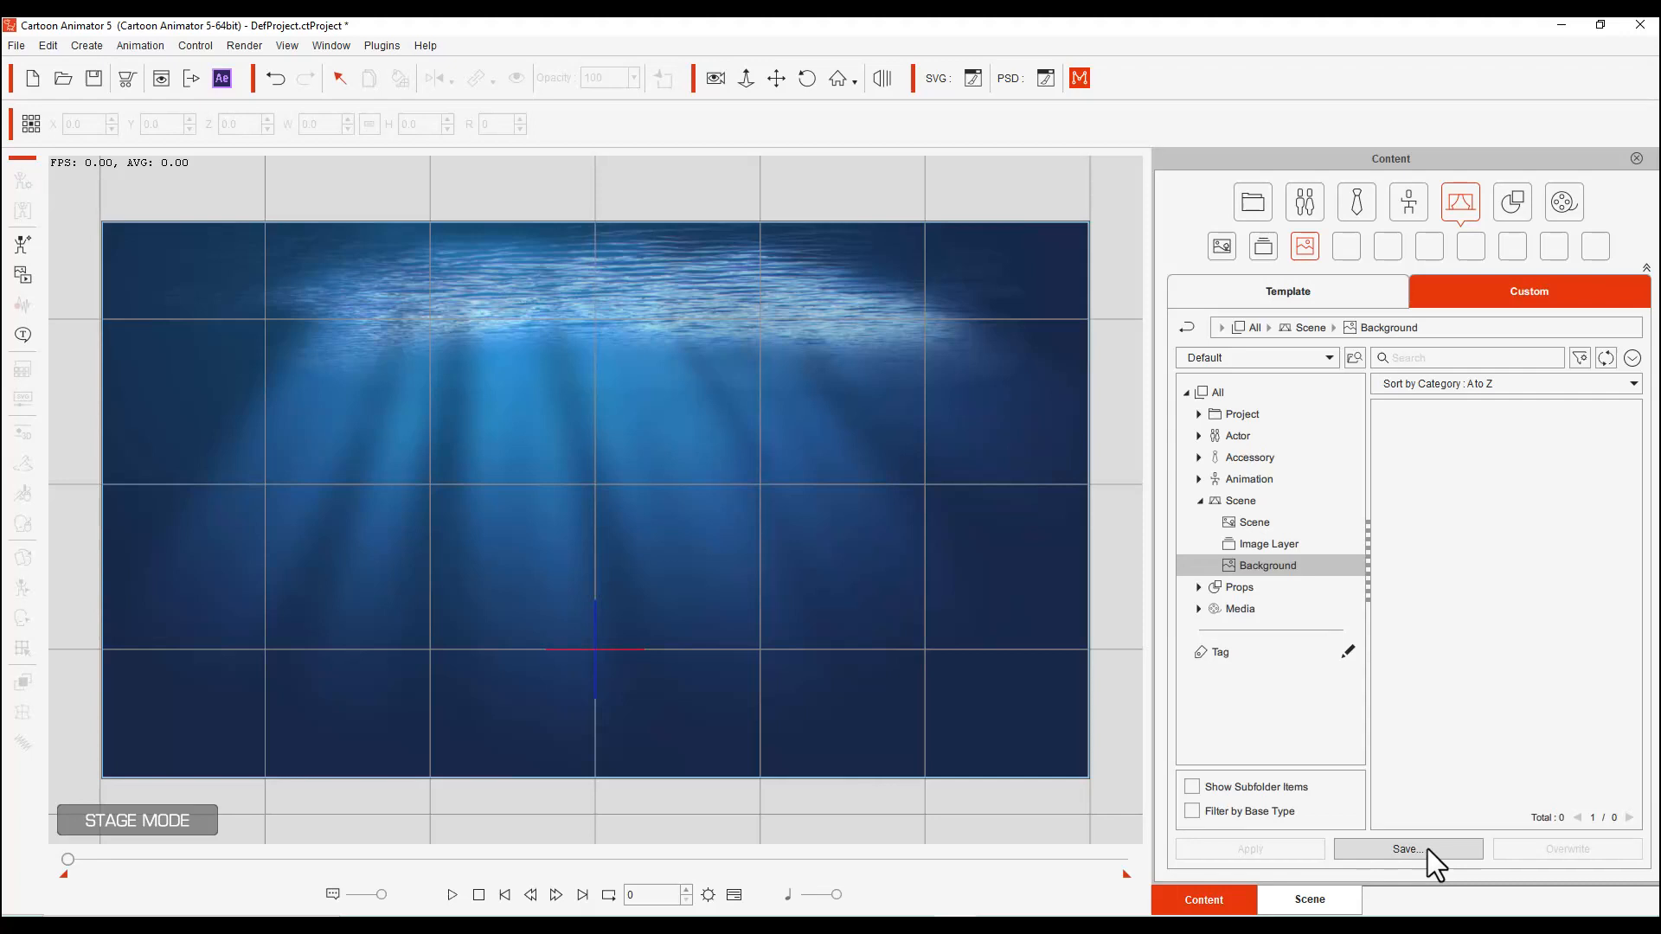
# Save the underwater background to the custom Background library named 'ocean scene'
pyautogui.click(1407, 848)
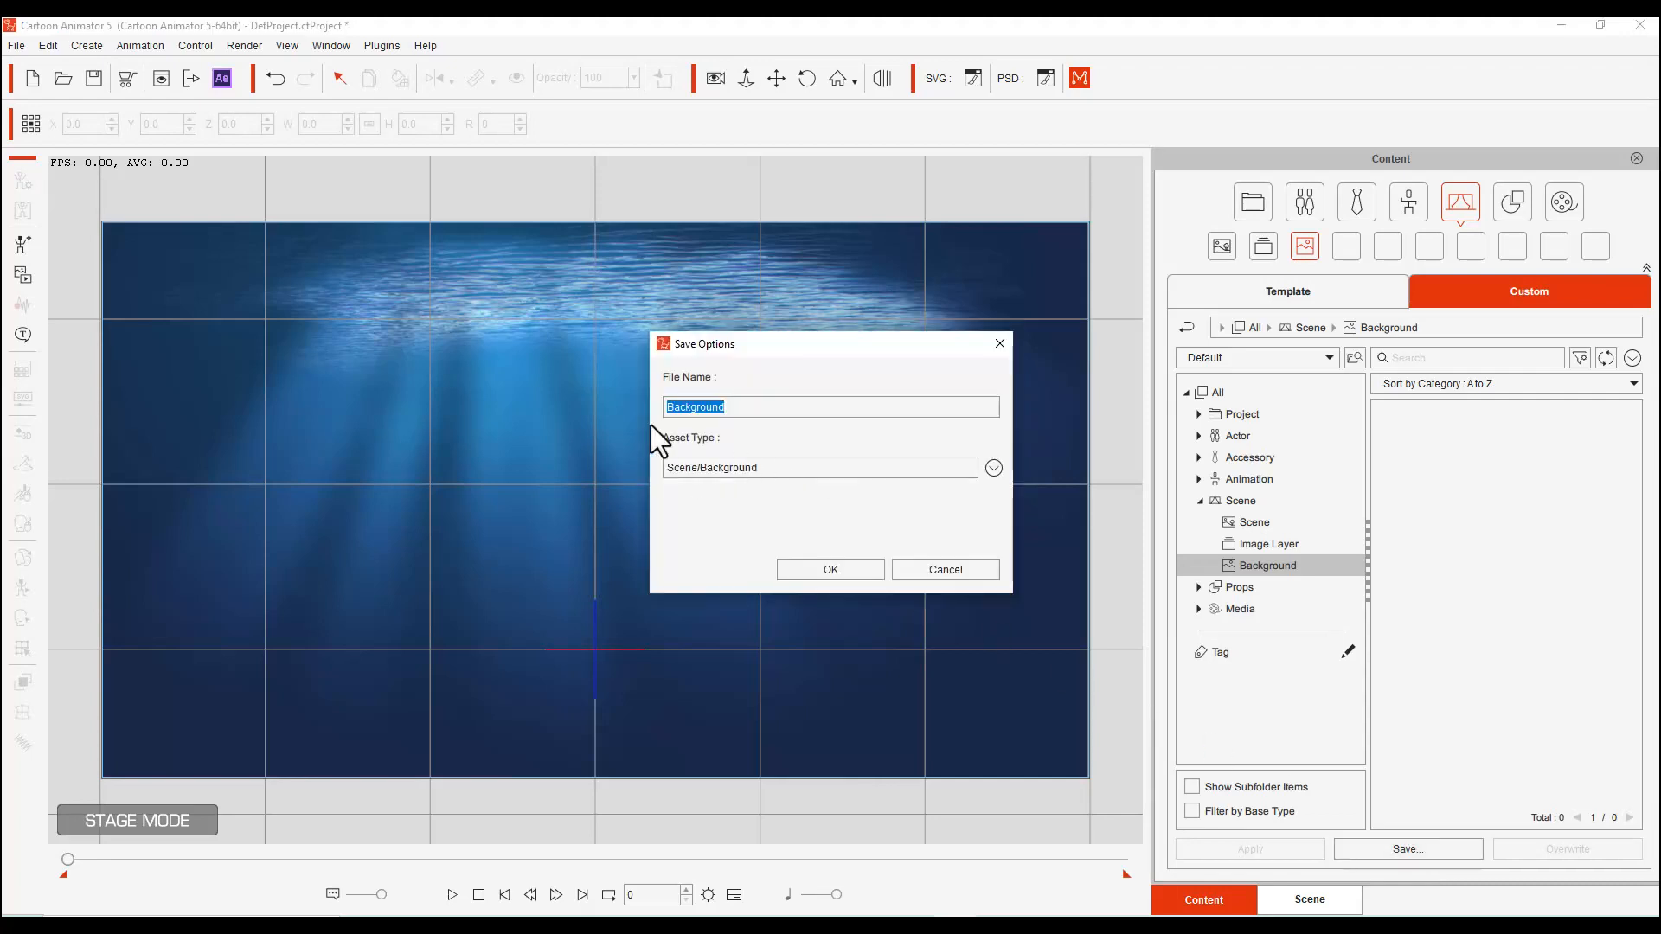
pyautogui.moveTo(745, 453)
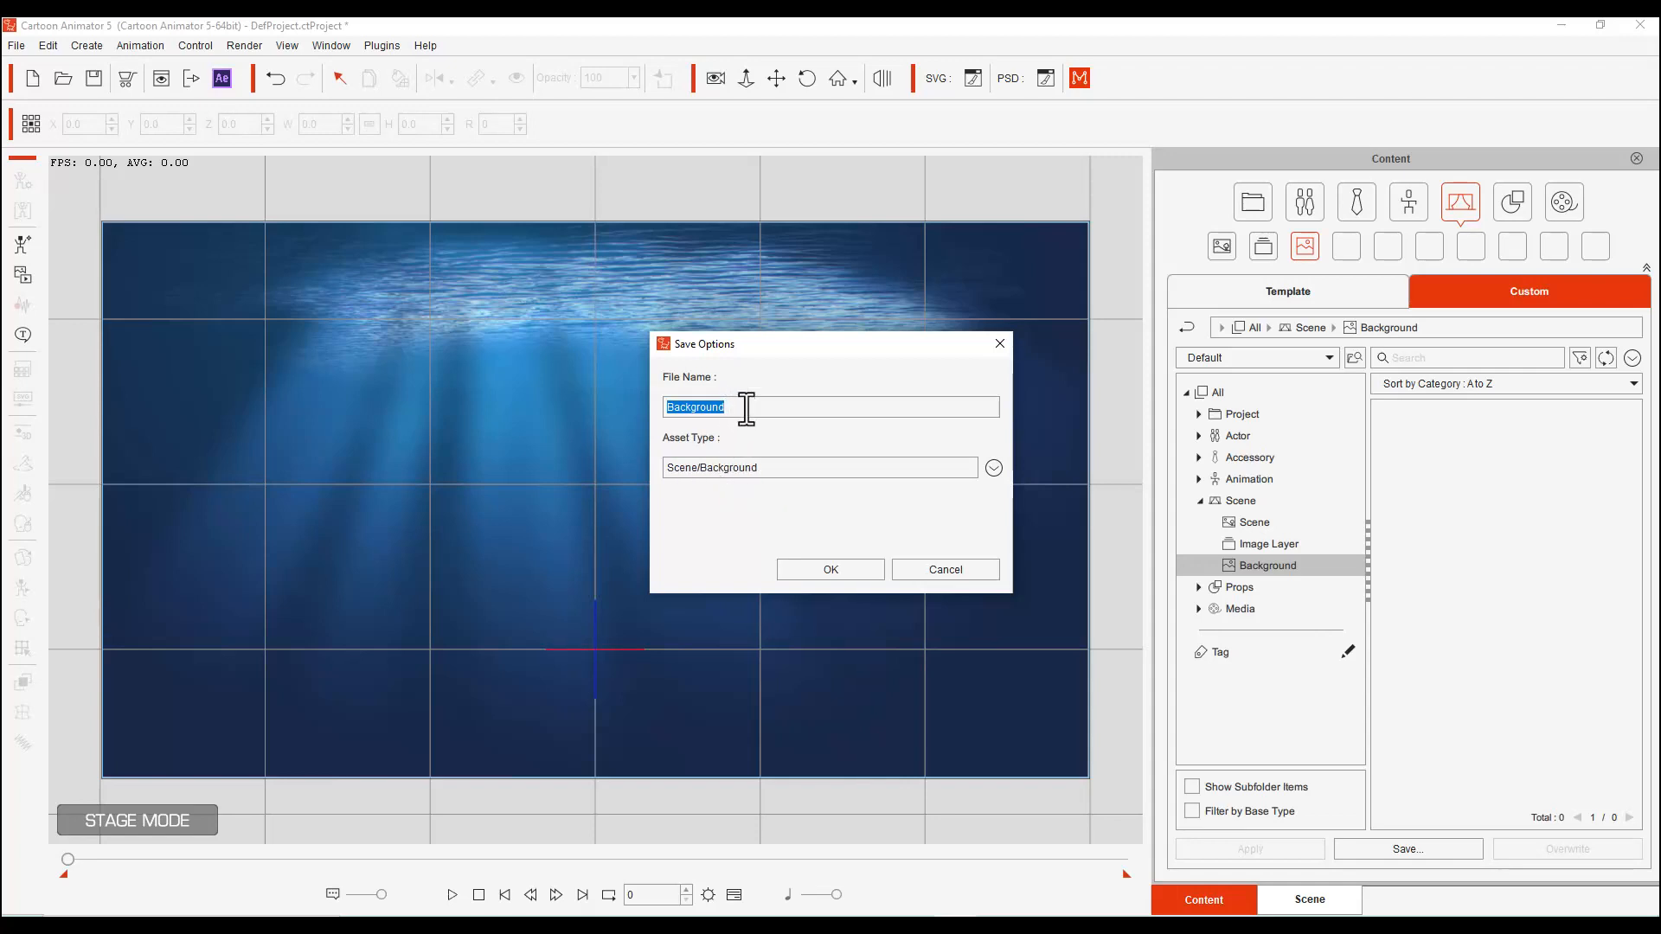
pyautogui.moveTo(641, 426)
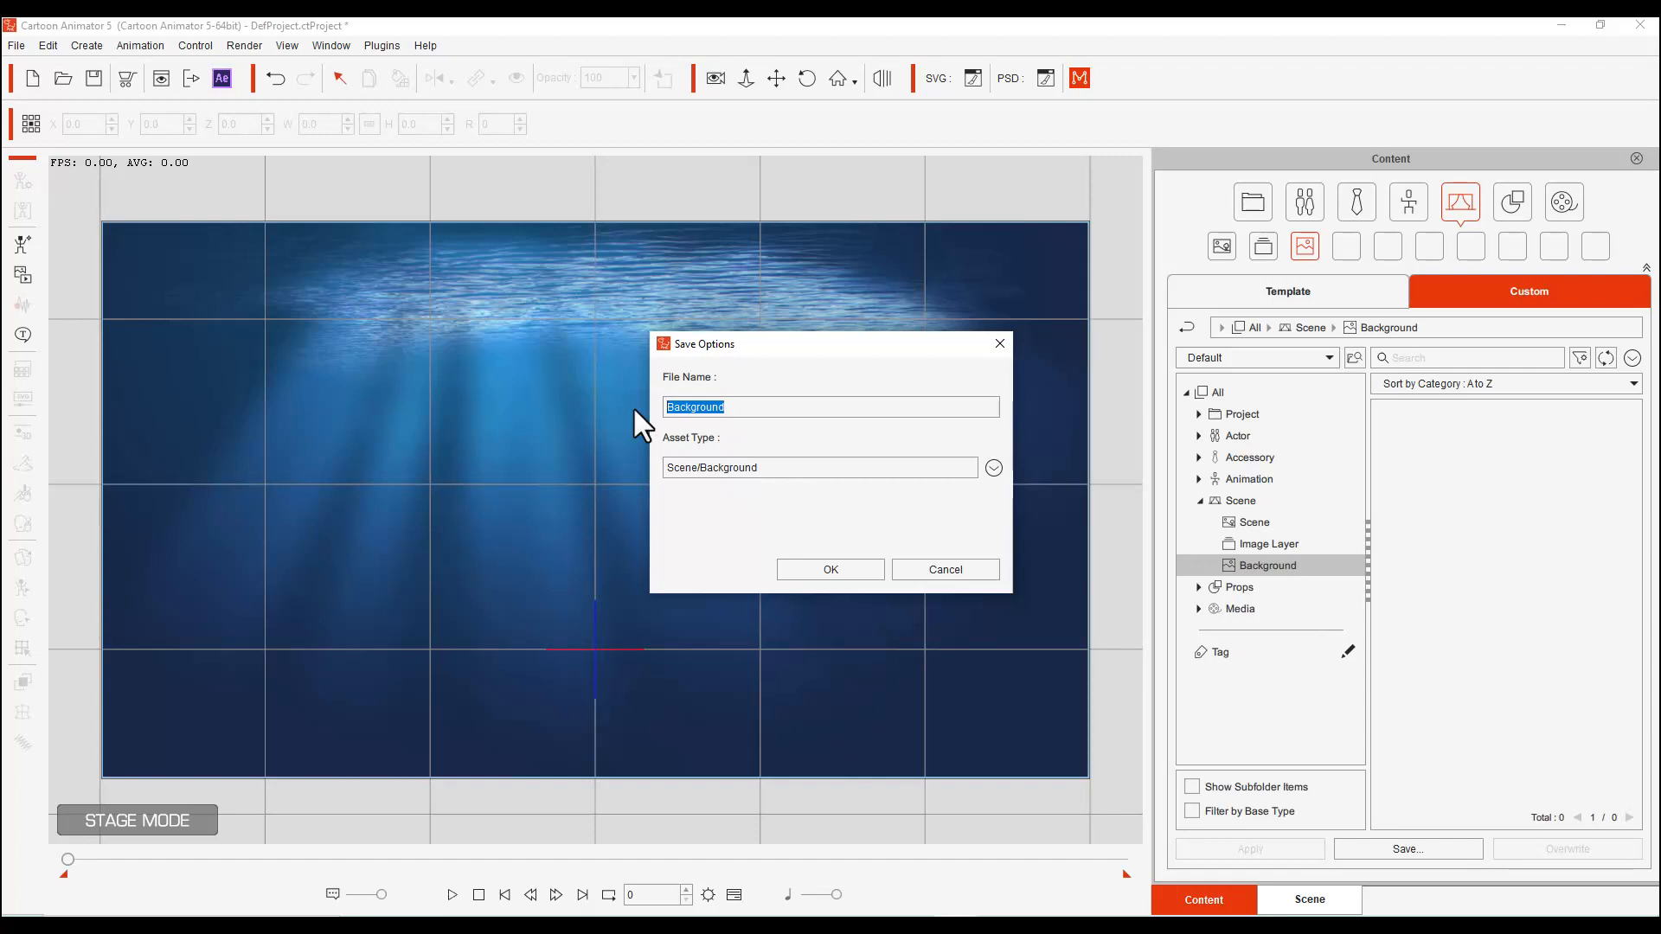
pyautogui.write('ocean scene')
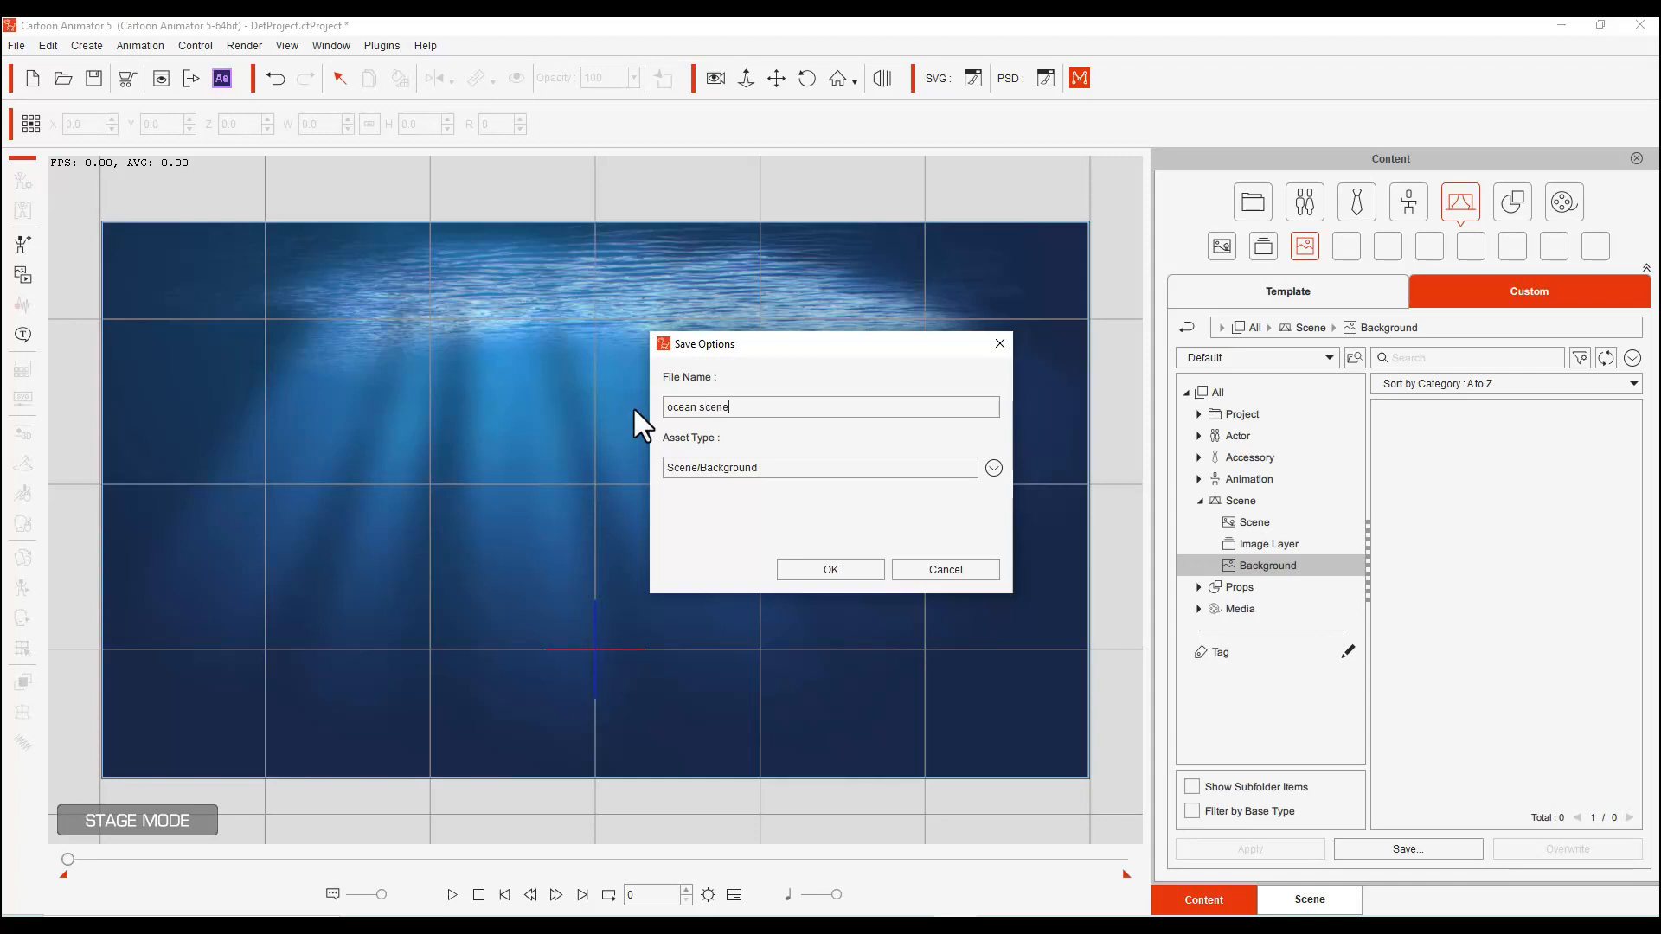
pyautogui.click(829, 570)
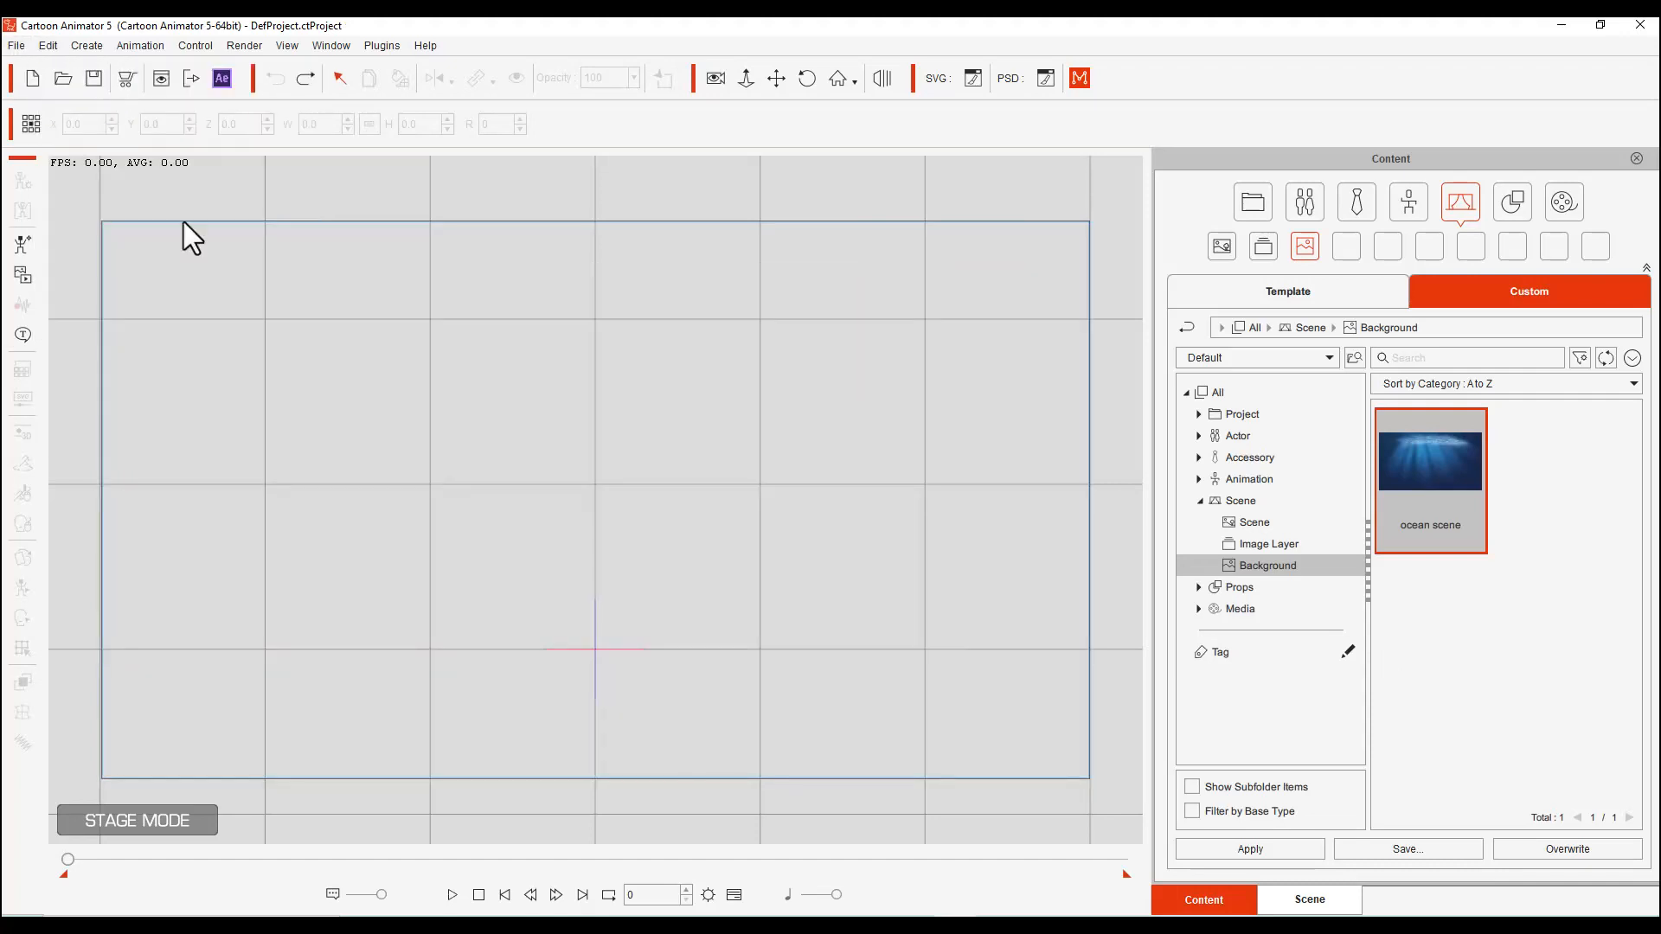
pyautogui.moveTo(437, 508)
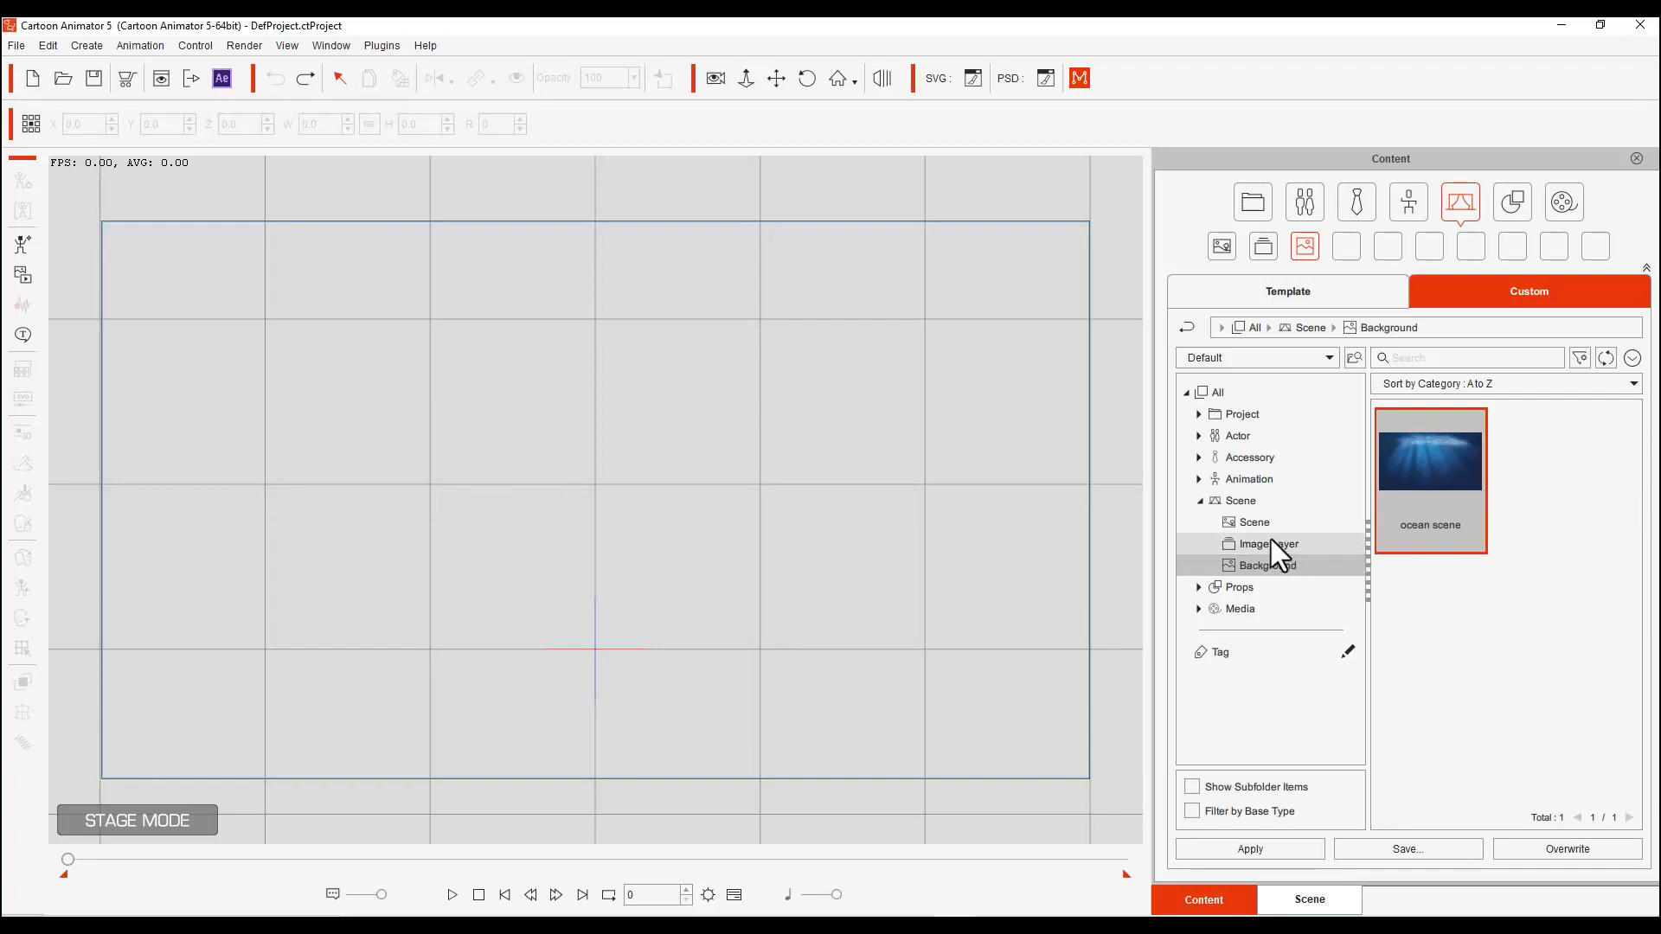
# Show the custom Scene > Image Layer library and begin an Image layer import
pyautogui.click(1265, 544)
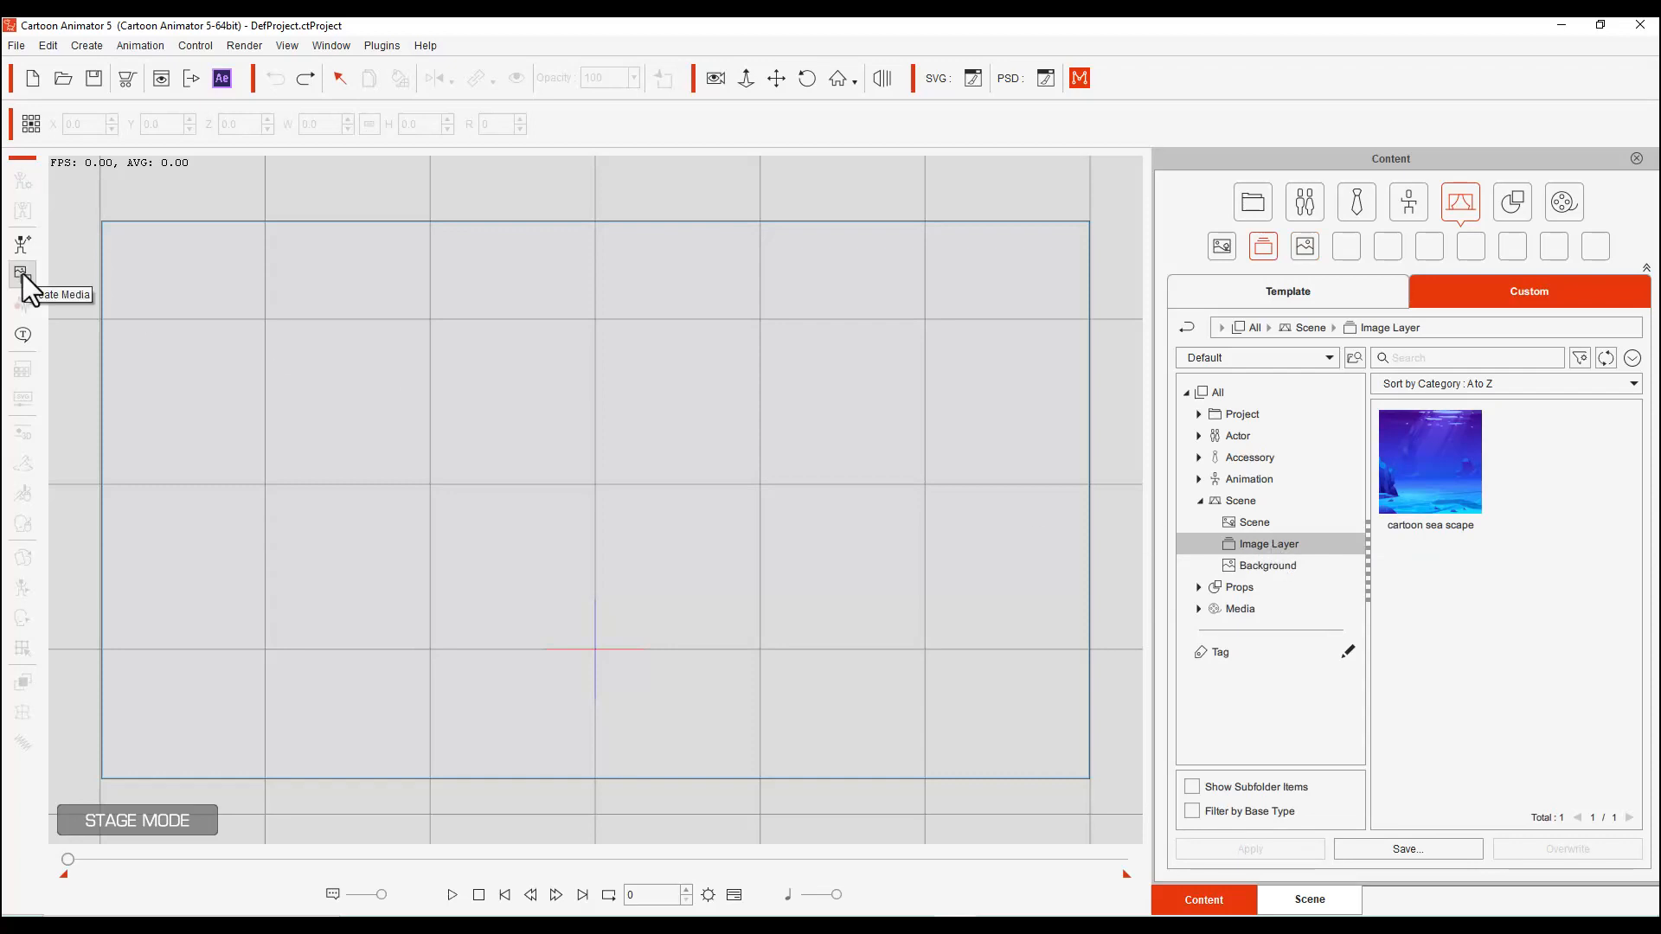
pyautogui.click(21, 274)
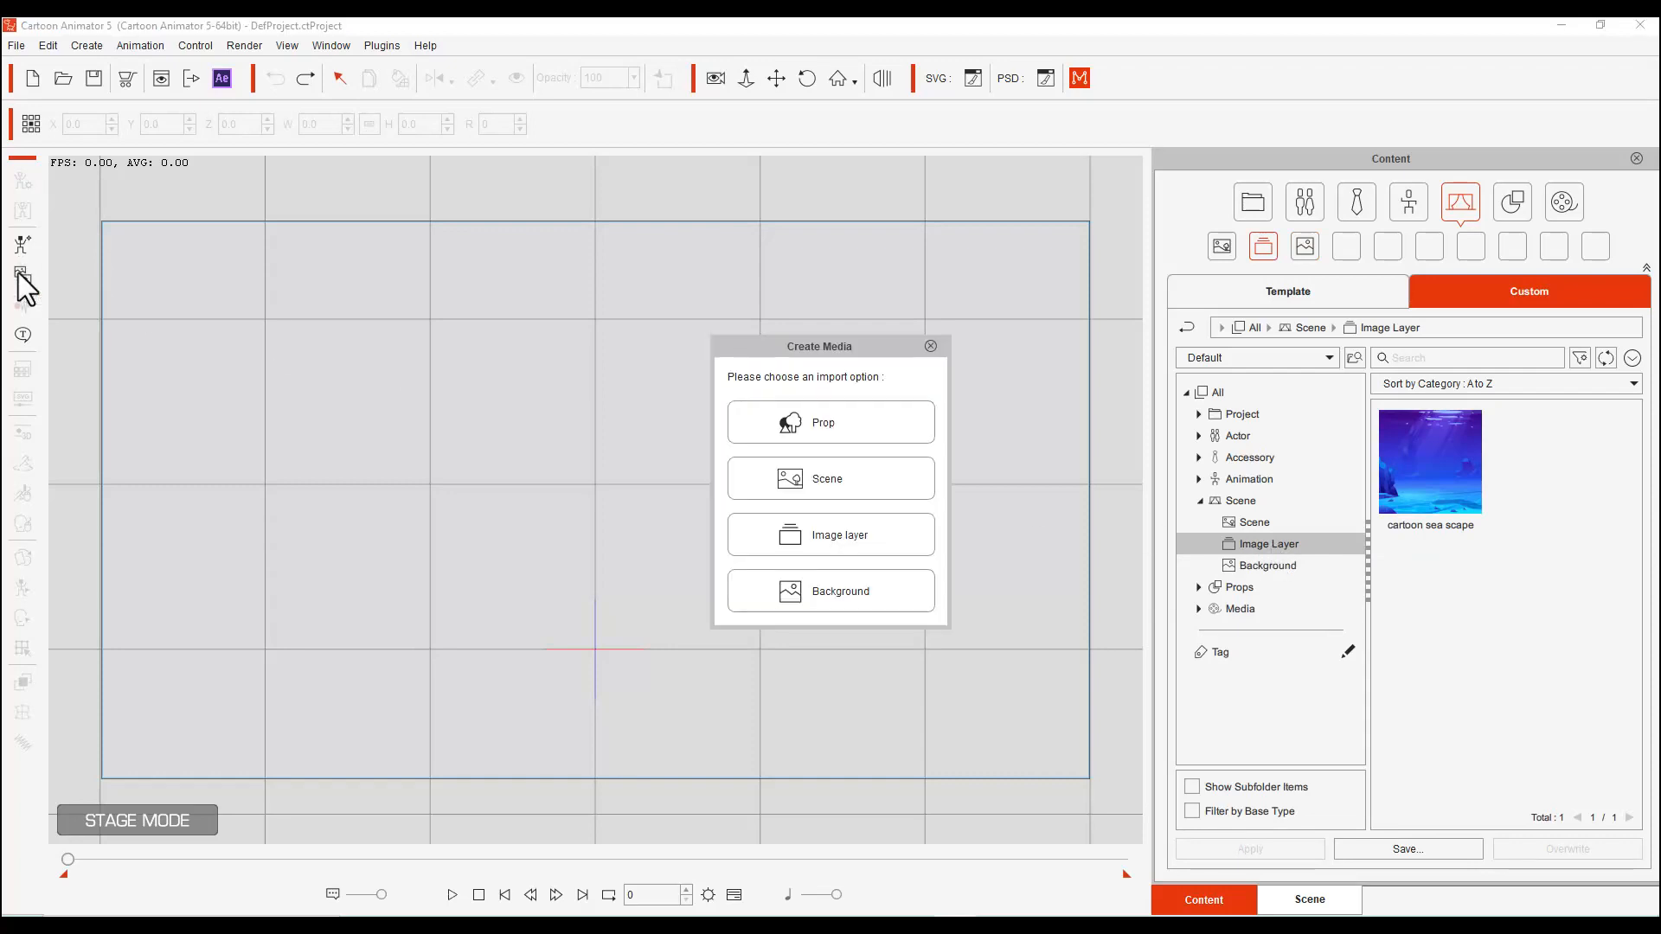
pyautogui.click(929, 346)
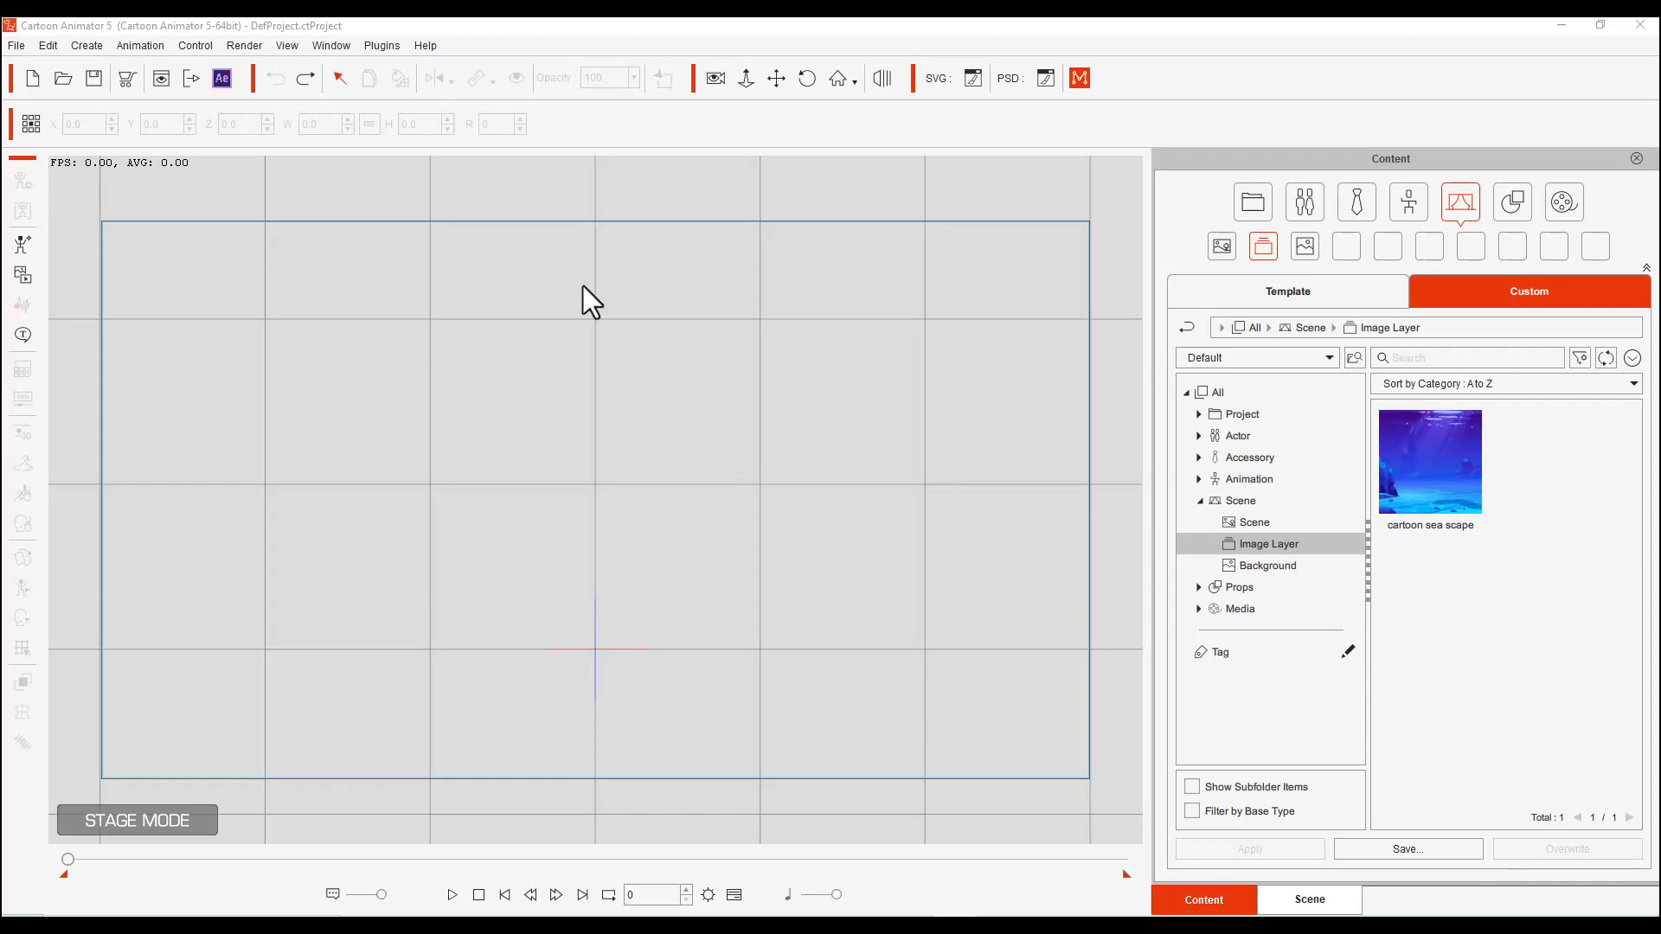
pyautogui.moveTo(689, 494)
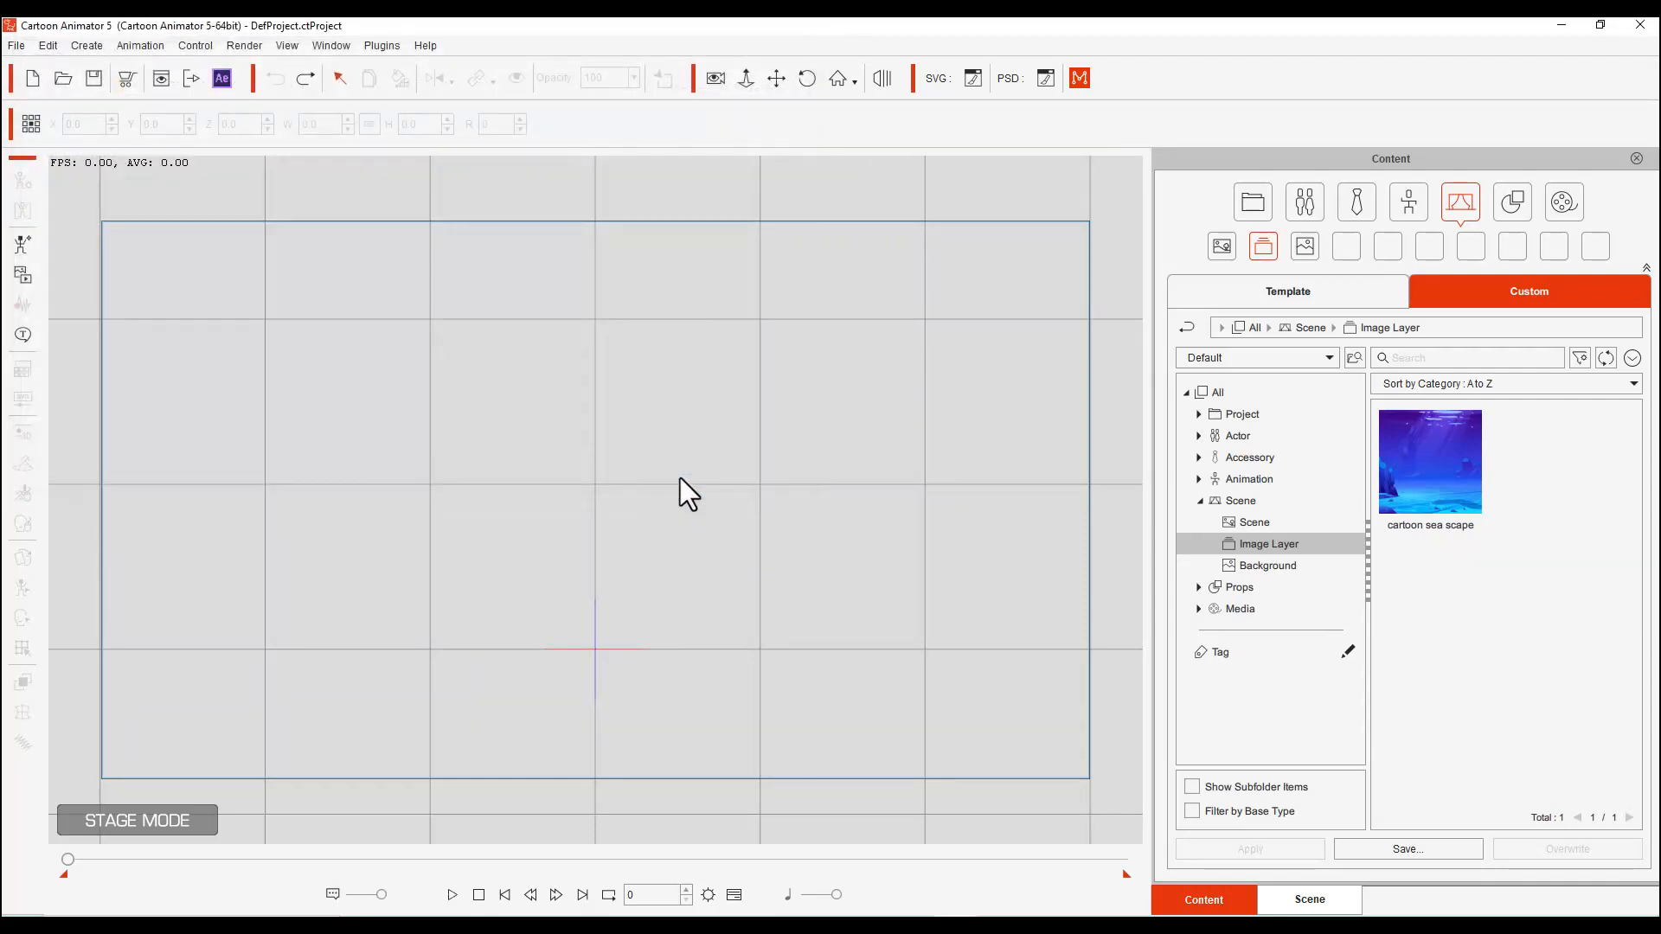
# Import the underwater light-rays image as a layer and drag it to fit the stage frame
pyautogui.doubleClick(1429, 461)
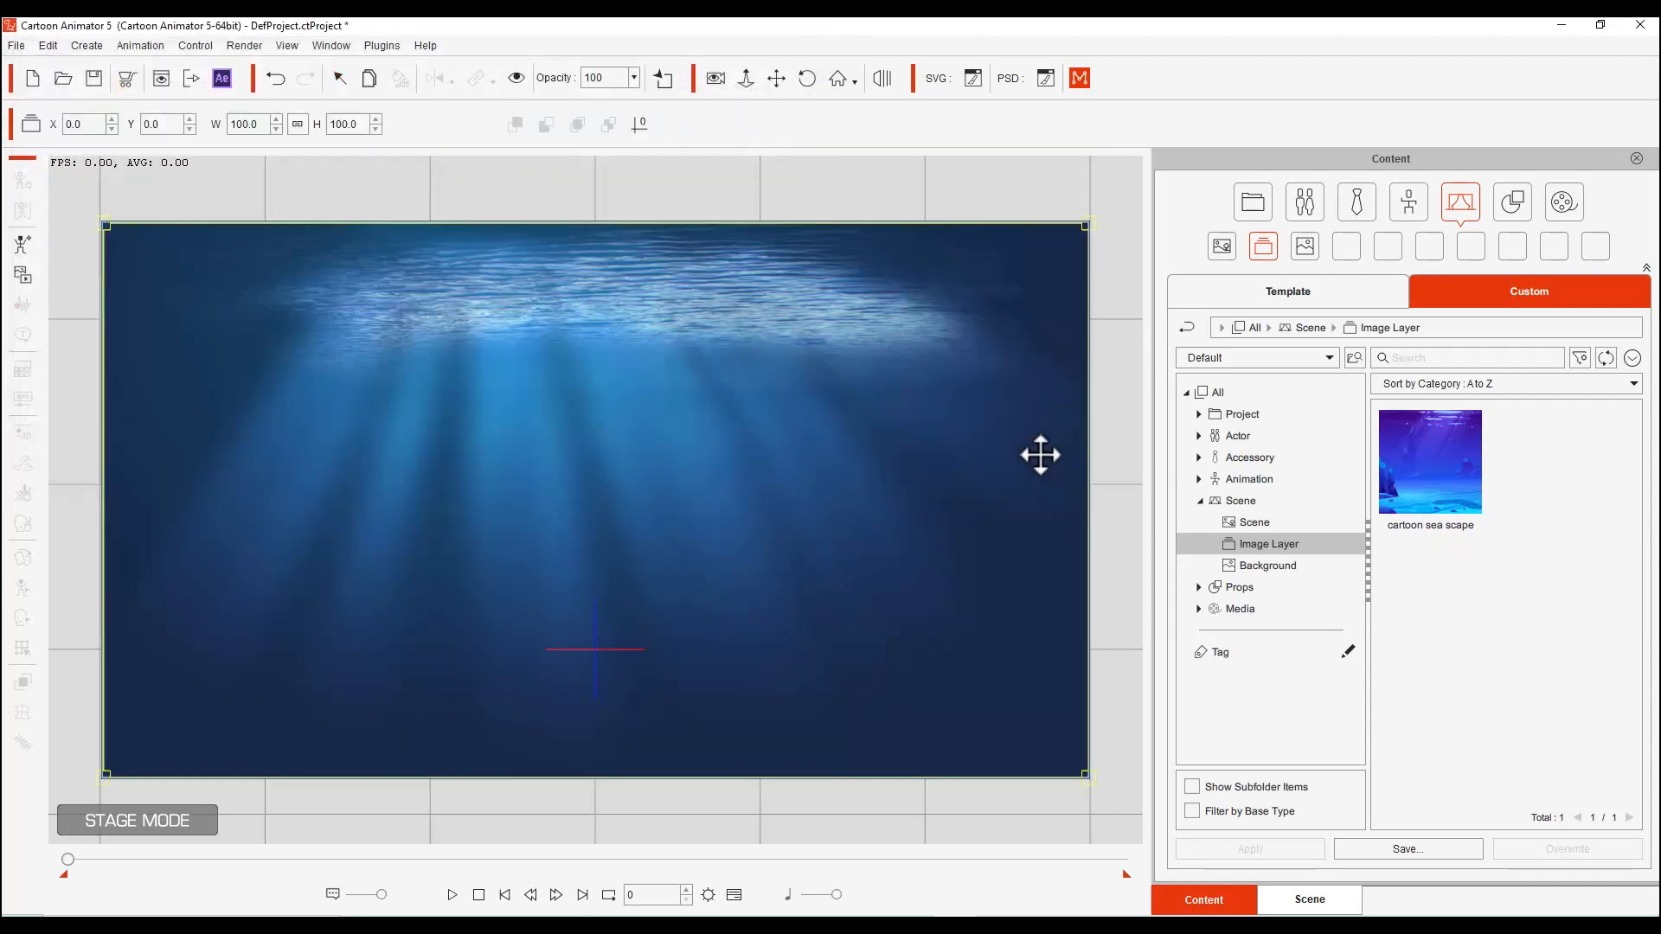
pyautogui.moveTo(1041, 456); pyautogui.dragTo(477, 438)
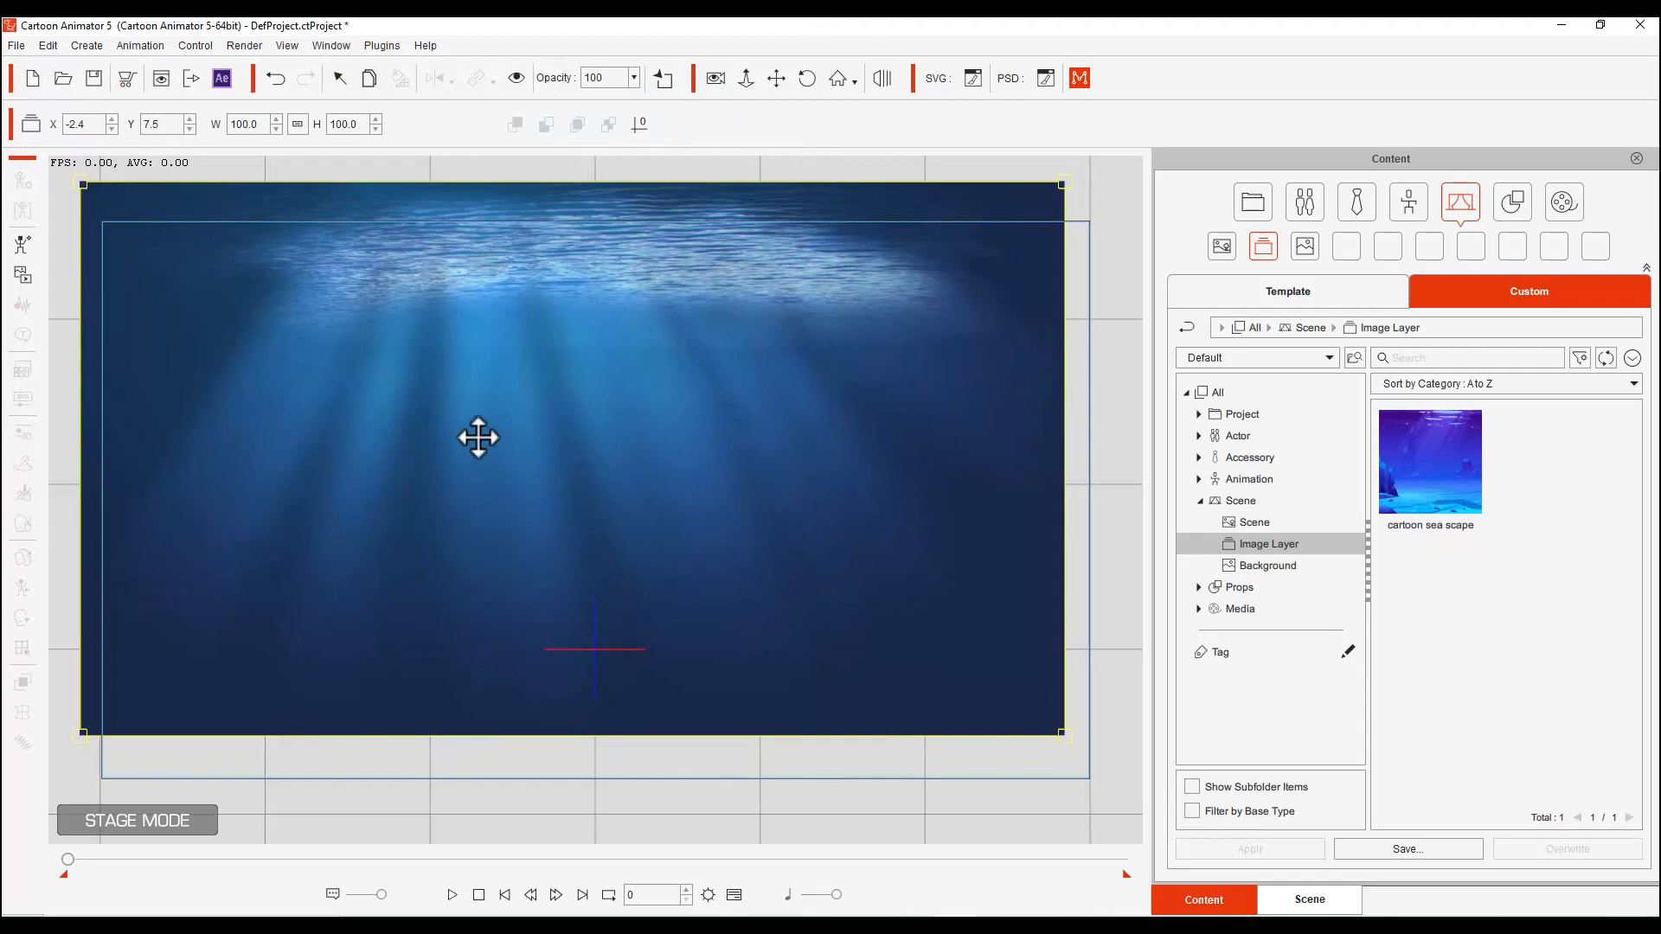
pyautogui.moveTo(477, 438); pyautogui.dragTo(821, 368)
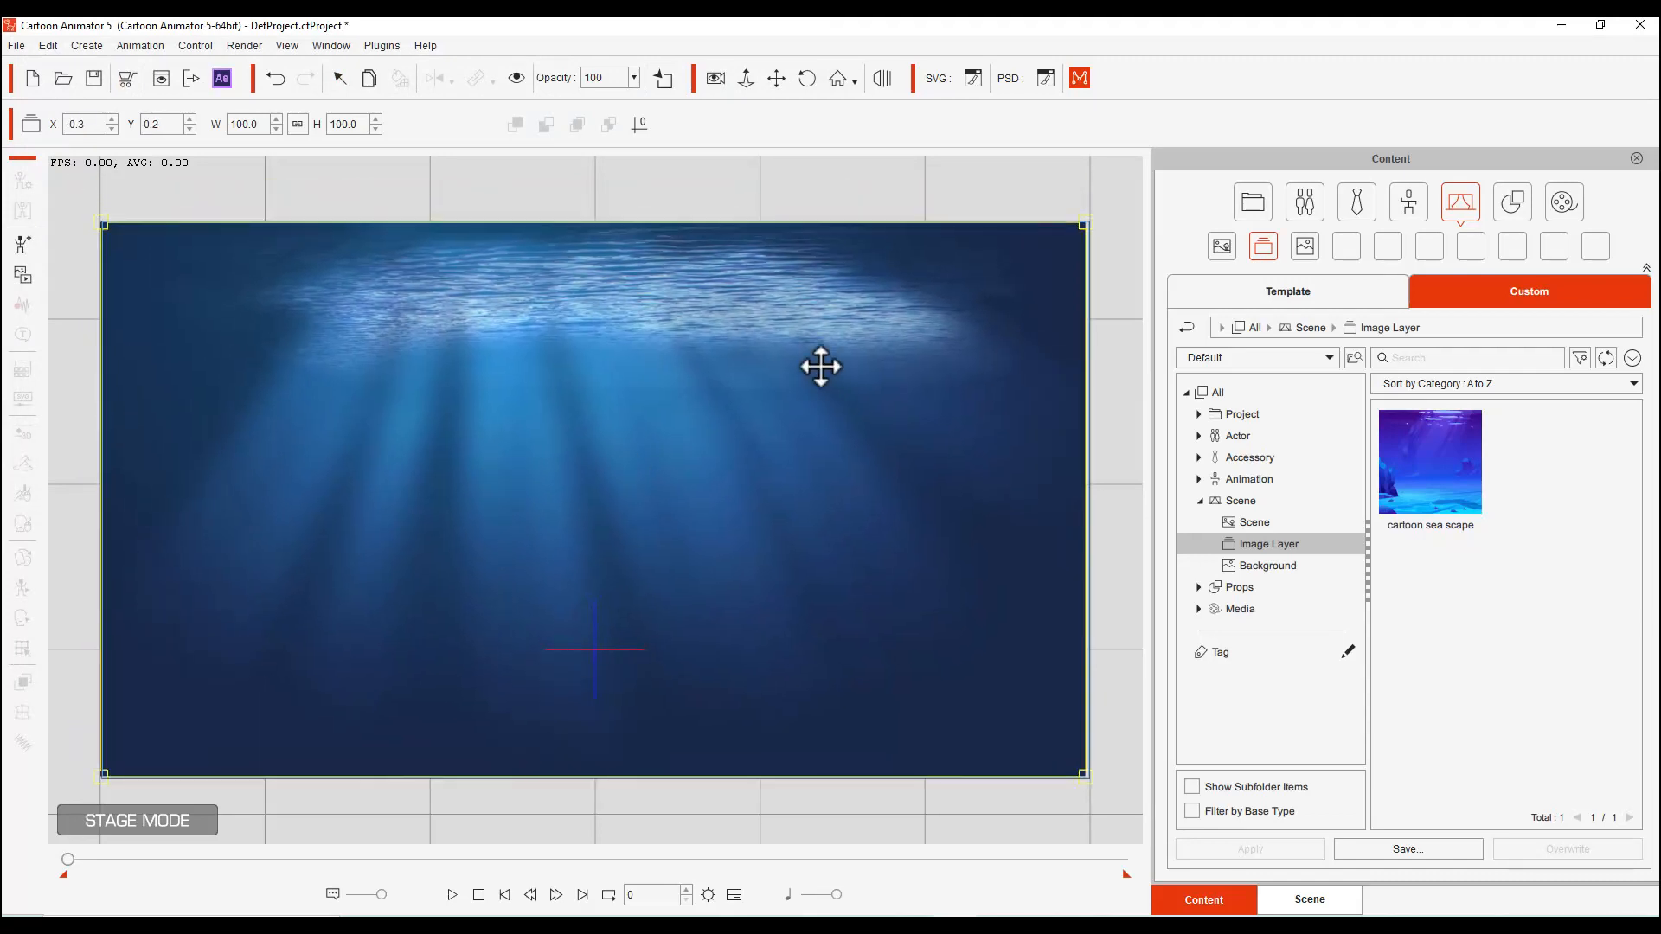
pyautogui.moveTo(821, 368); pyautogui.dragTo(760, 368)
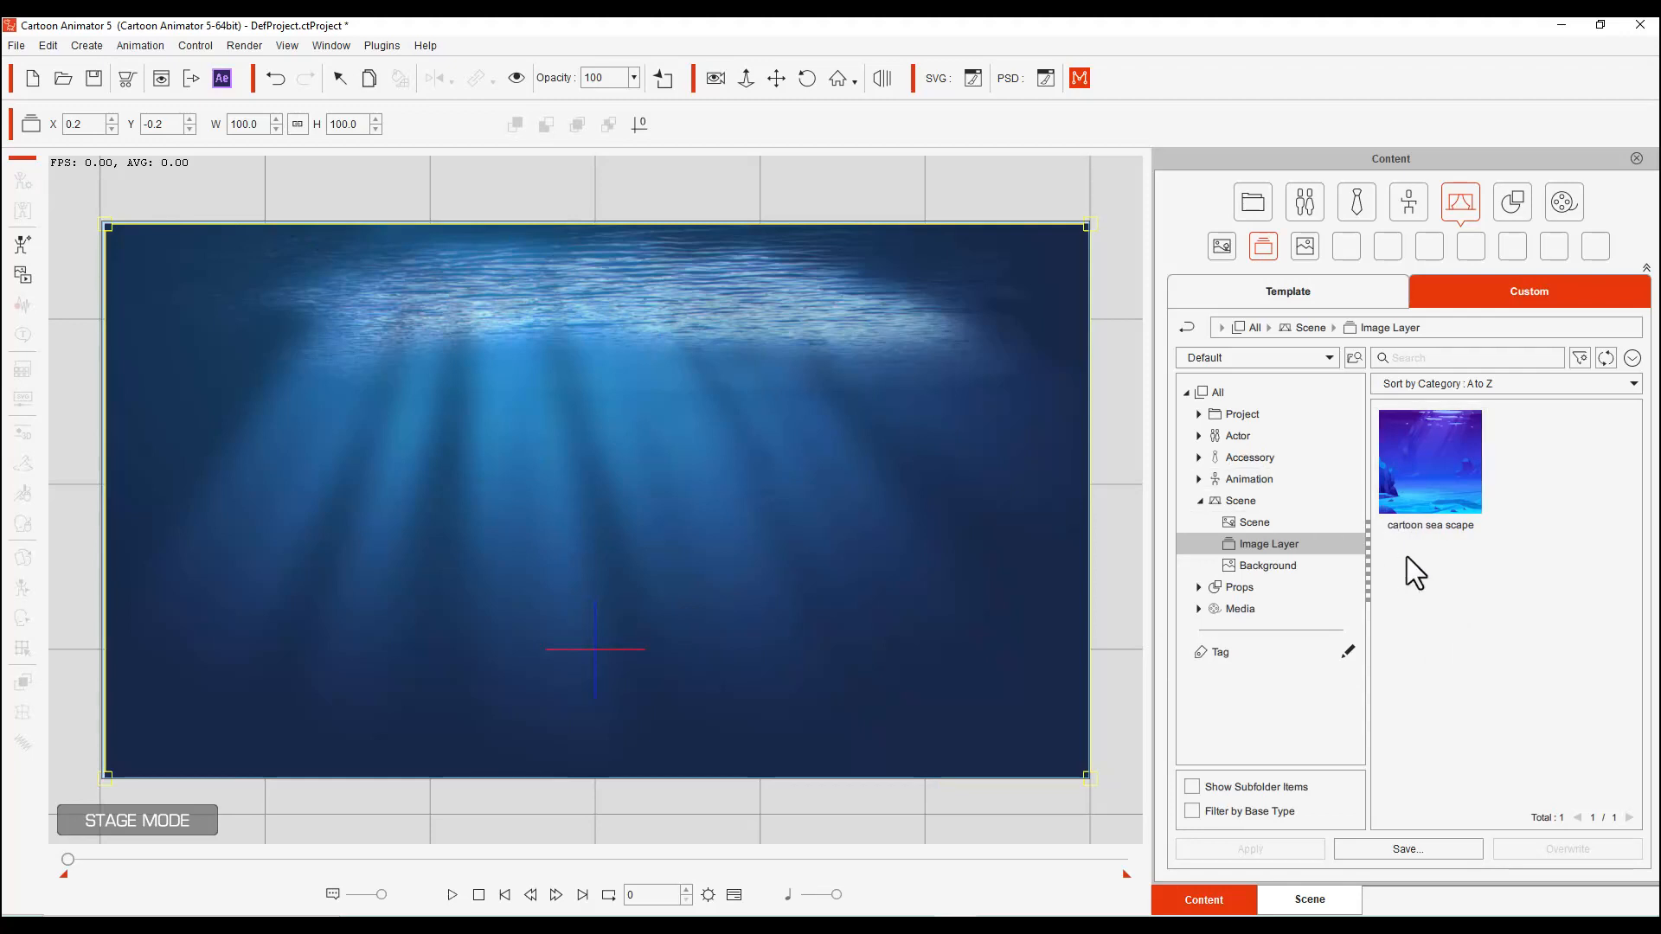
pyautogui.moveTo(498, 433)
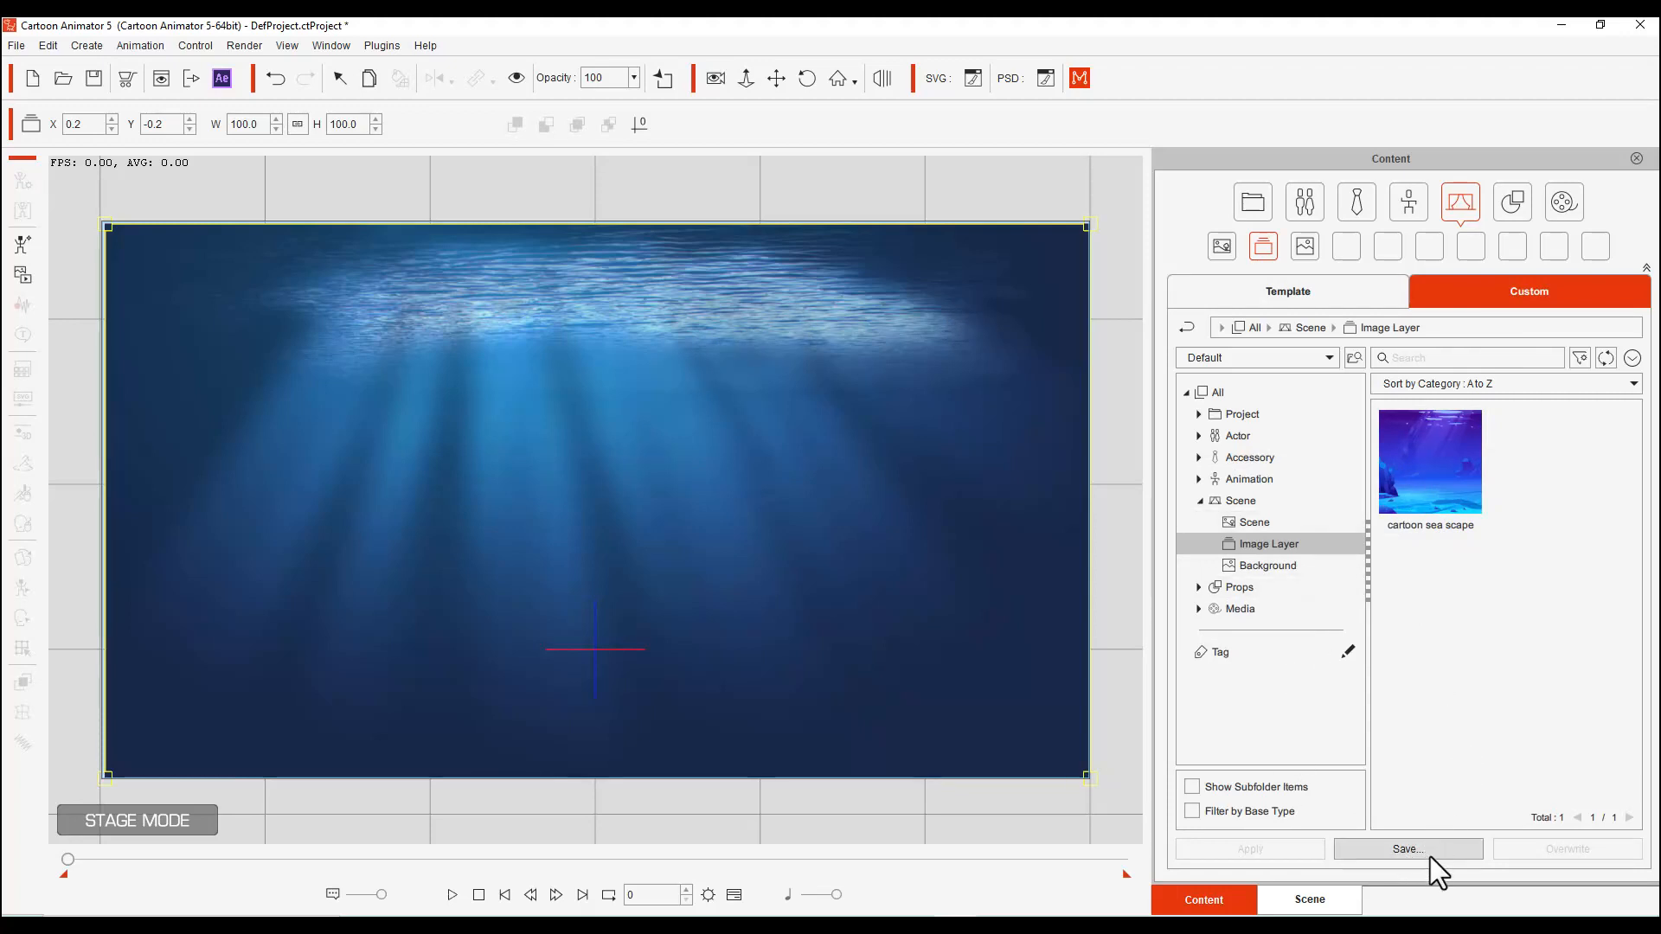
# Save the underwater image layer to the custom Image Layer library as 'ocean scene'
pyautogui.click(1406, 848)
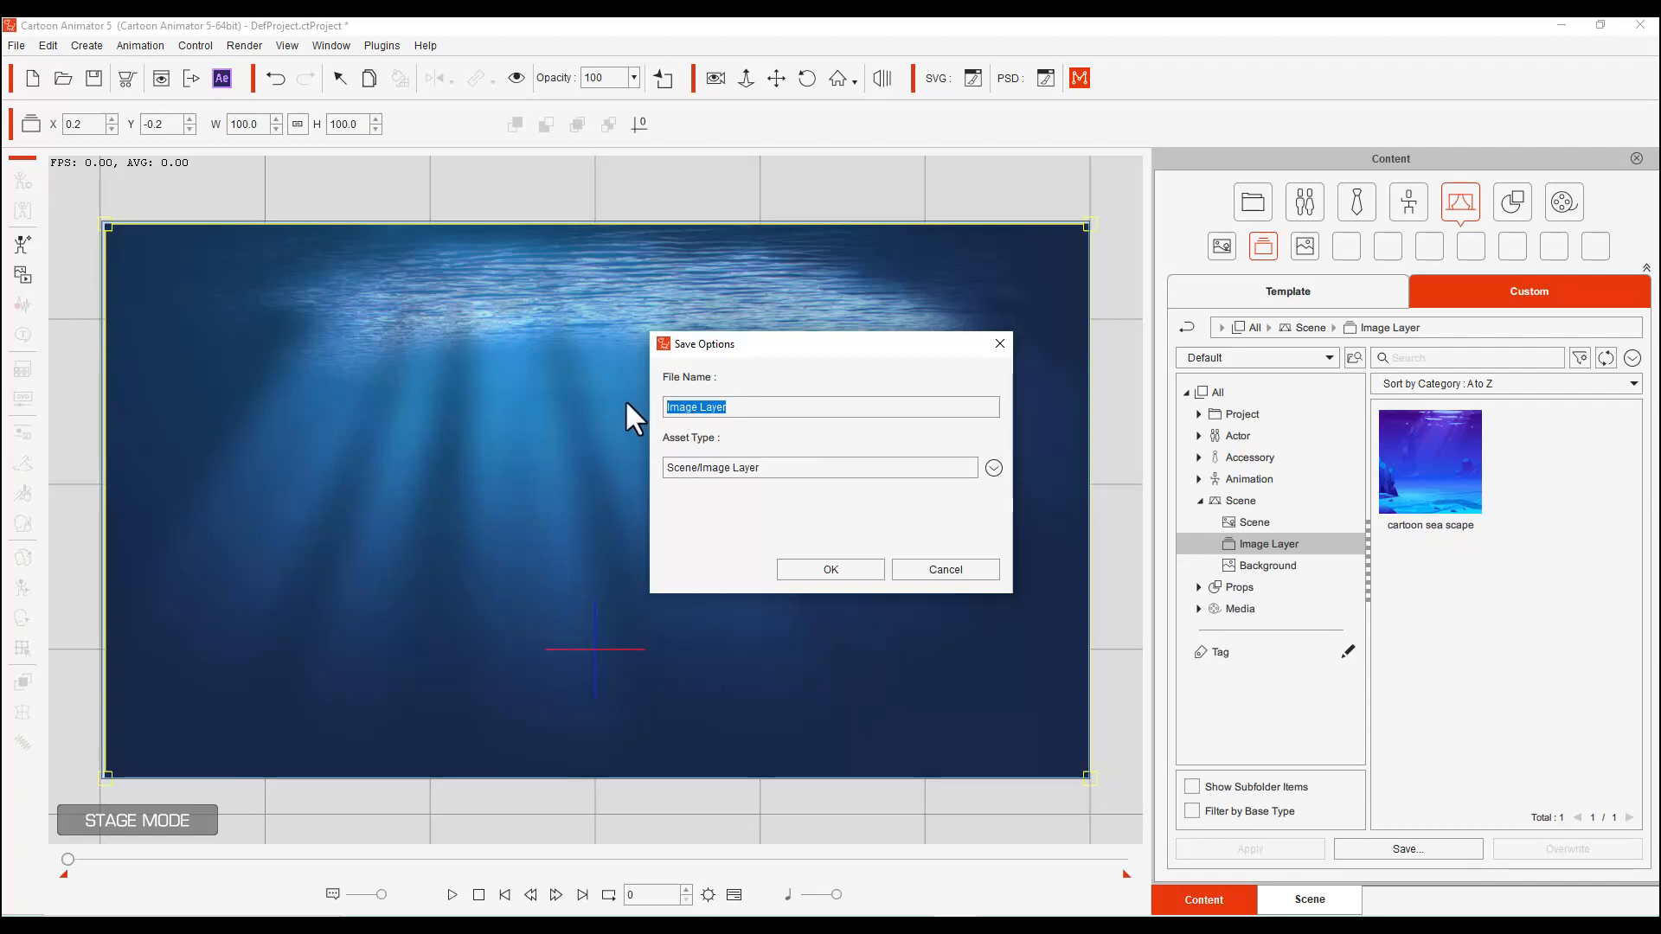
pyautogui.write('ocean')
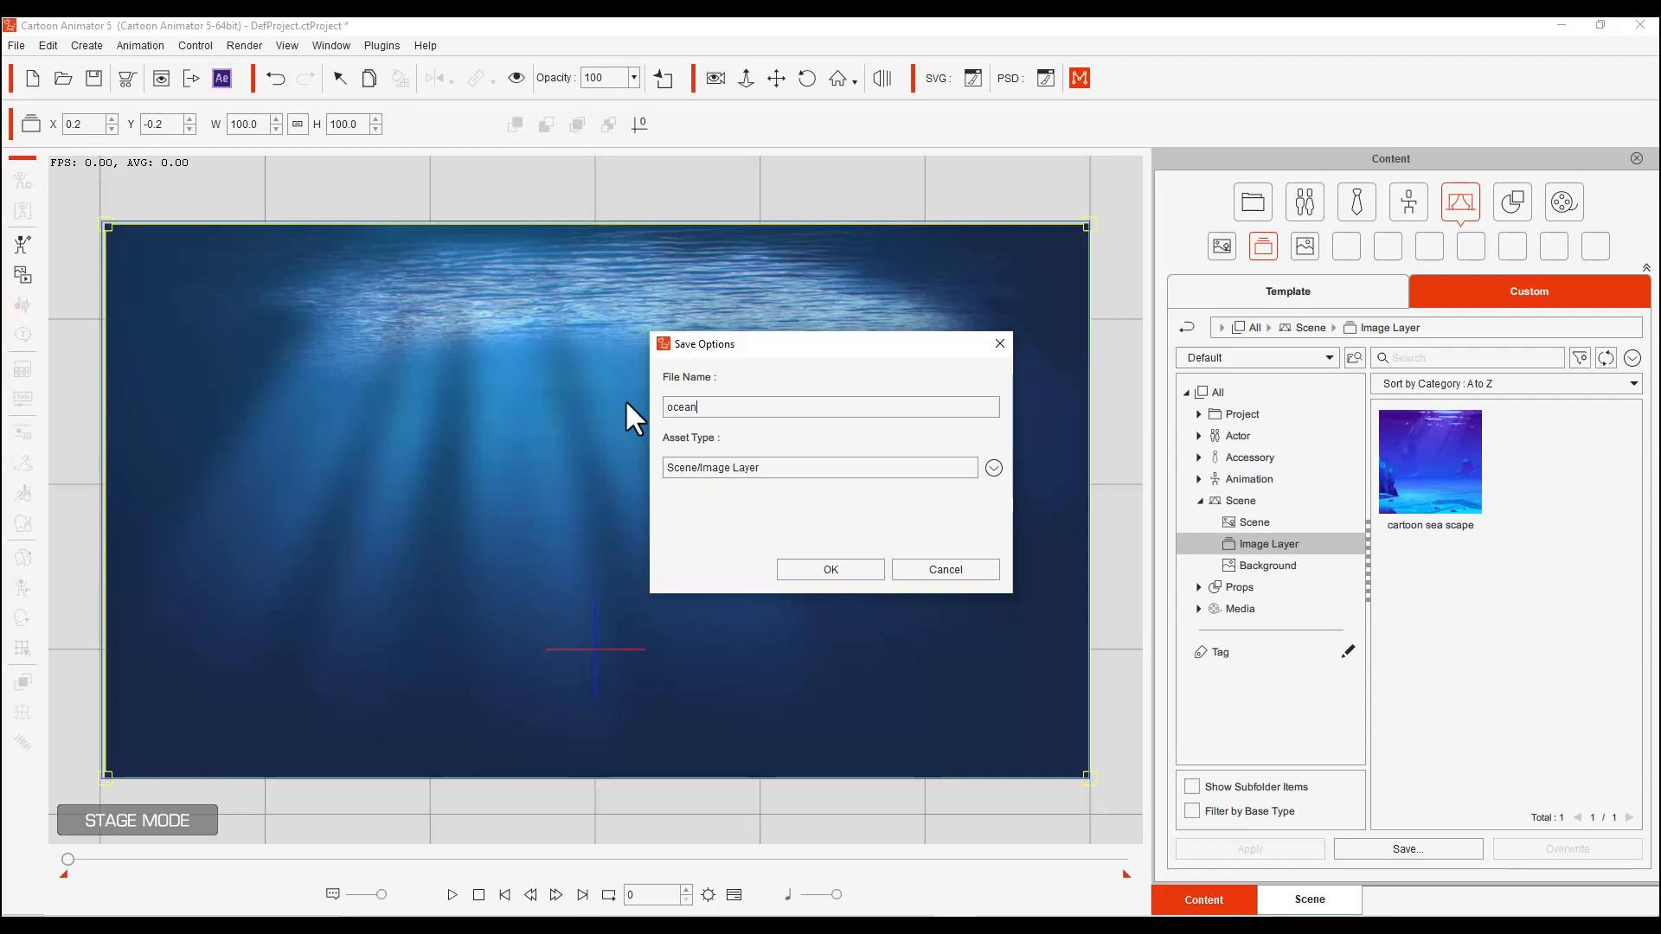
pyautogui.write('scene')
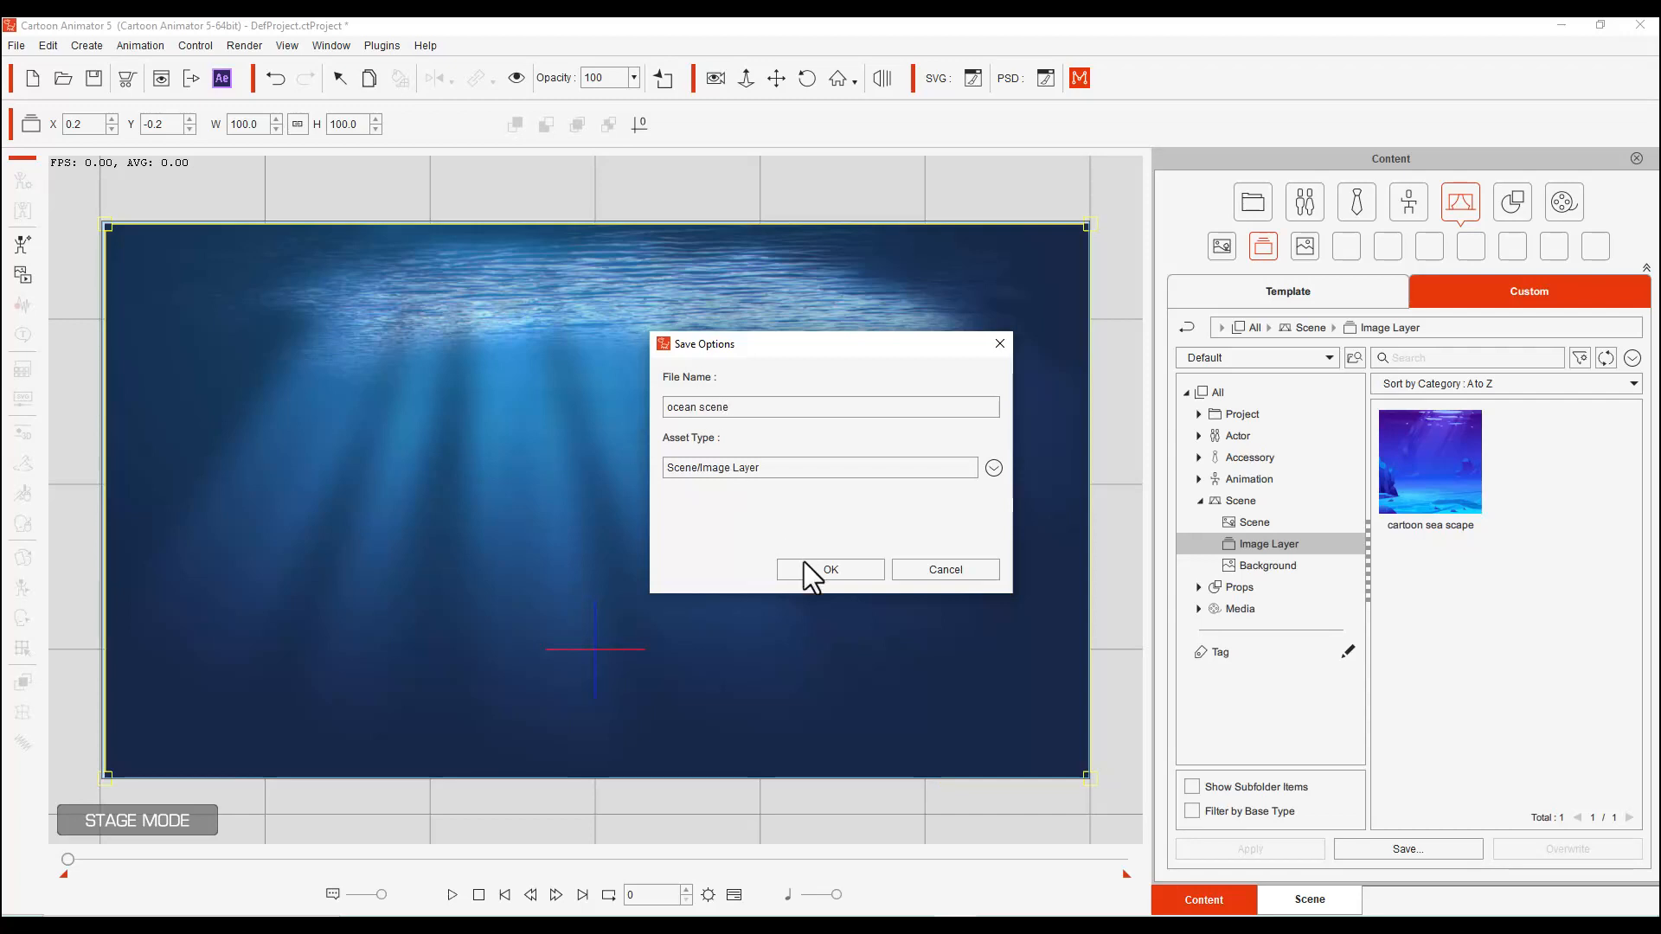
pyautogui.click(830, 569)
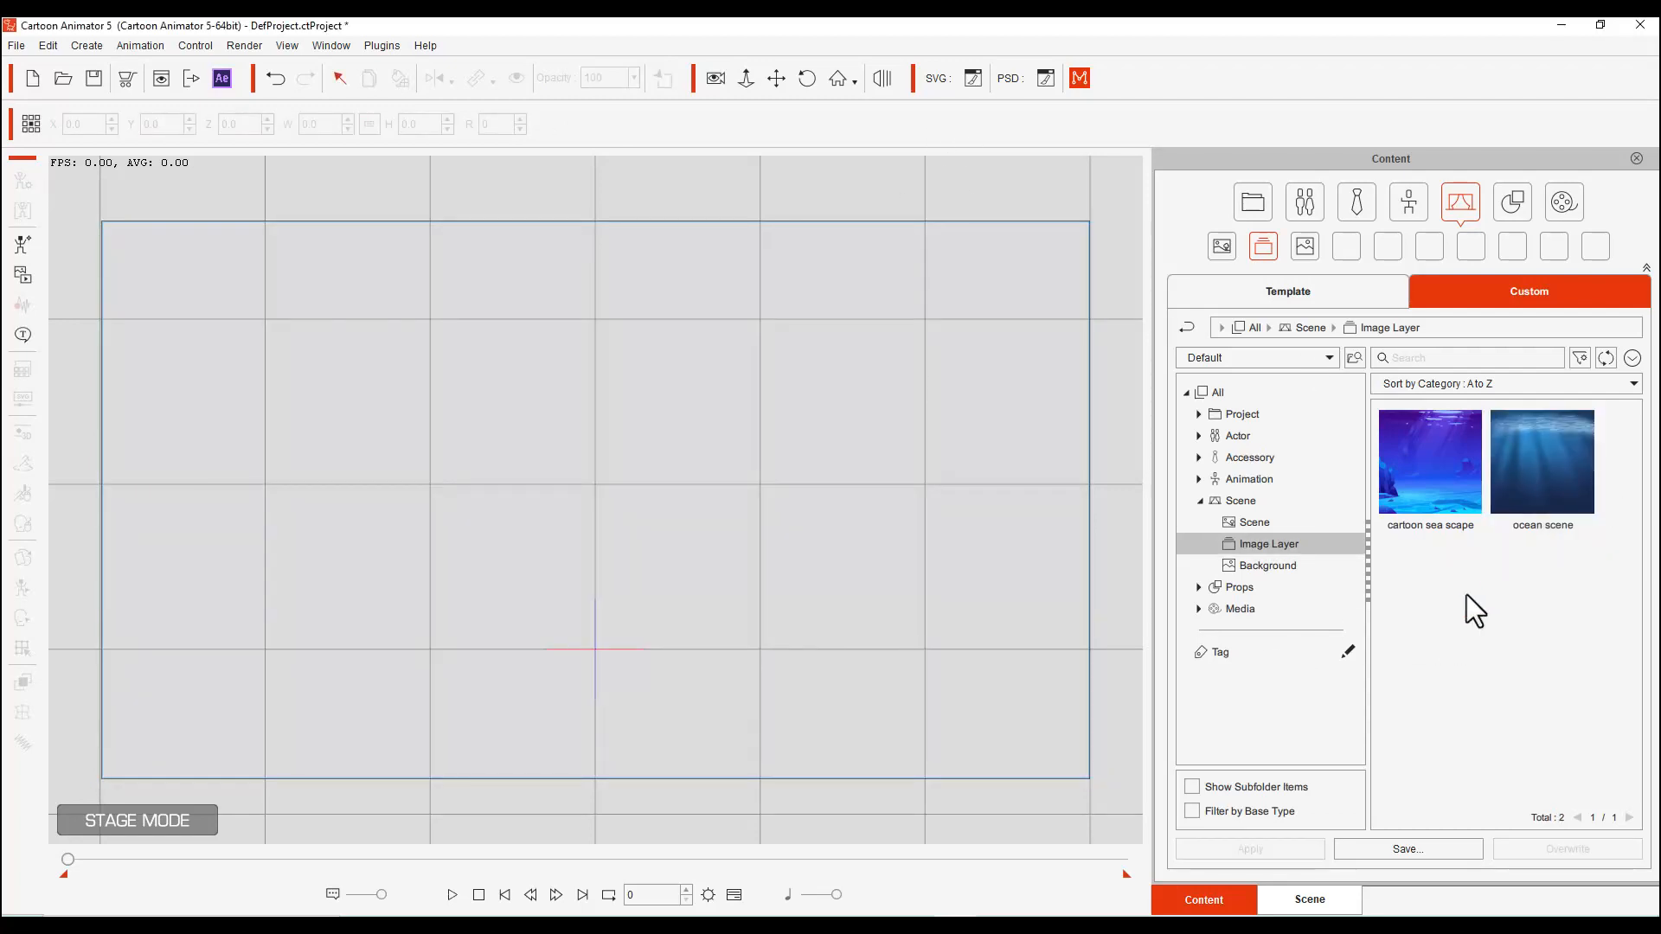
pyautogui.moveTo(1481, 670)
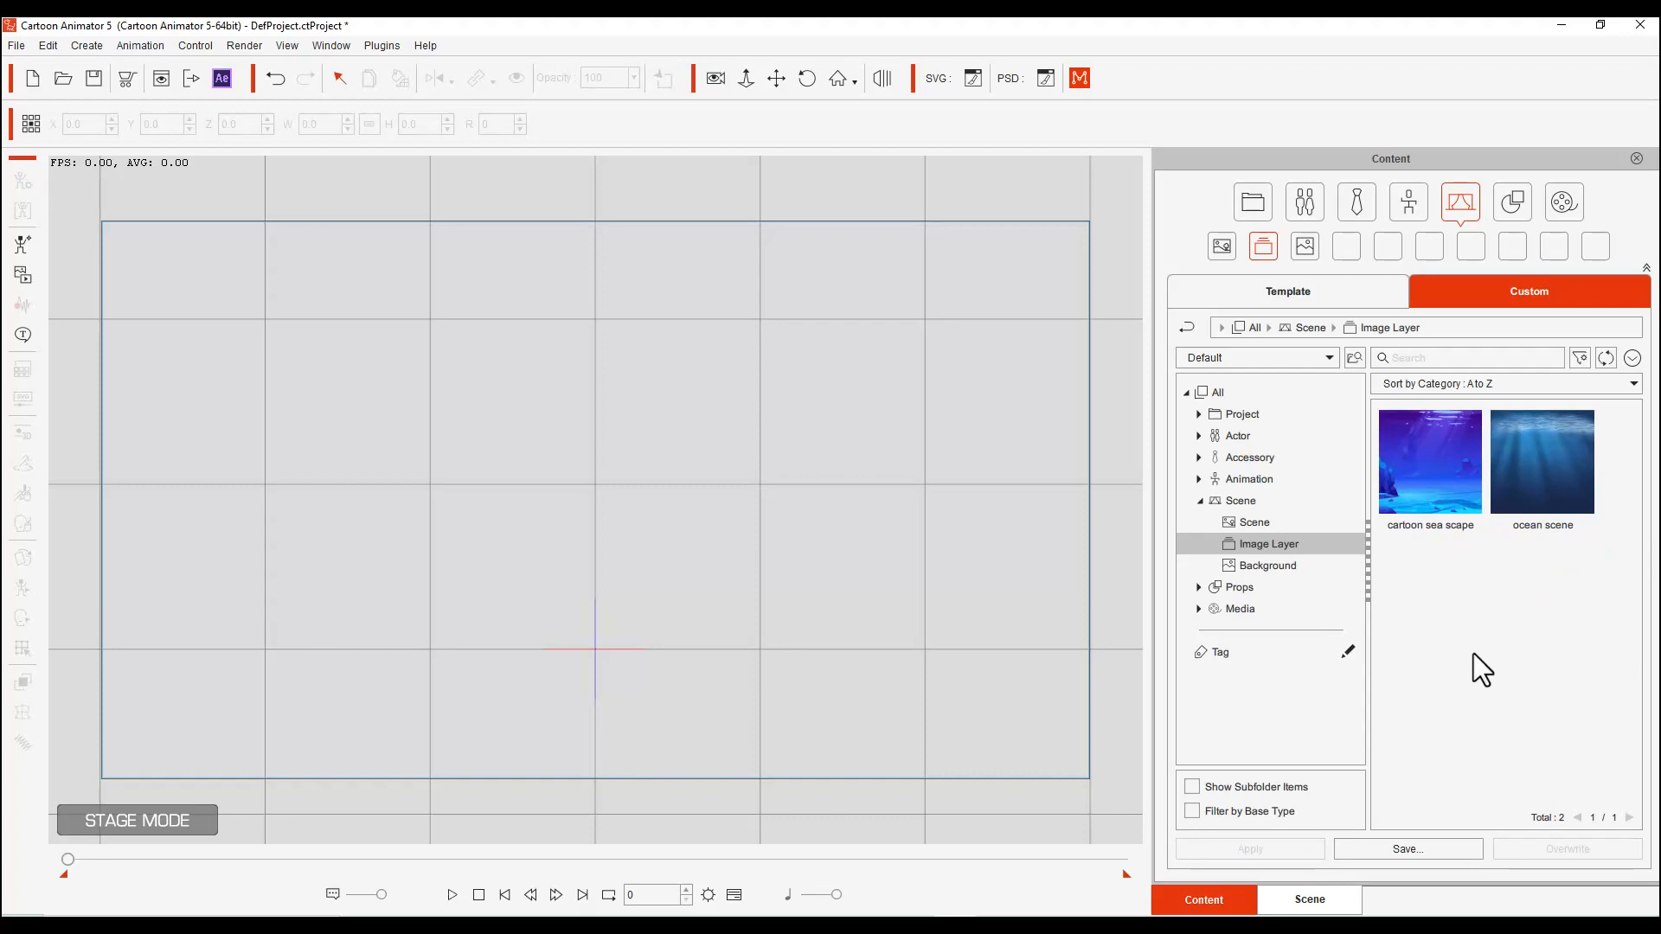
# Apply the saved 'ocean scene' image layer to the stage
pyautogui.click(1542, 461)
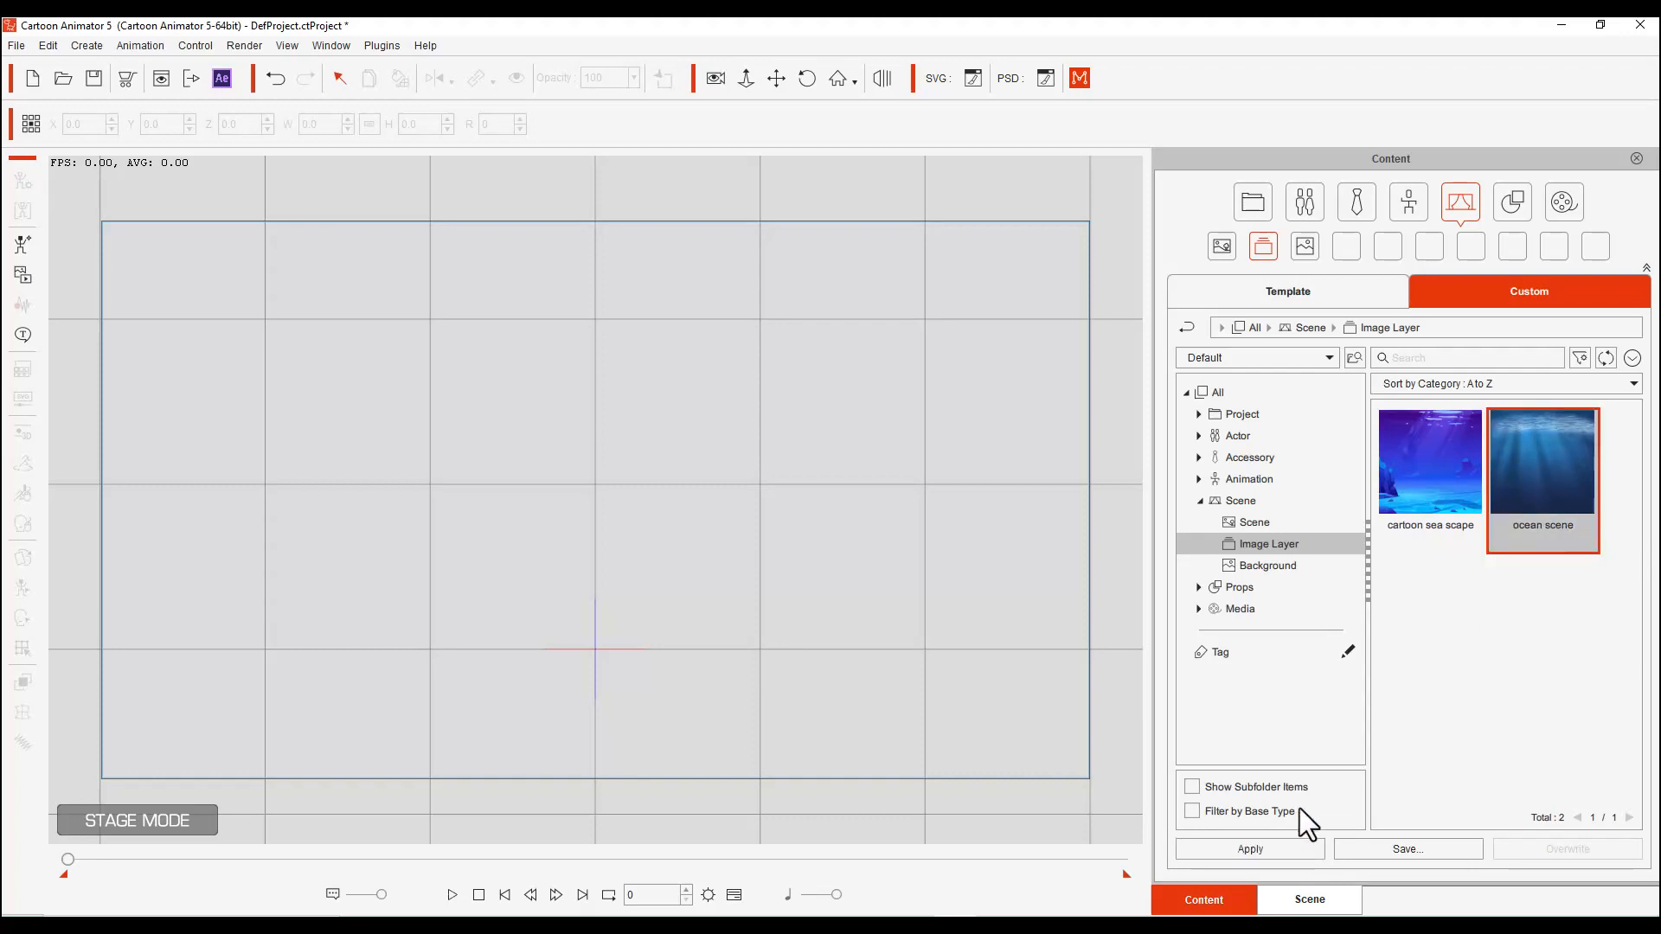
pyautogui.click(1247, 849)
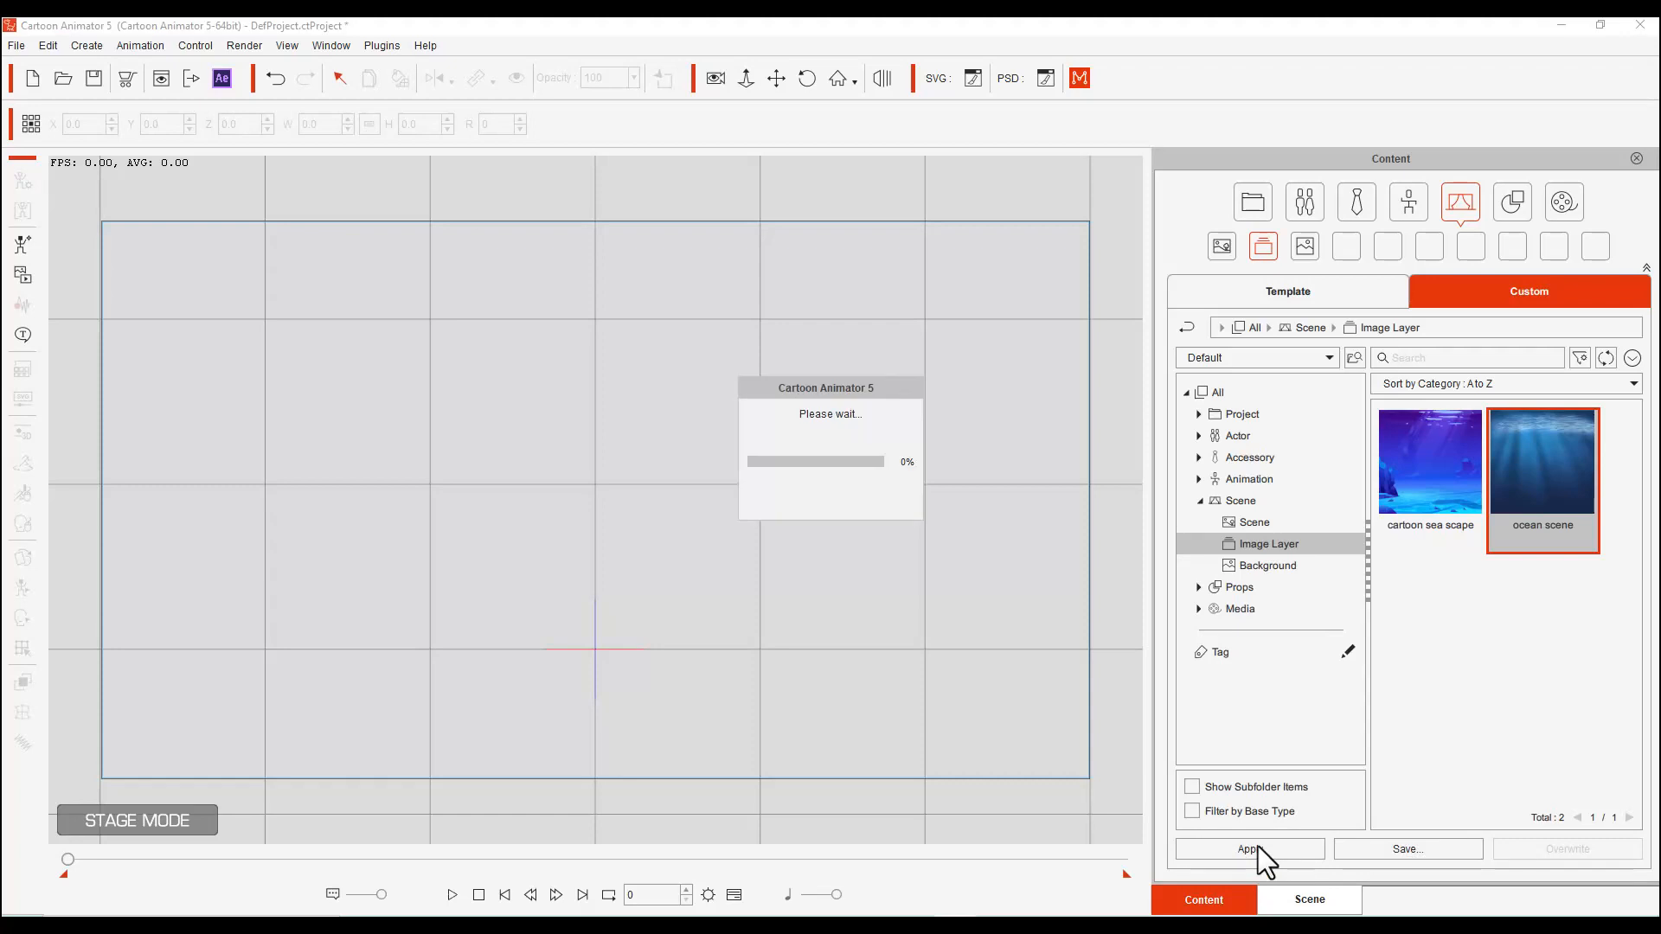
pyautogui.click(1249, 849)
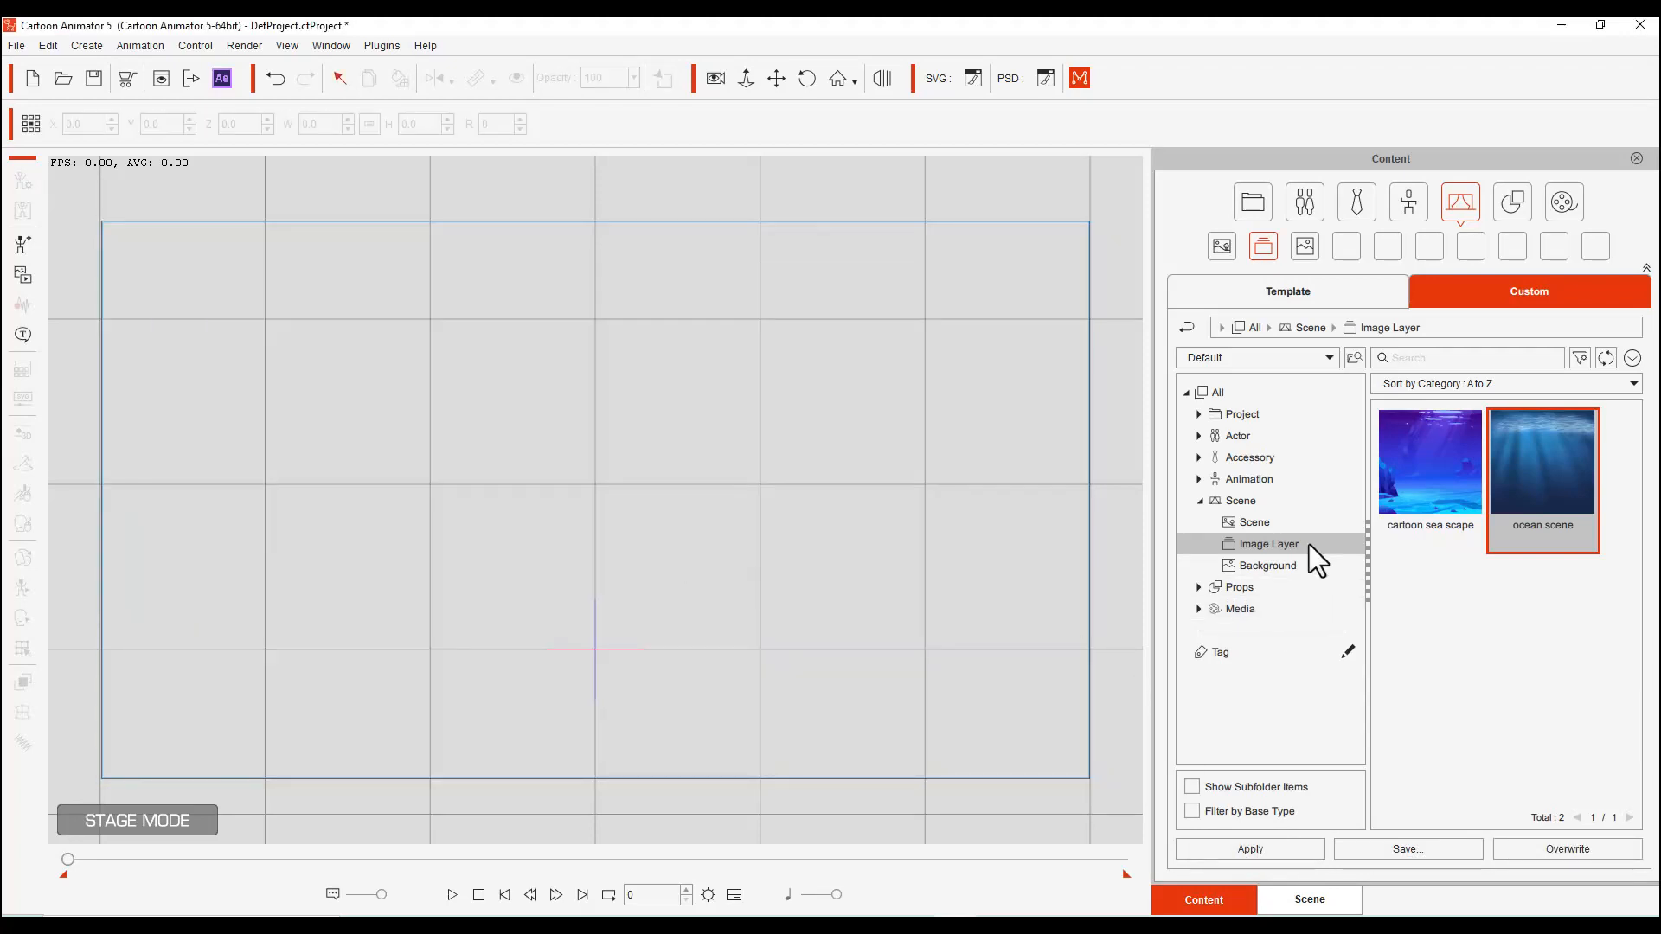
# Apply the saved 'ocean scene' background from the Background library
pyautogui.click(1263, 565)
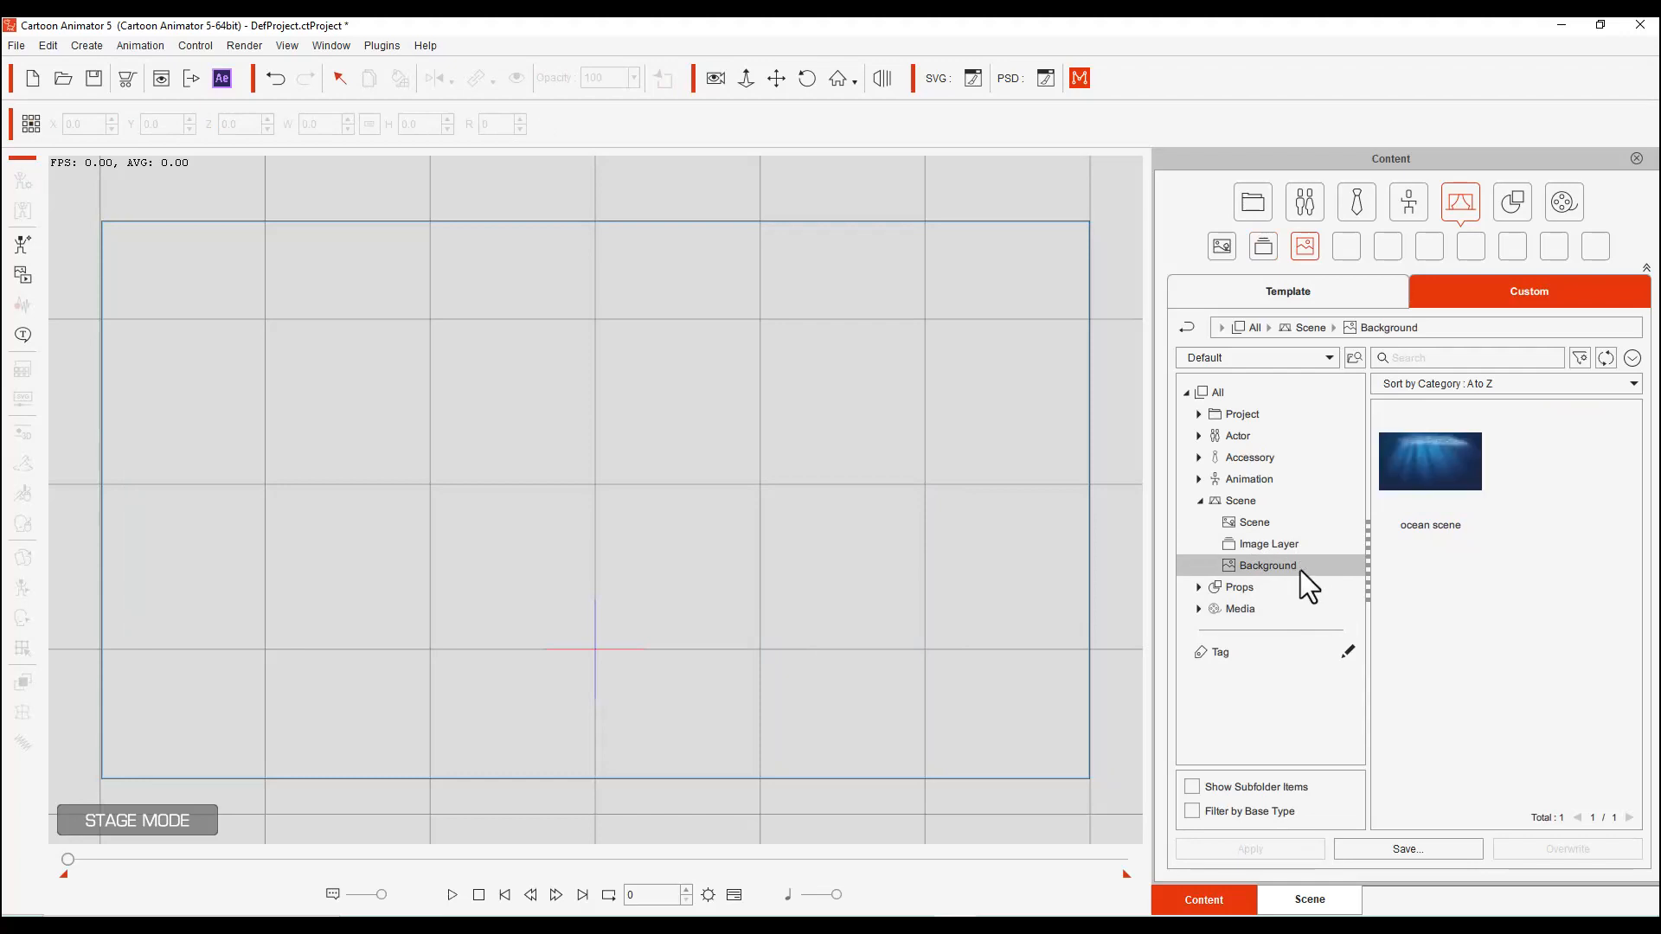
pyautogui.click(1430, 459)
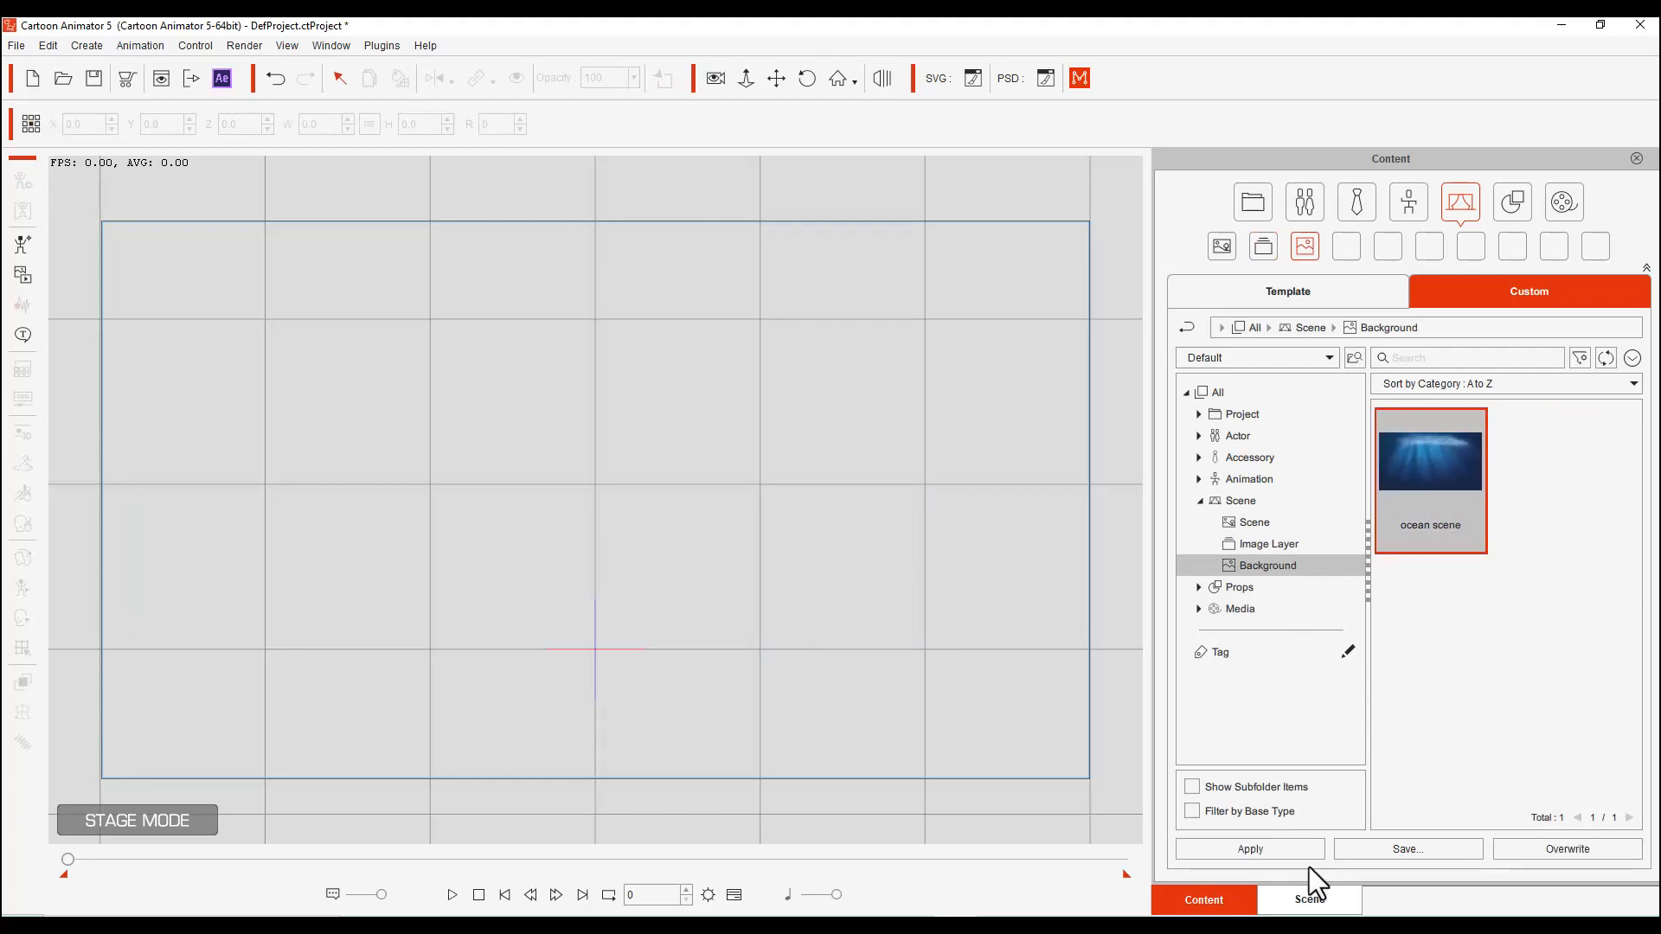
pyautogui.click(1247, 849)
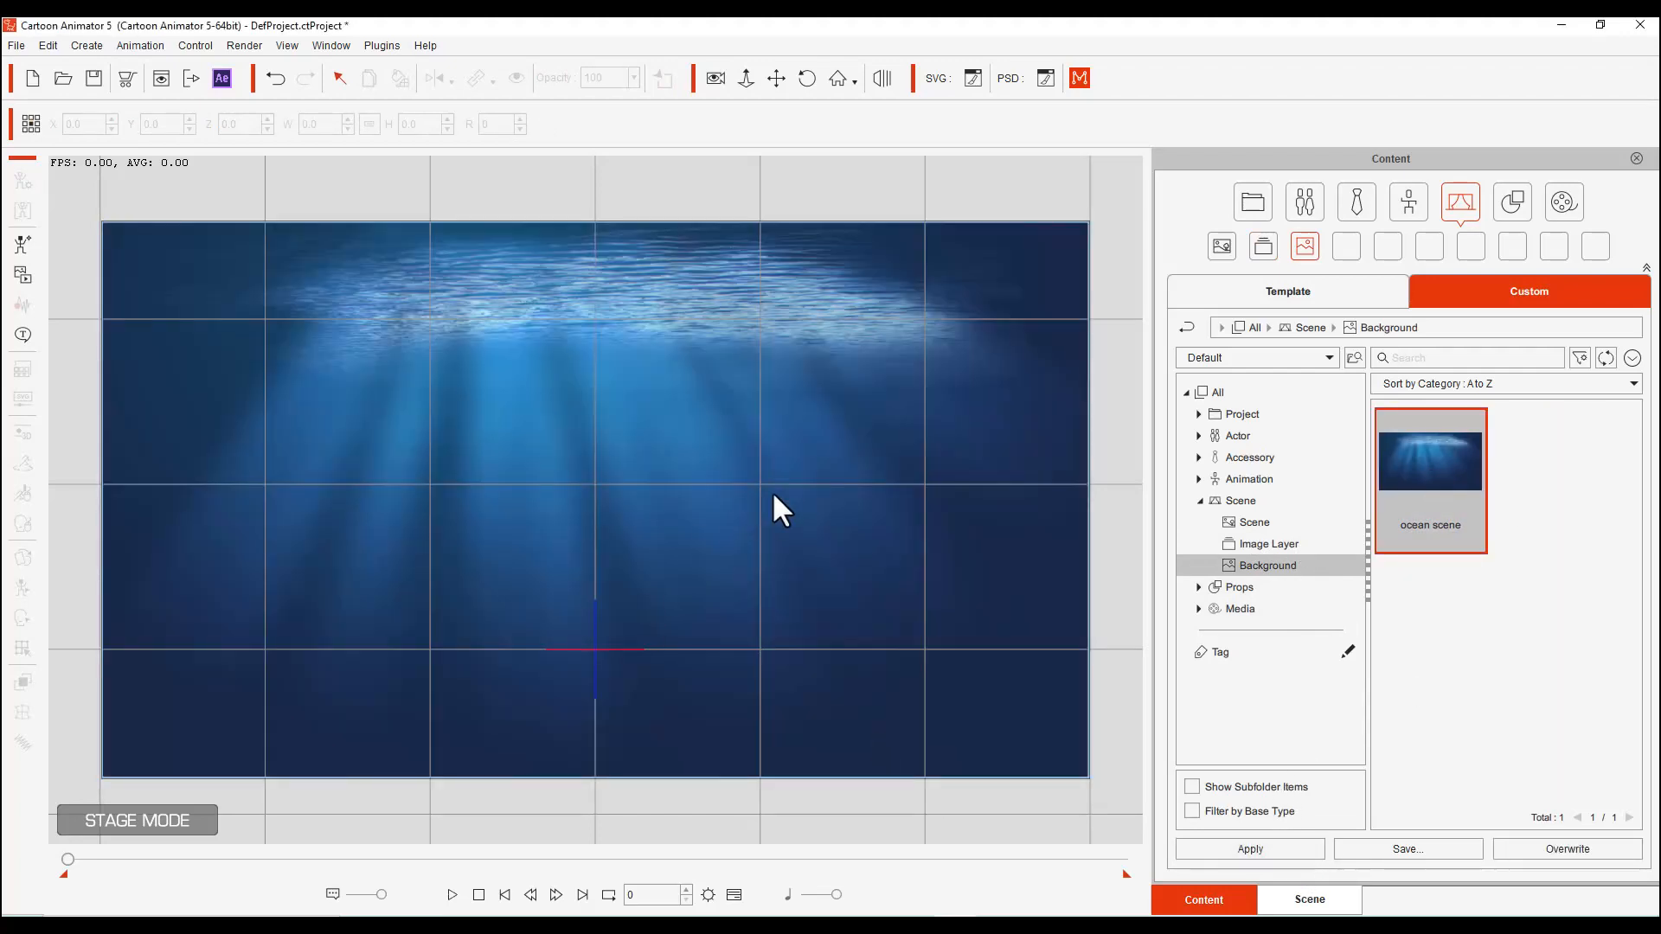
pyautogui.click(1265, 543)
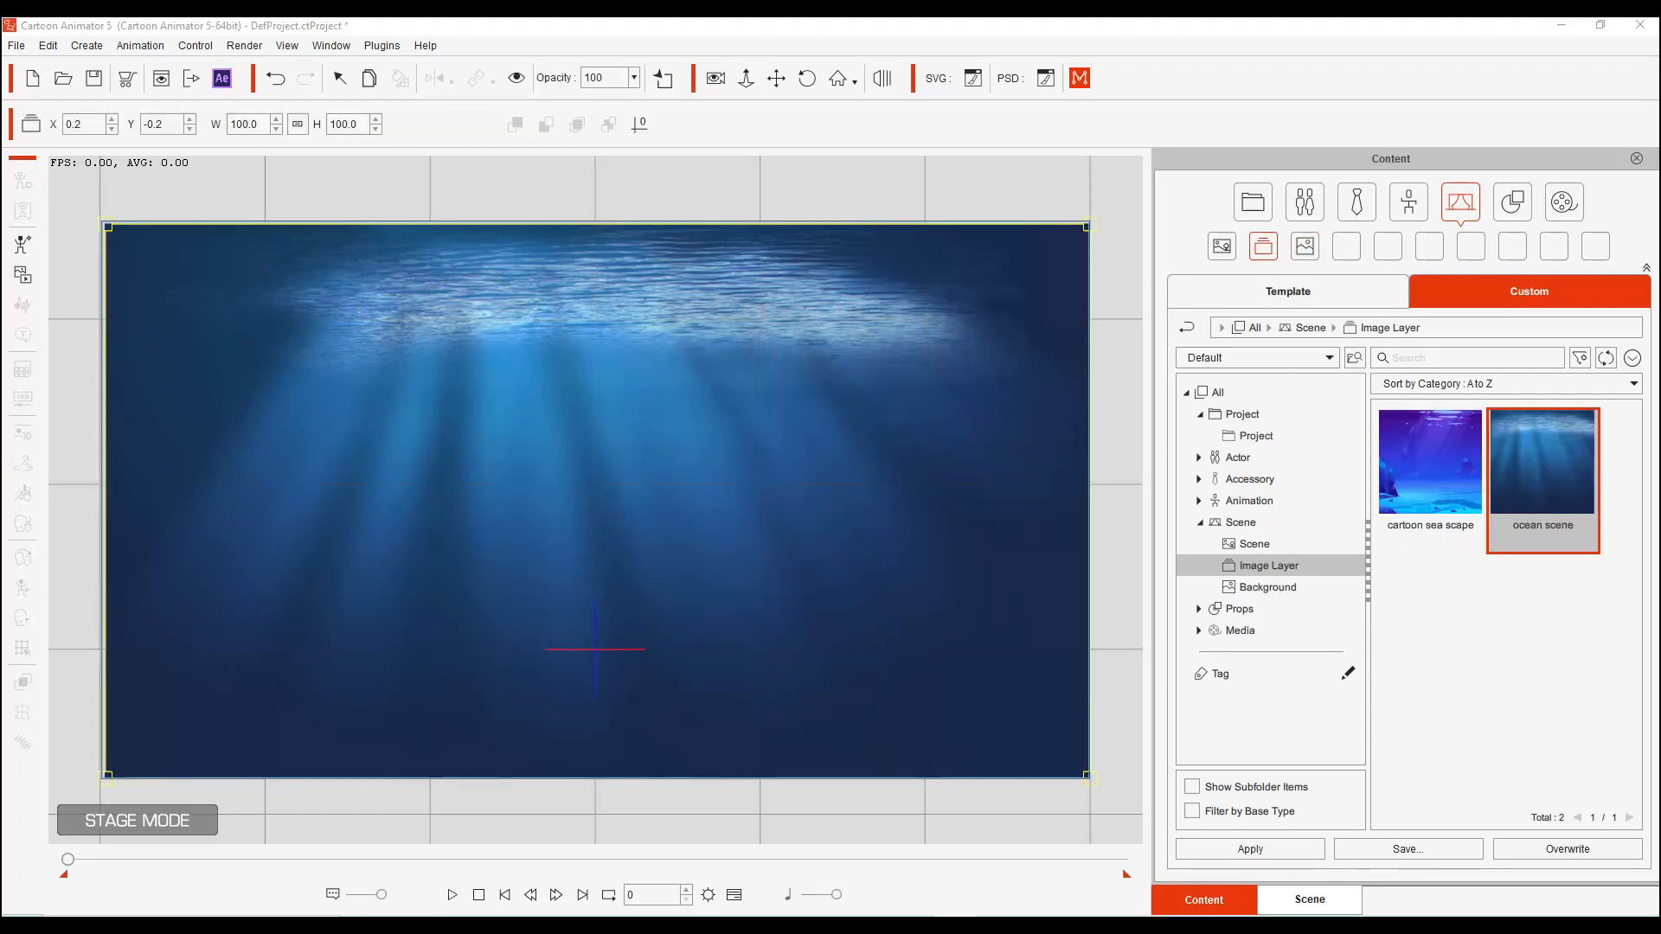